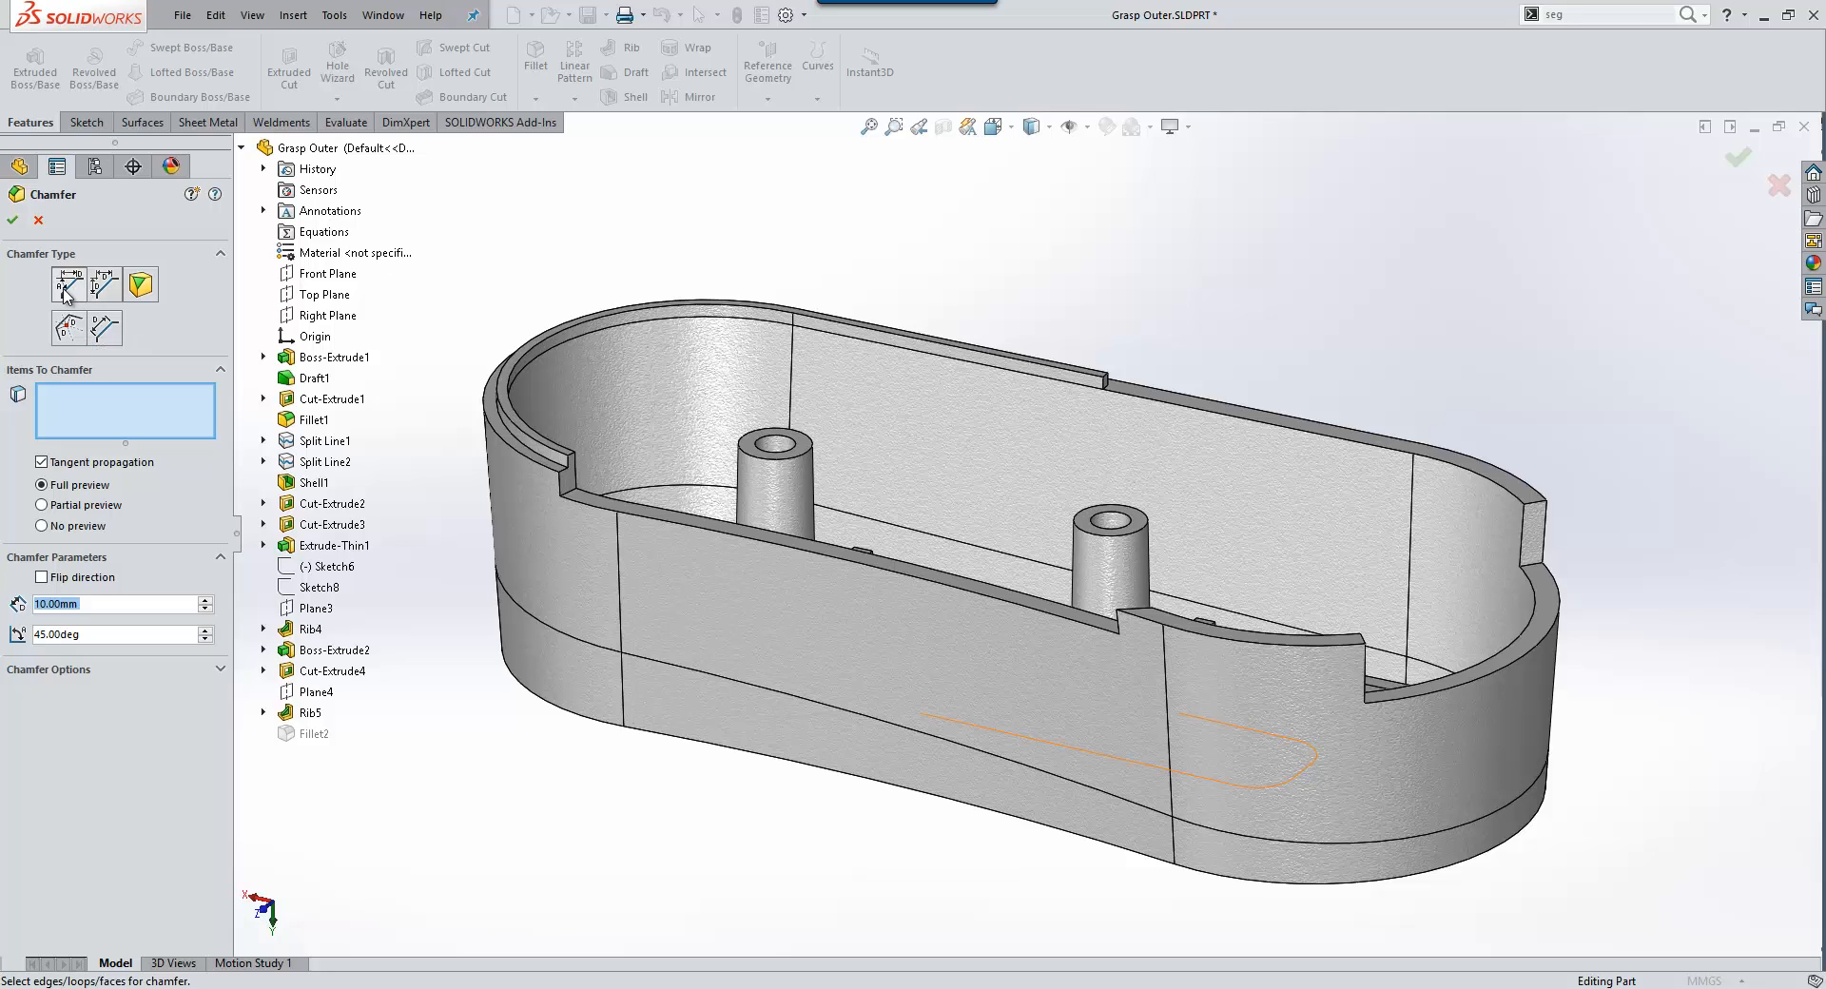
{"action": "mouse_move", "coordinate": [137, 331]}
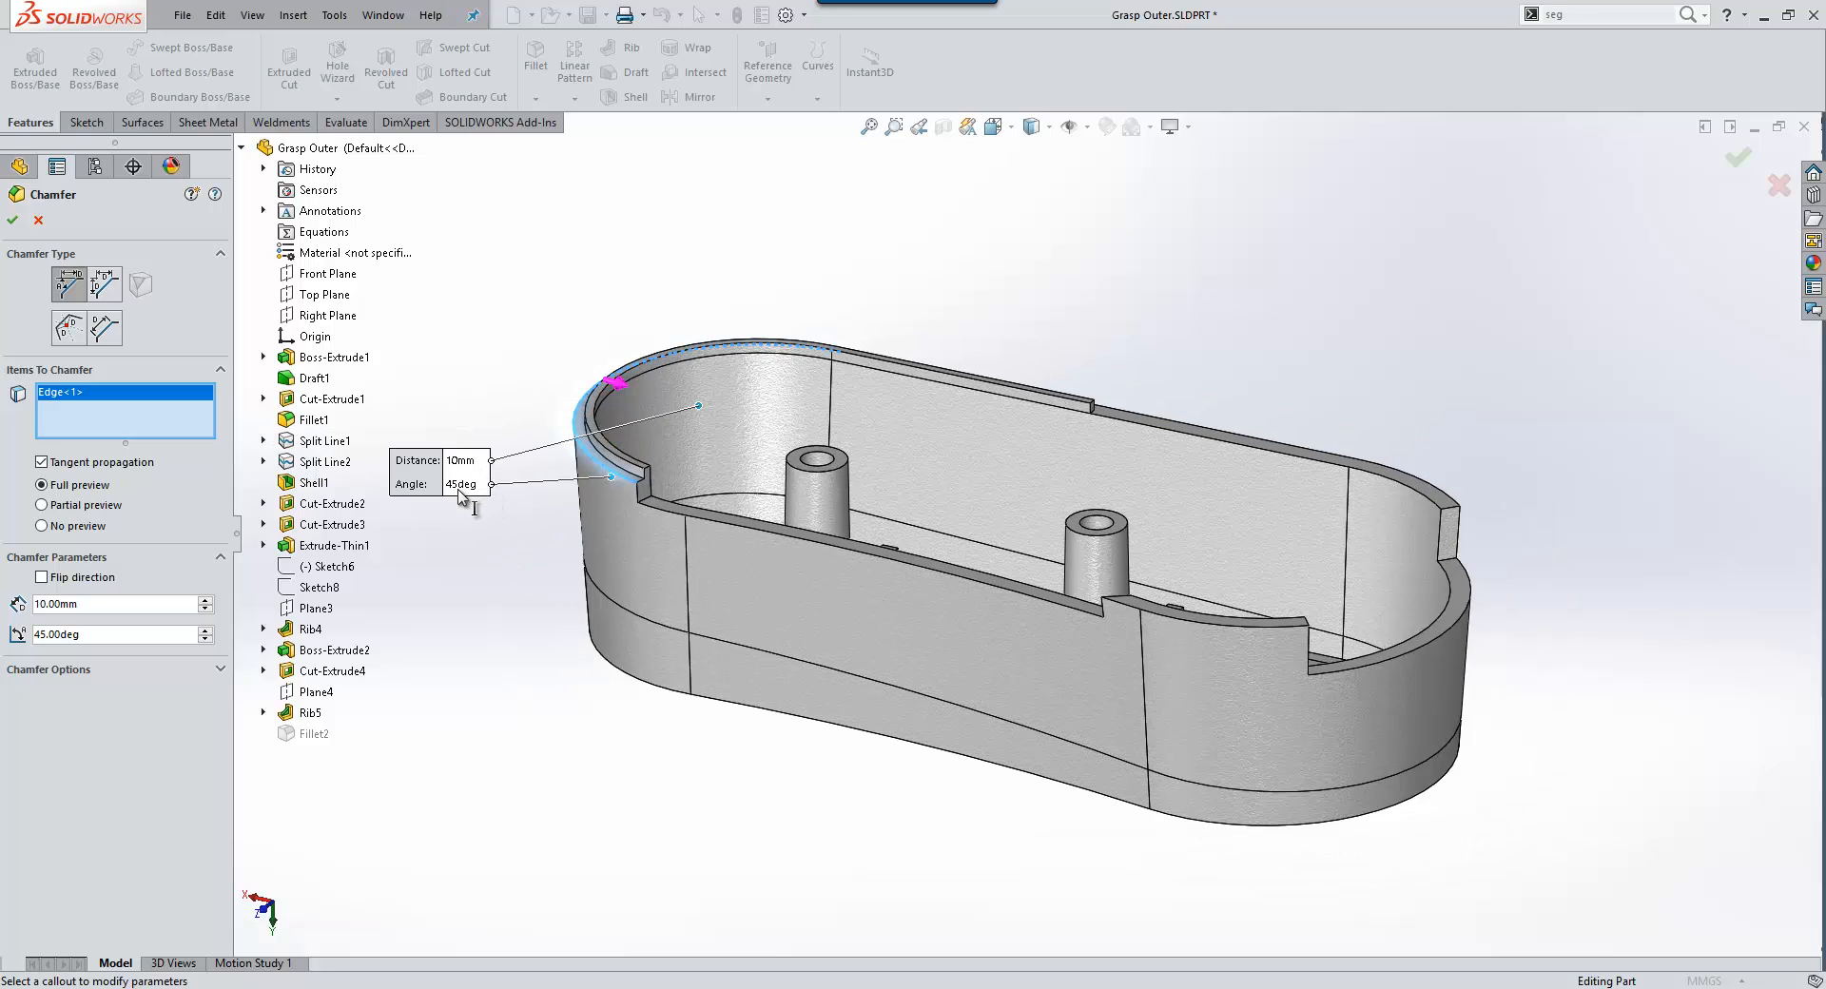
Make the chamfer on the inner top edge an equal Distance-Distance type at 10 mm
{"action": "left_click", "coordinate": [103, 285]}
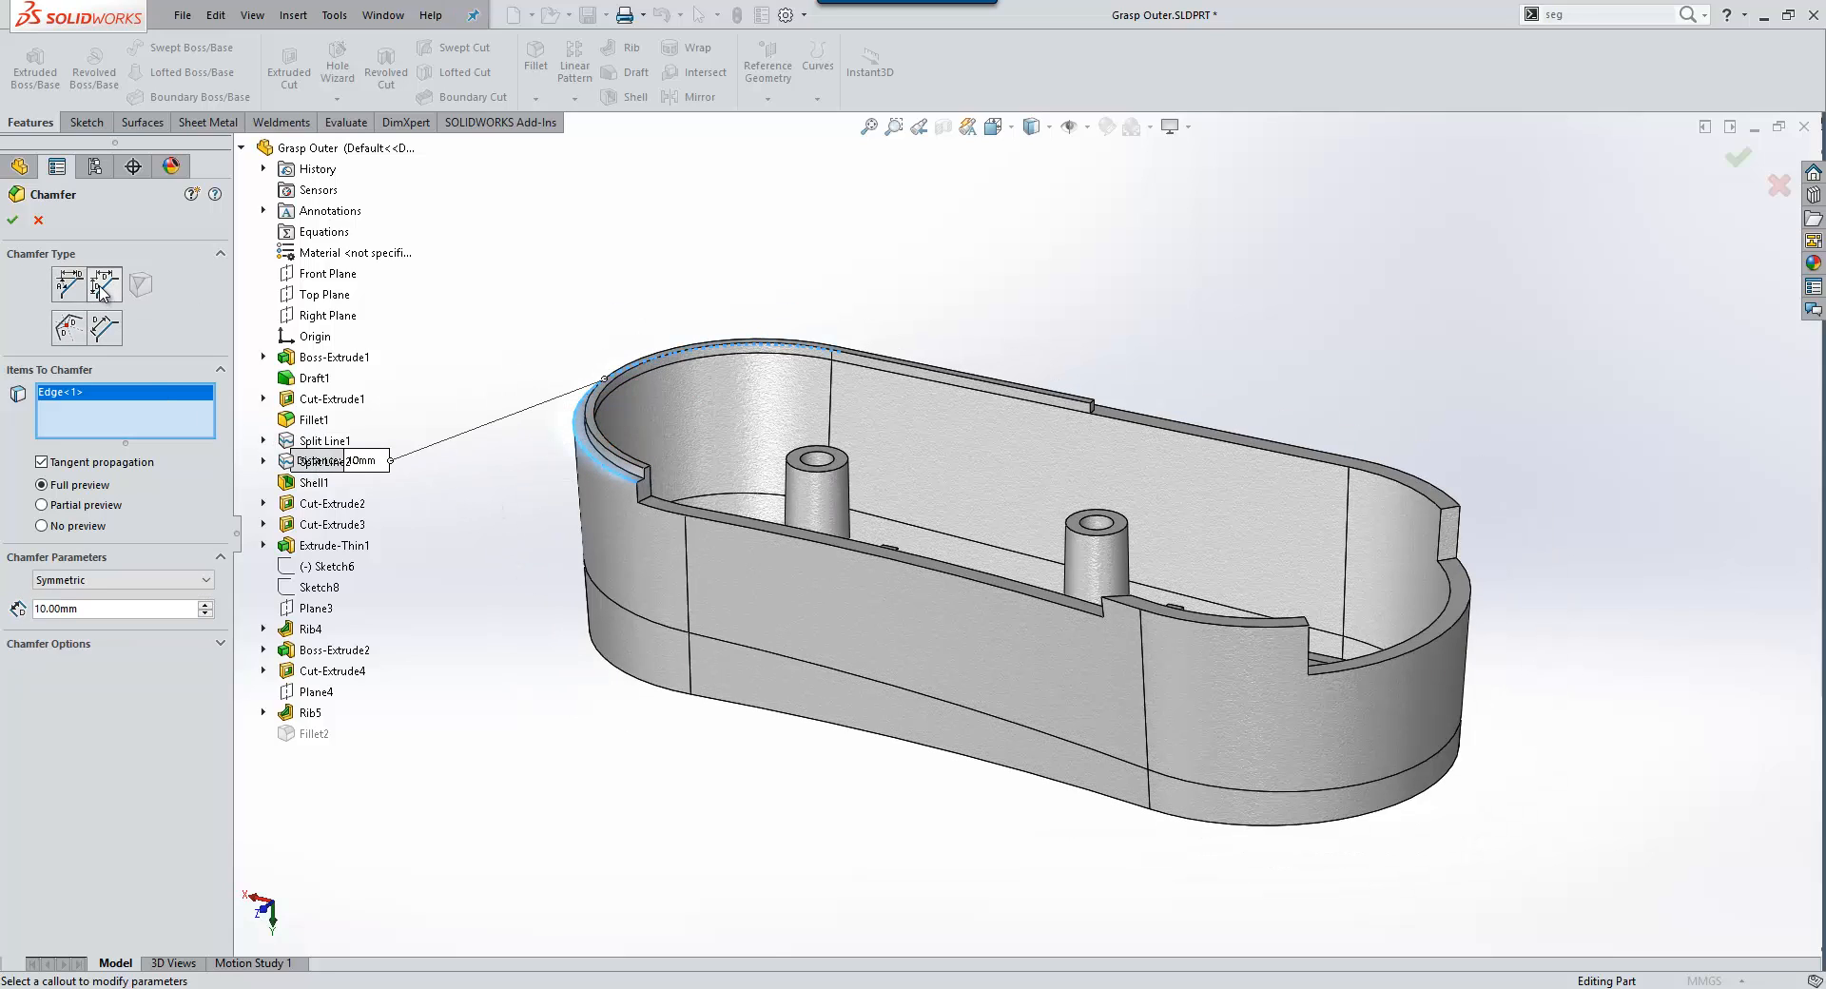
{"action": "mouse_move", "coordinate": [99, 287]}
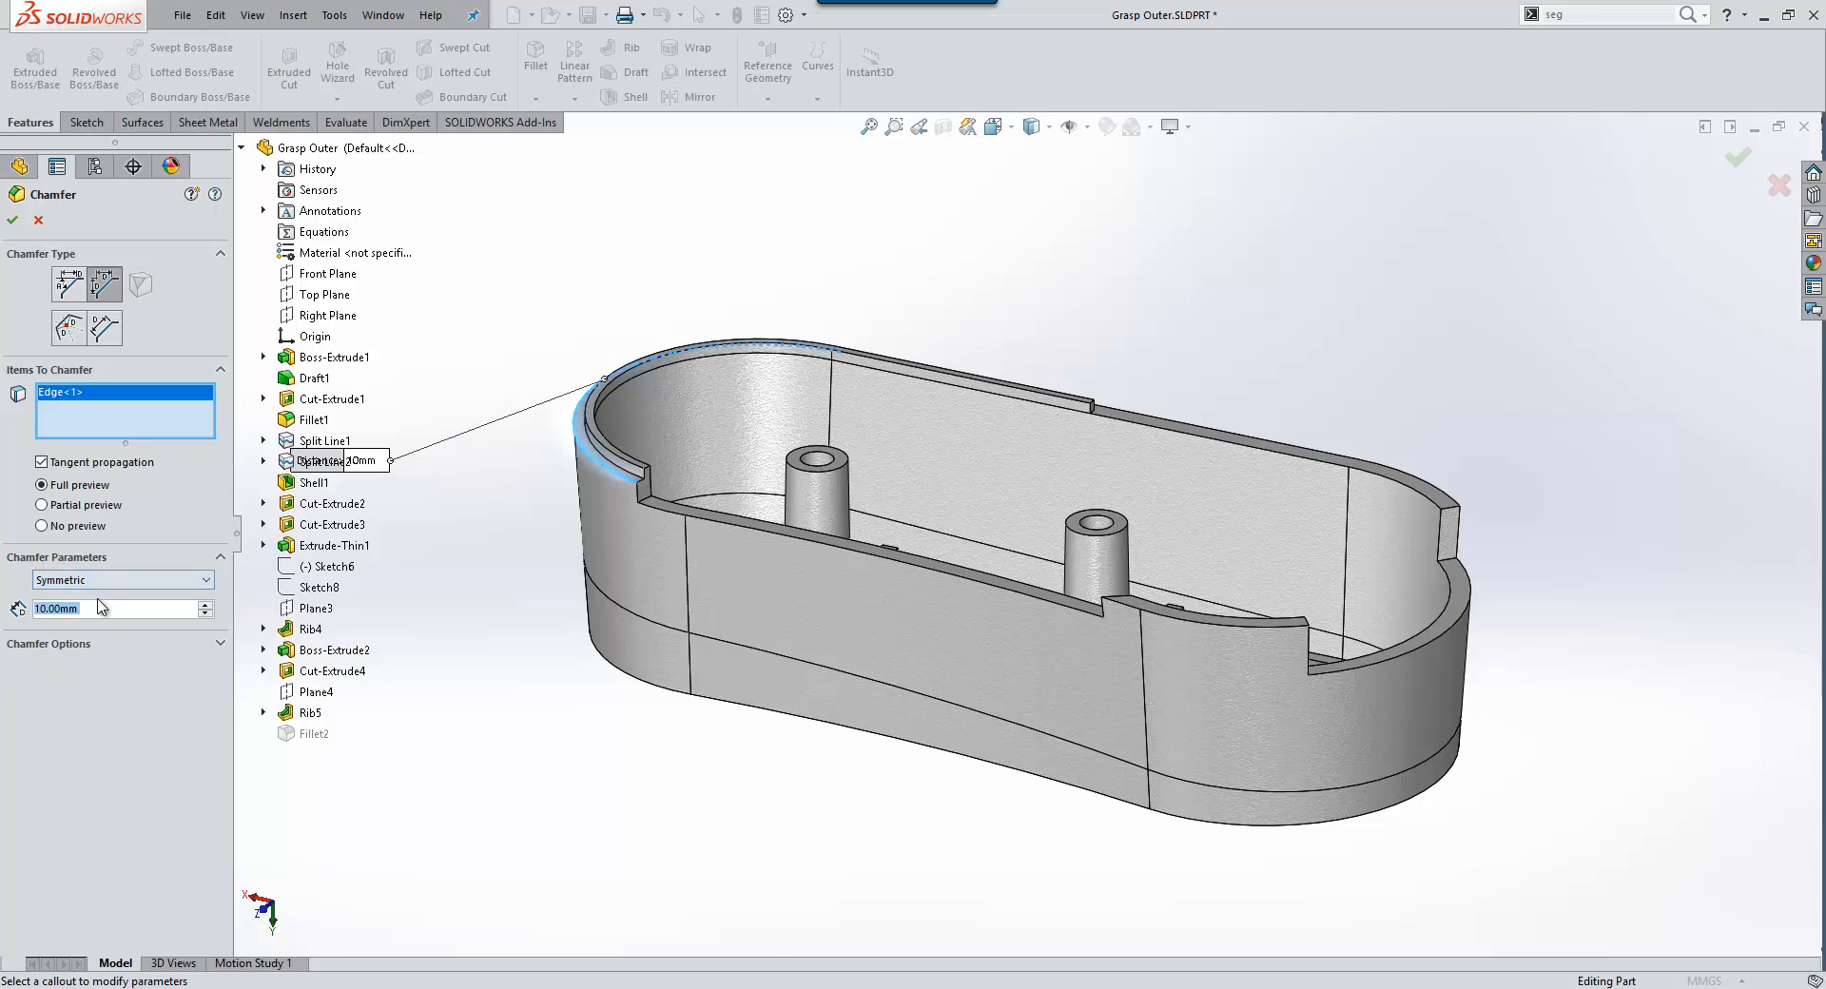
{"action": "mouse_move", "coordinate": [68, 329]}
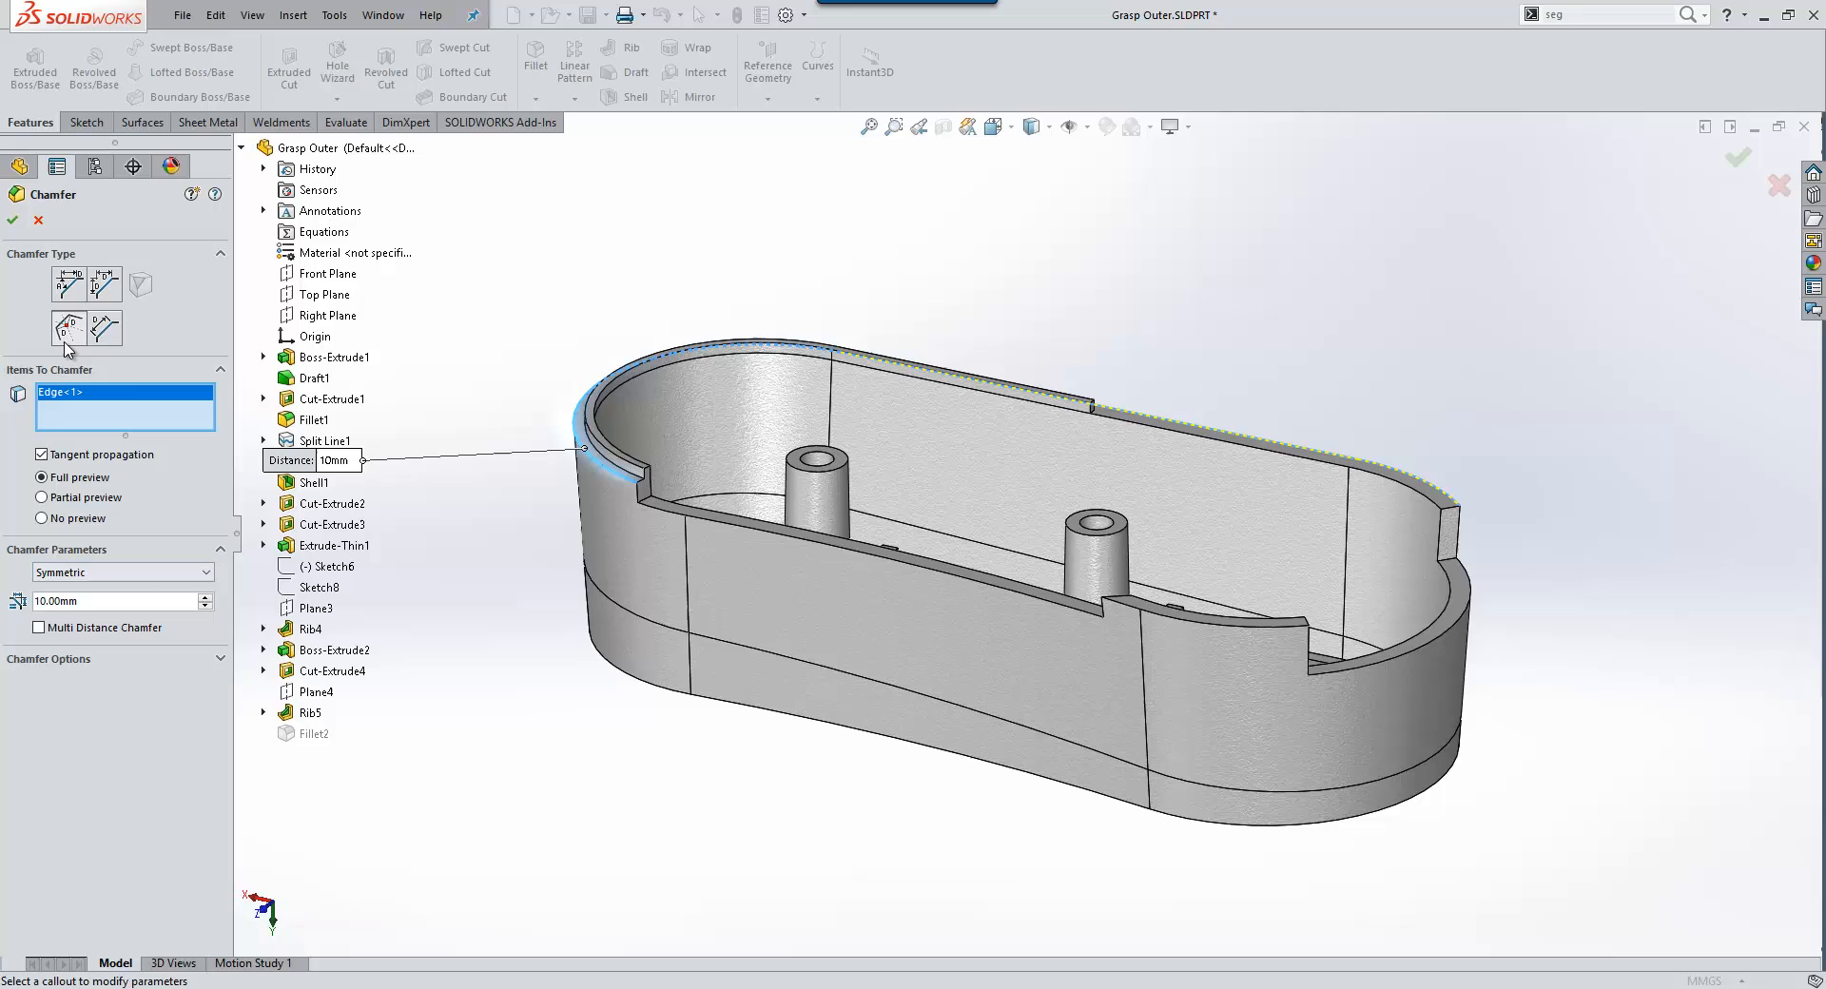
{"action": "mouse_move", "coordinate": [164, 637]}
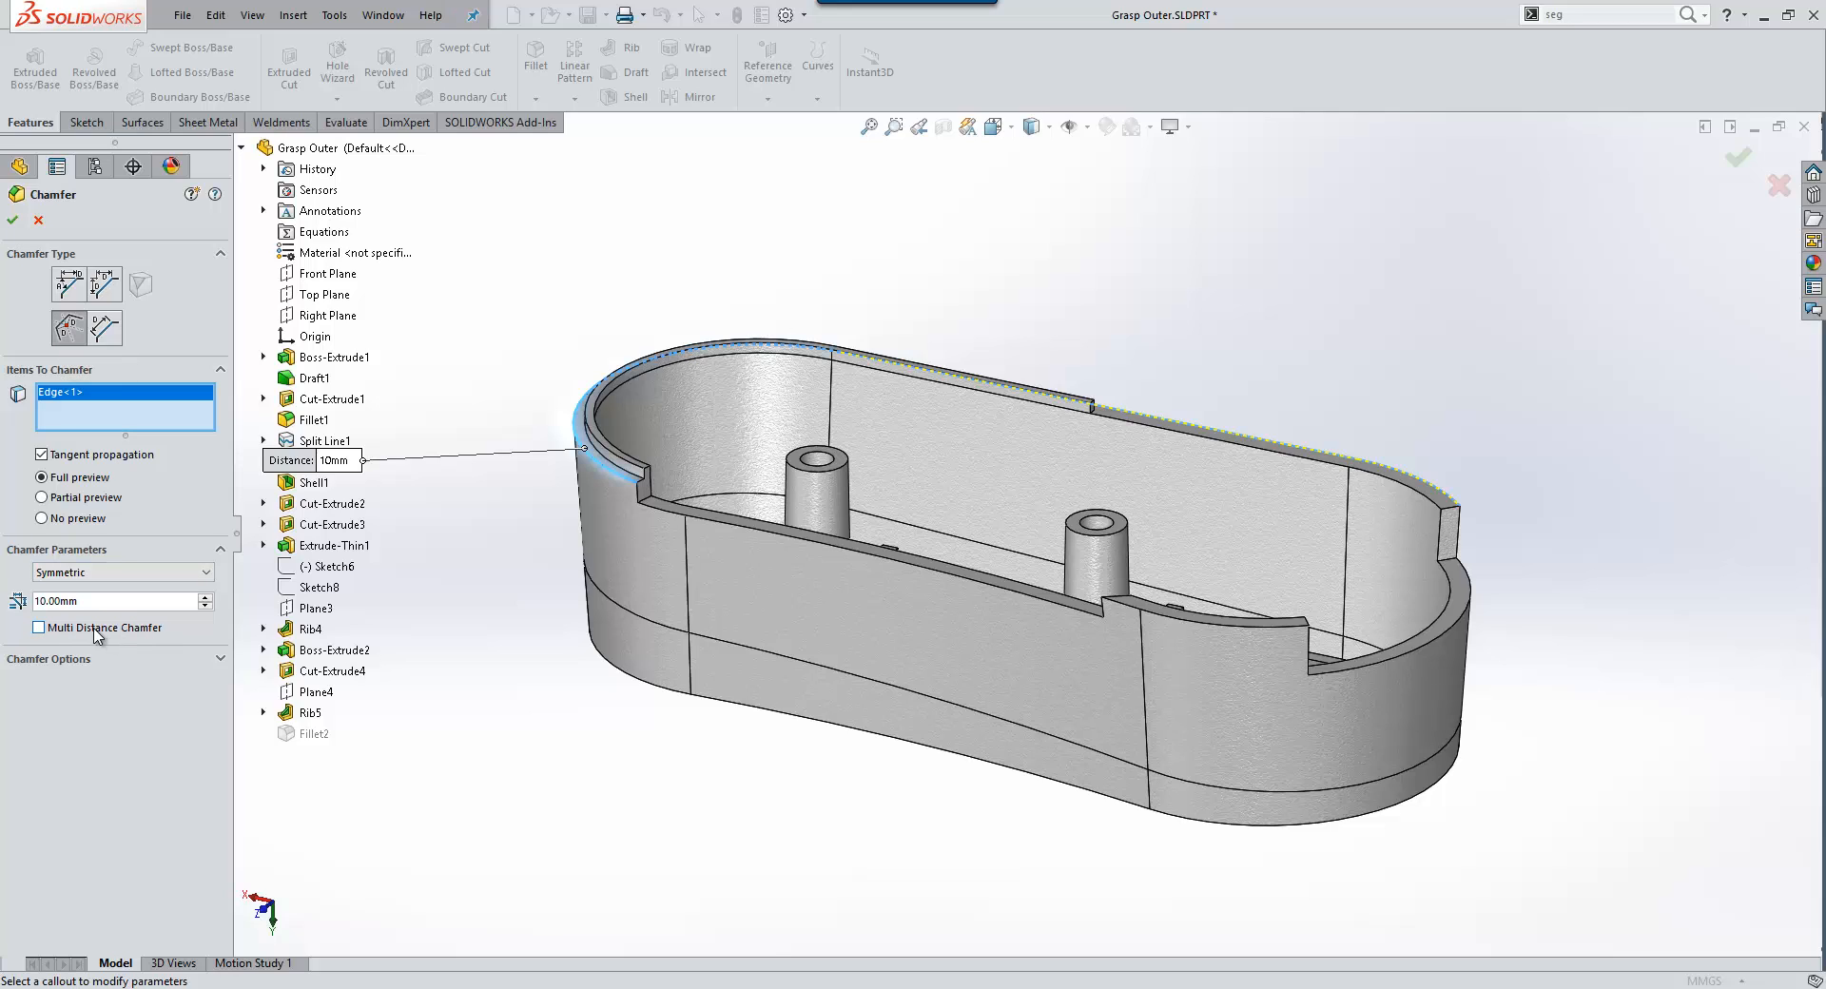
Enable Multi Distance Chamfer at 0.50 mm and add the inner ledge, boss top and right notch edges
{"action": "left_click", "coordinate": [38, 628]}
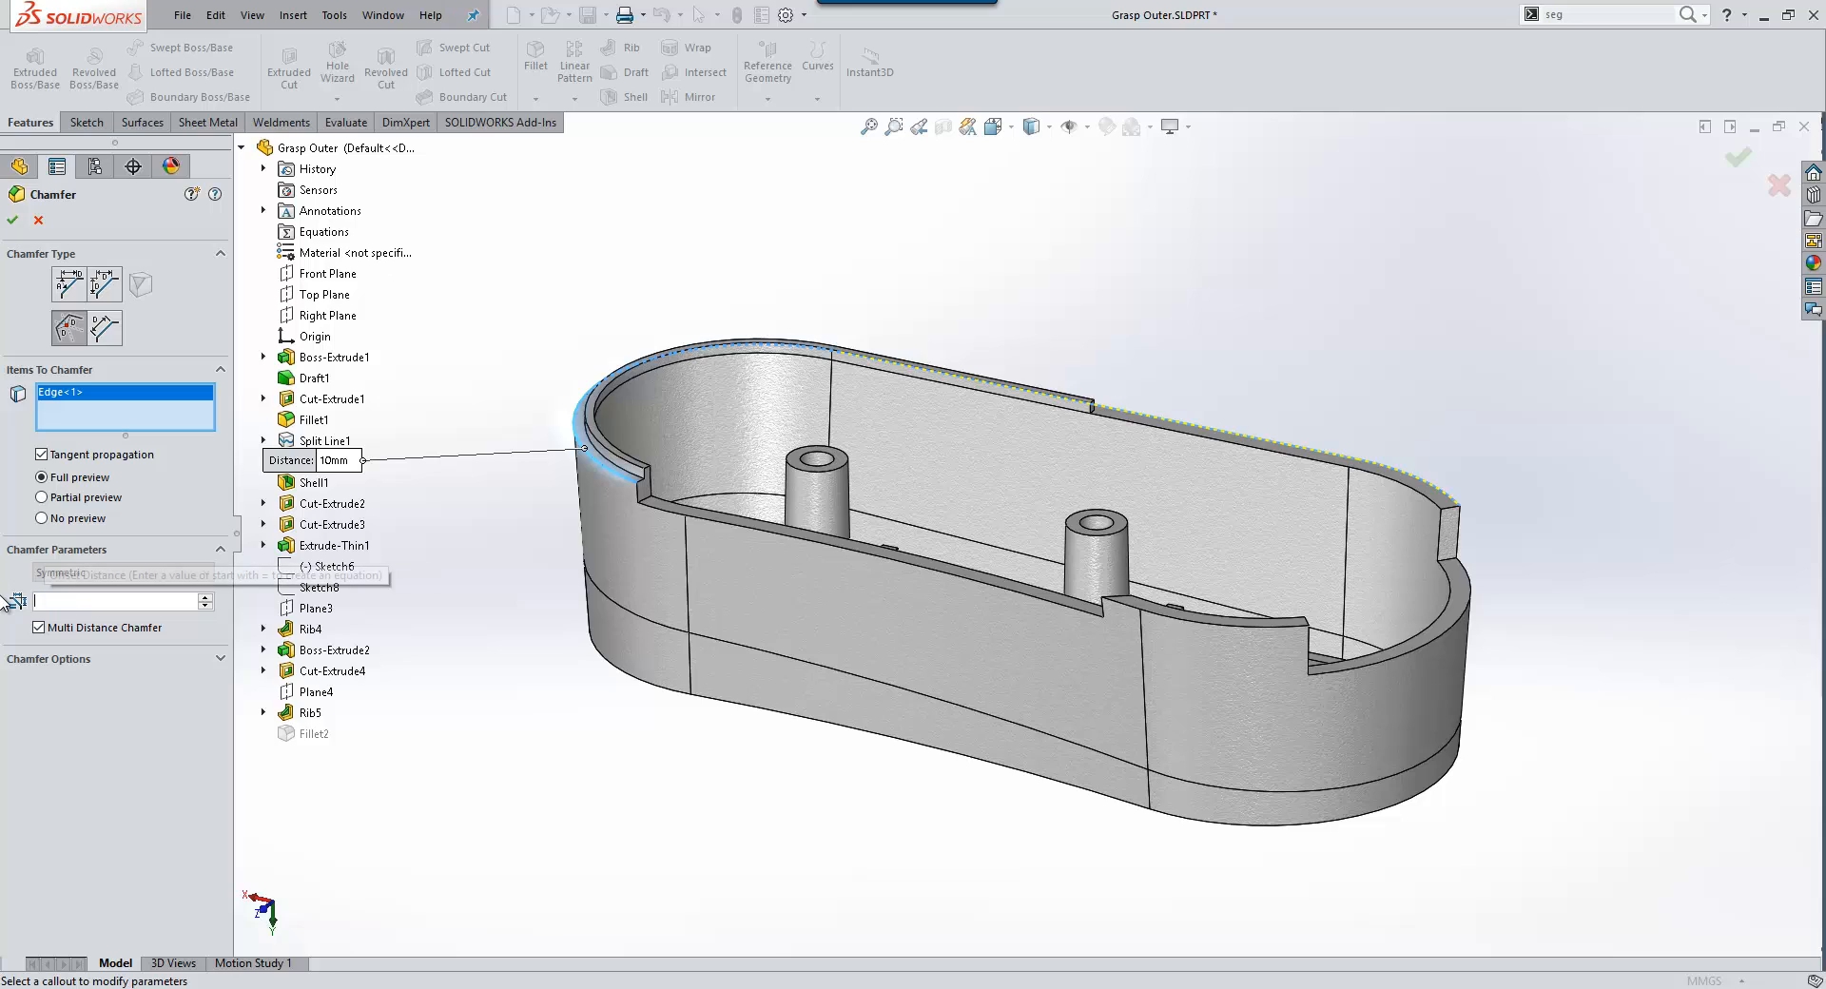
{"action": "mouse_move", "coordinate": [15, 603]}
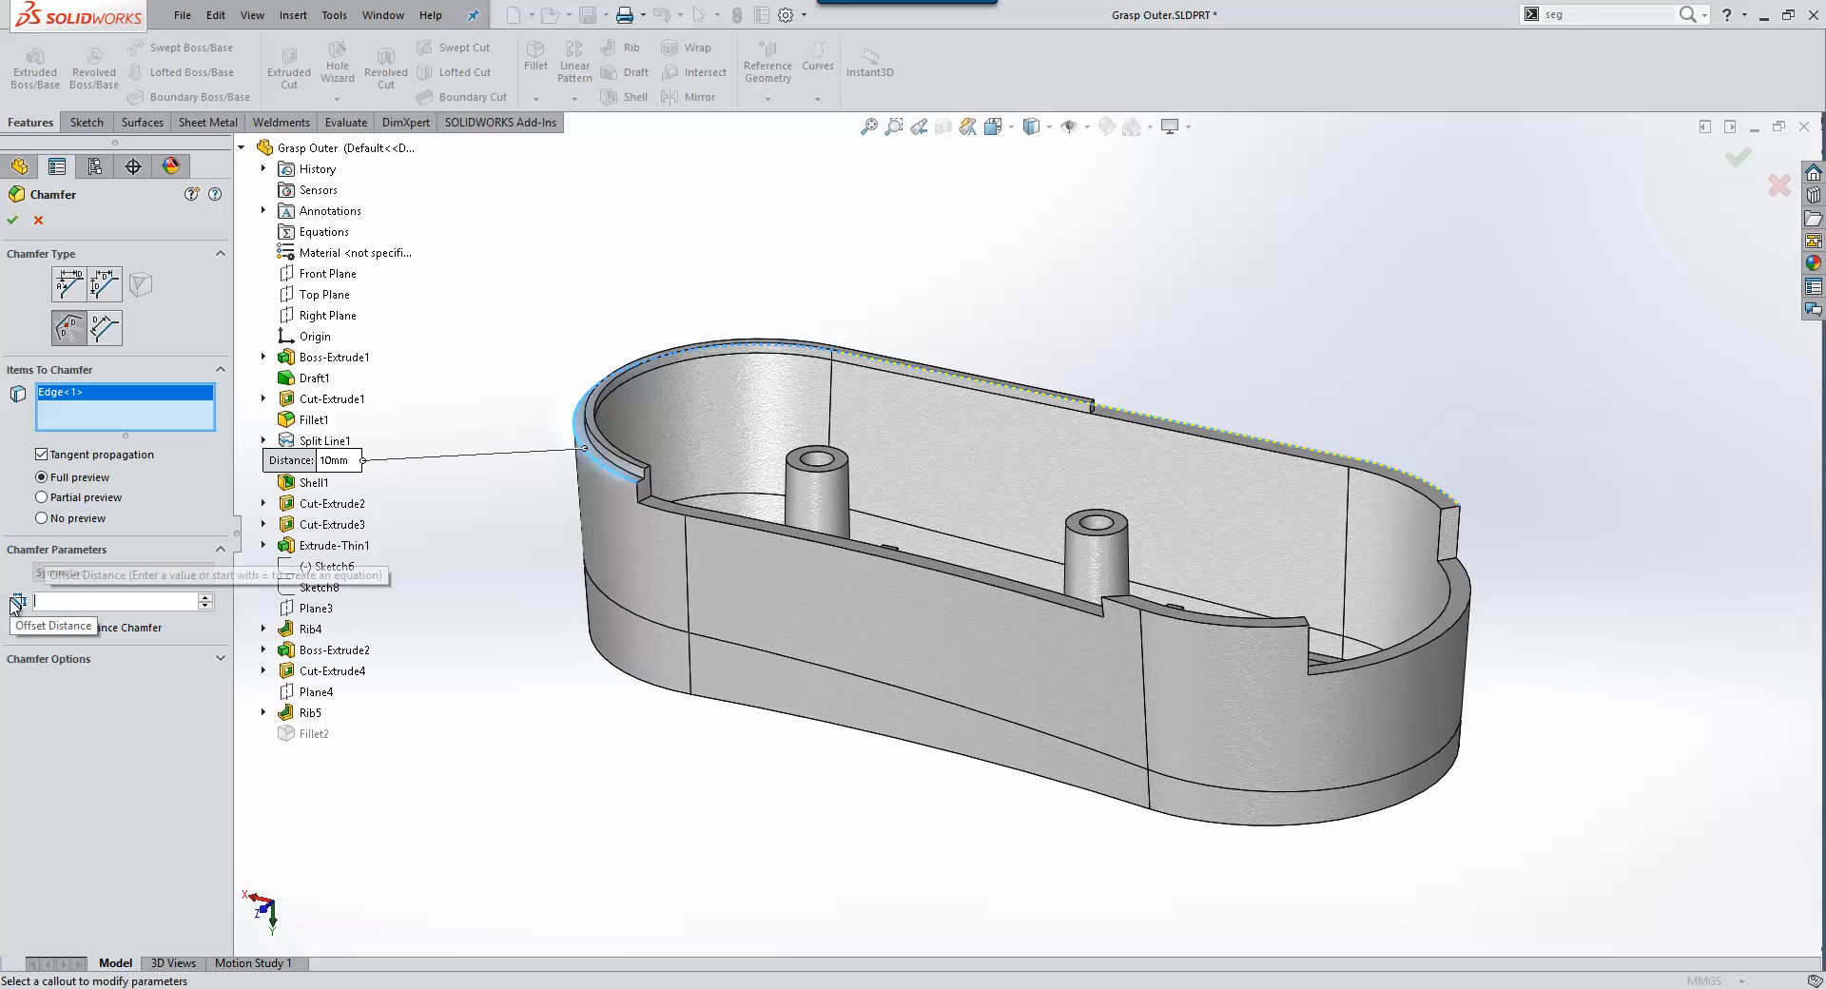
{"action": "type", "text": "0.50mm"}
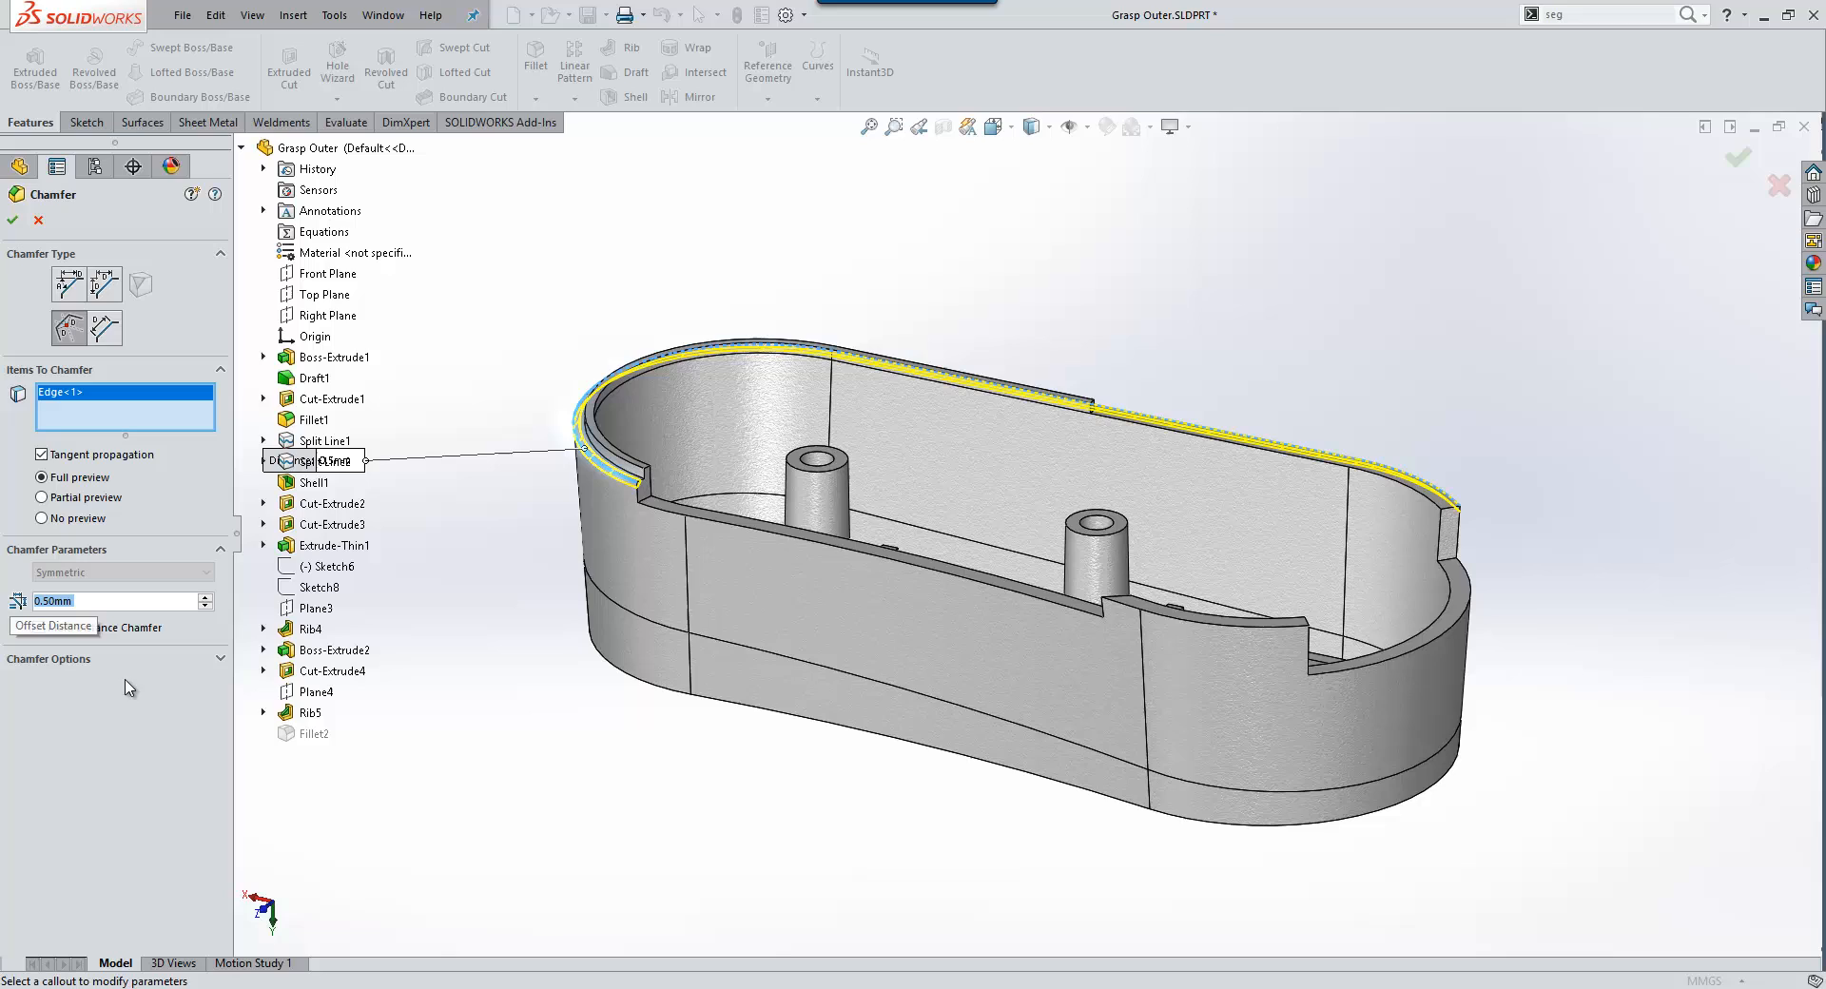
{"action": "left_click", "coordinate": [757, 540]}
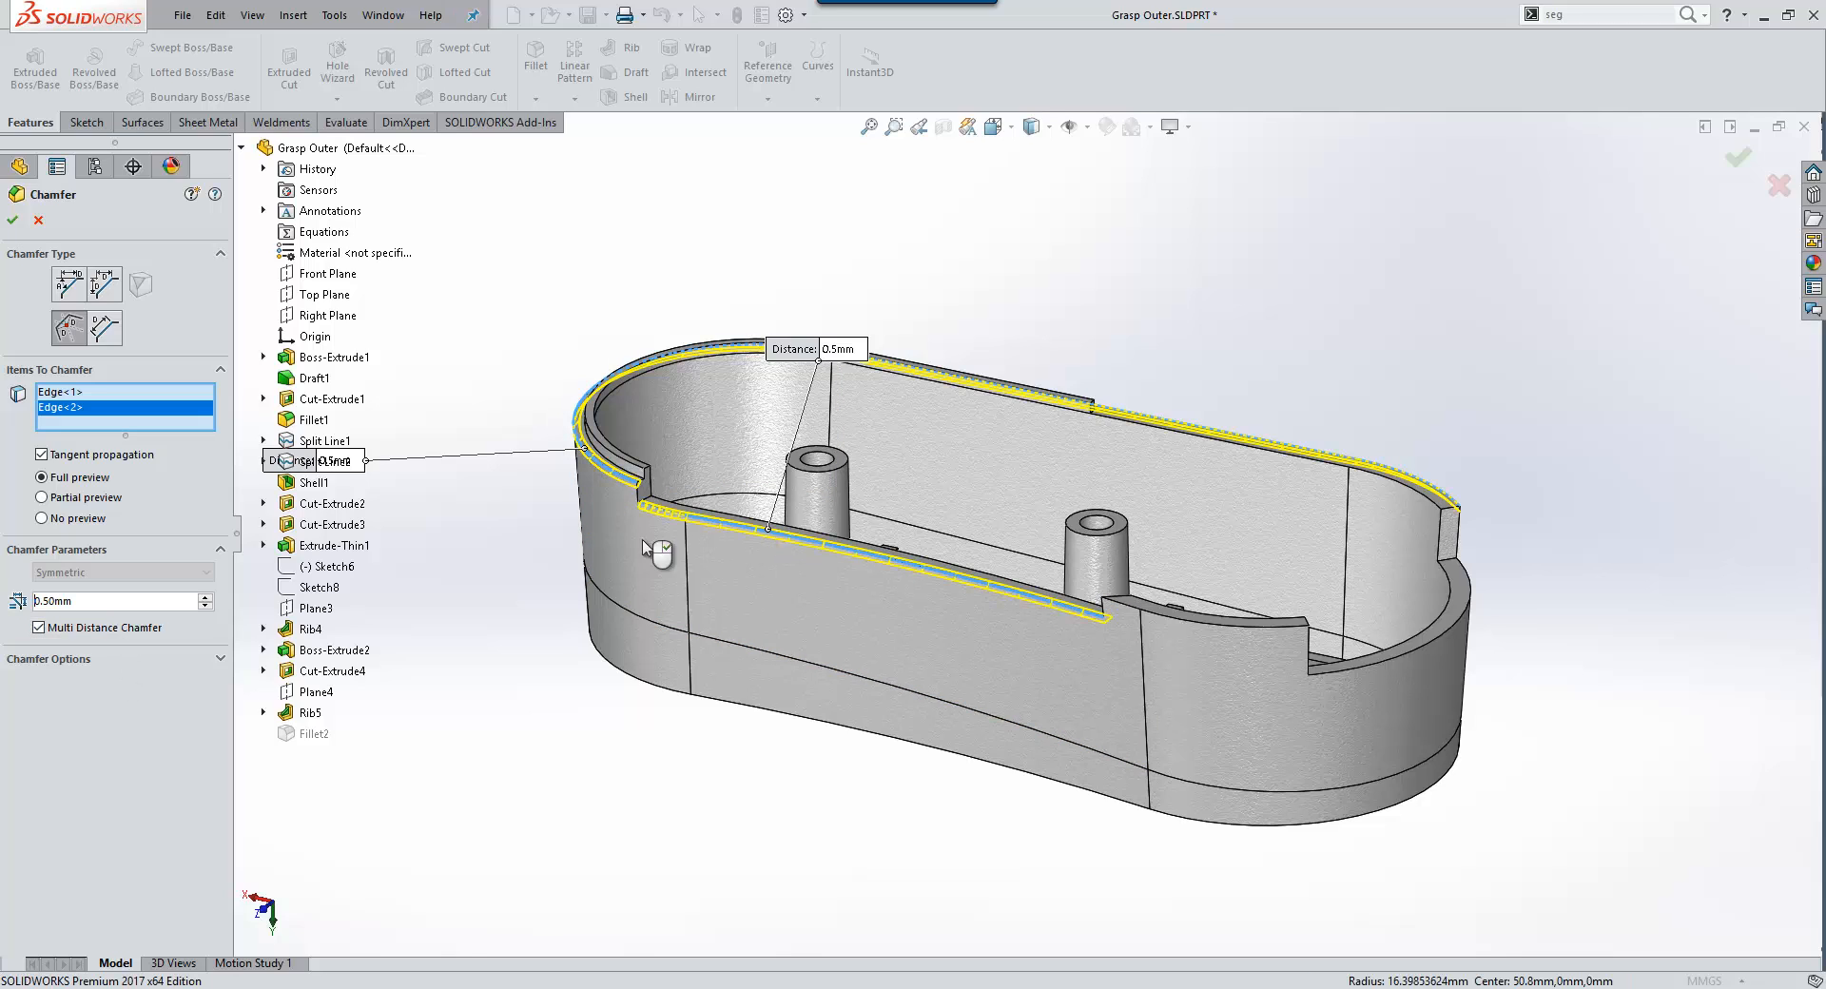
{"action": "left_click", "coordinate": [1093, 525]}
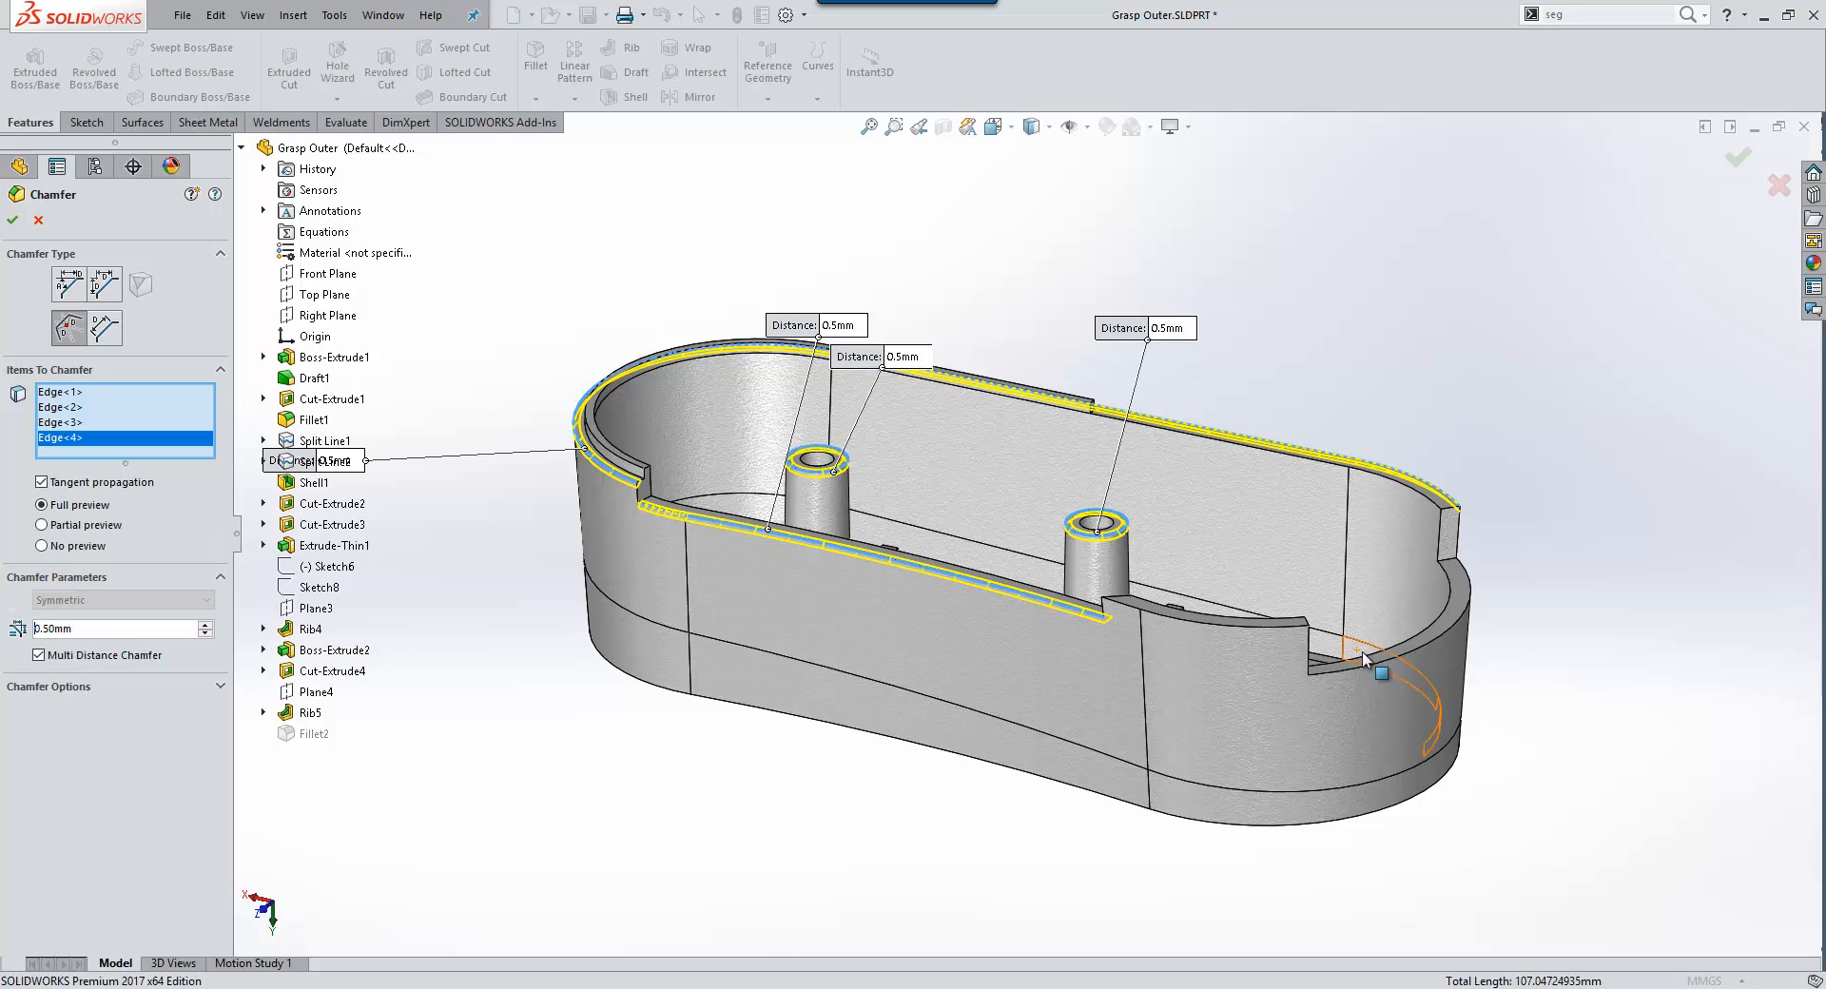
{"action": "left_click", "coordinate": [1358, 663]}
{"action": "type", "text": "0.25"}
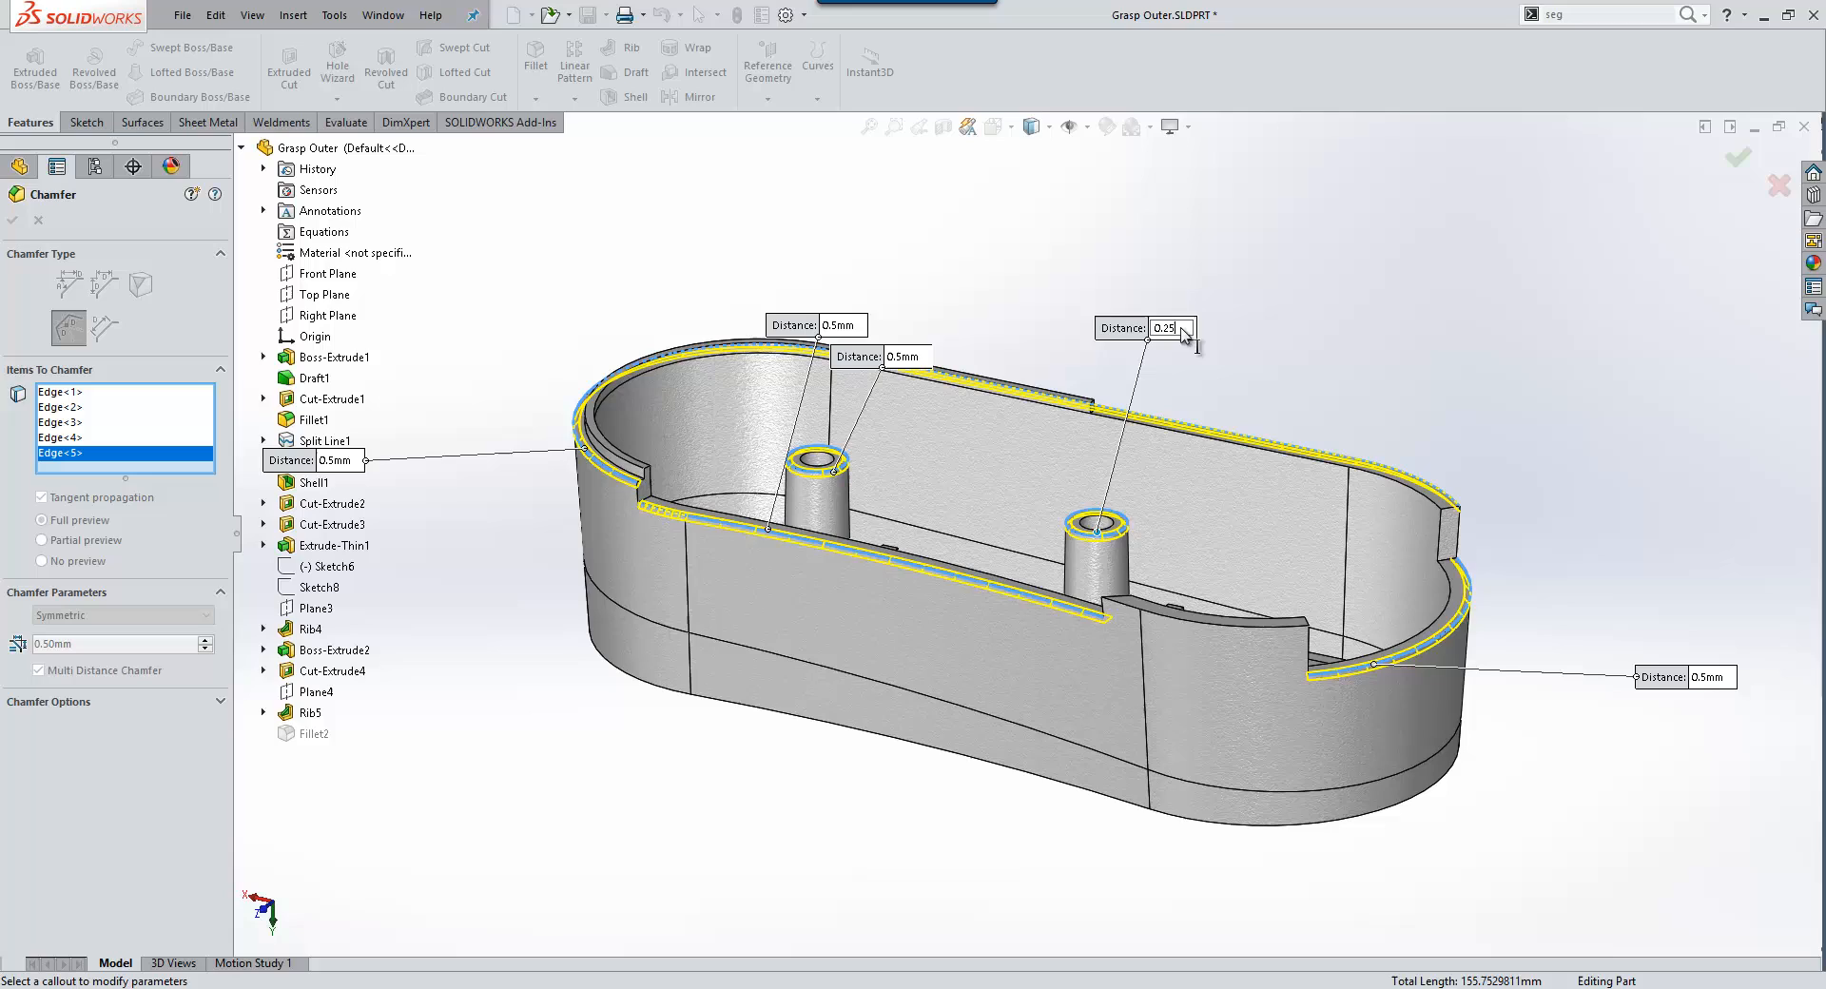
Give the boss edge a 0.25 mm chamfer and accept the feature with per-edge distances
{"action": "left_click", "coordinate": [1707, 679]}
{"action": "type", "text": "0.4"}
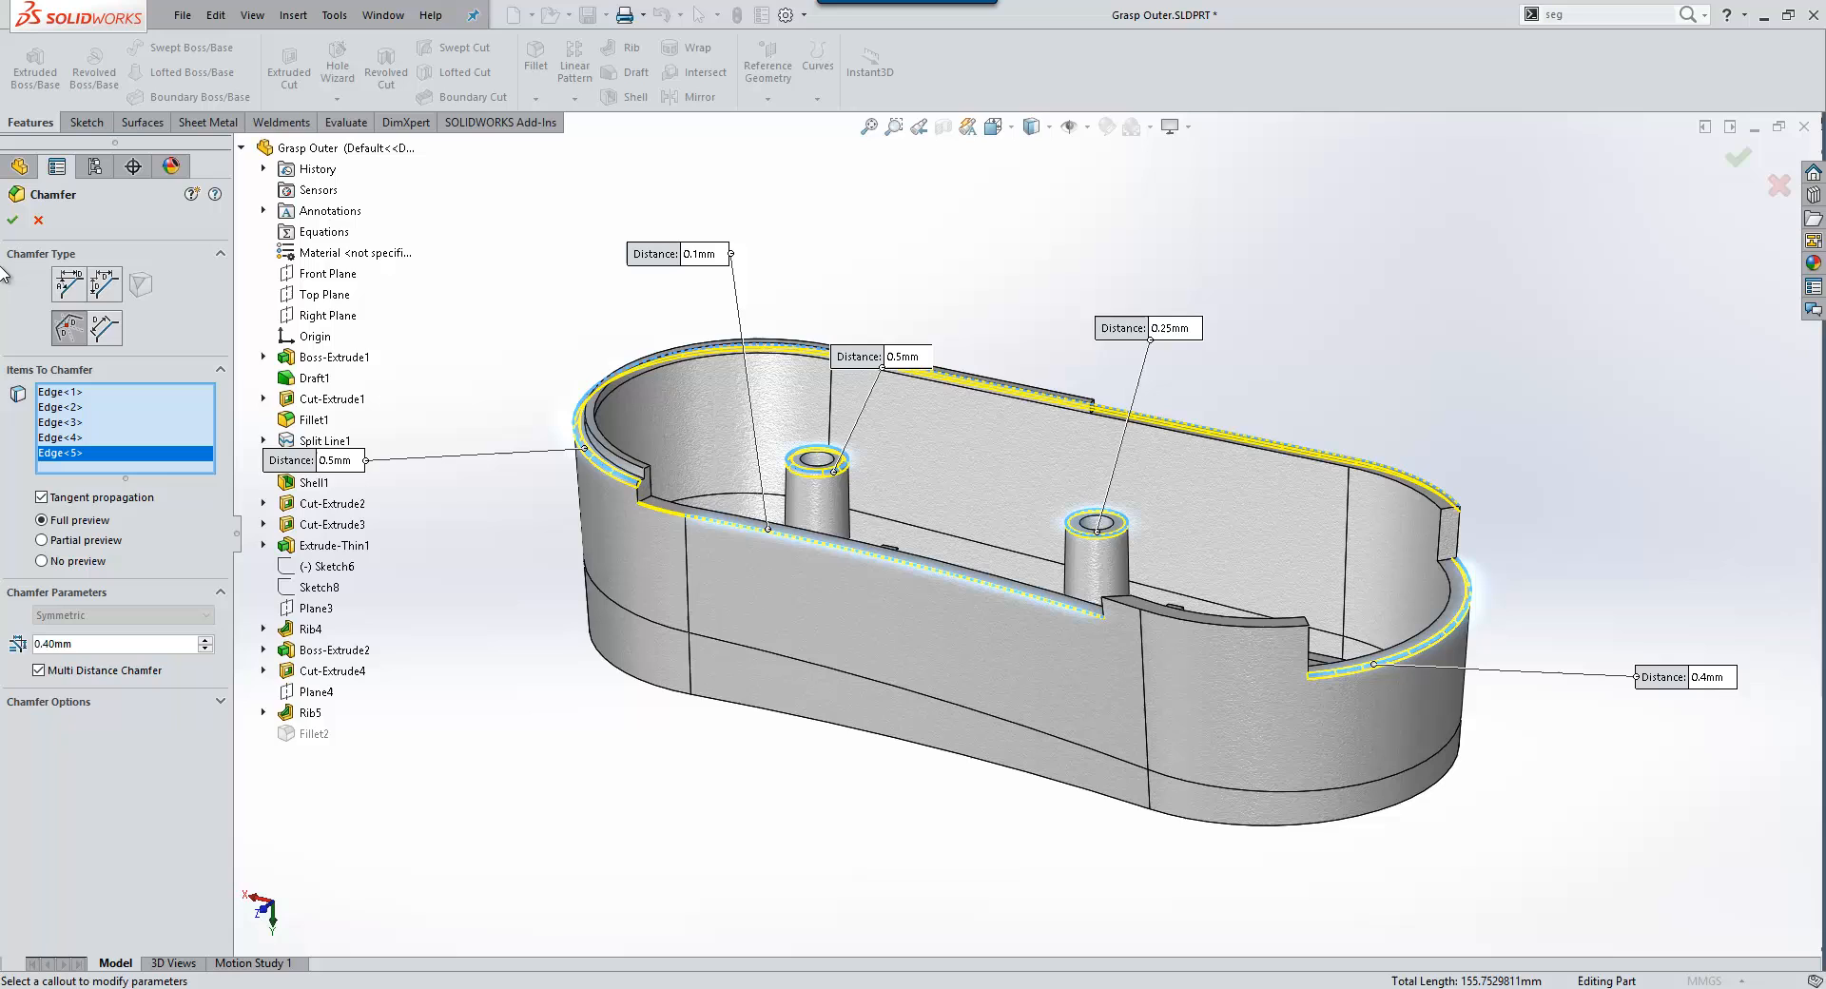
{"action": "left_click", "coordinate": [11, 223]}
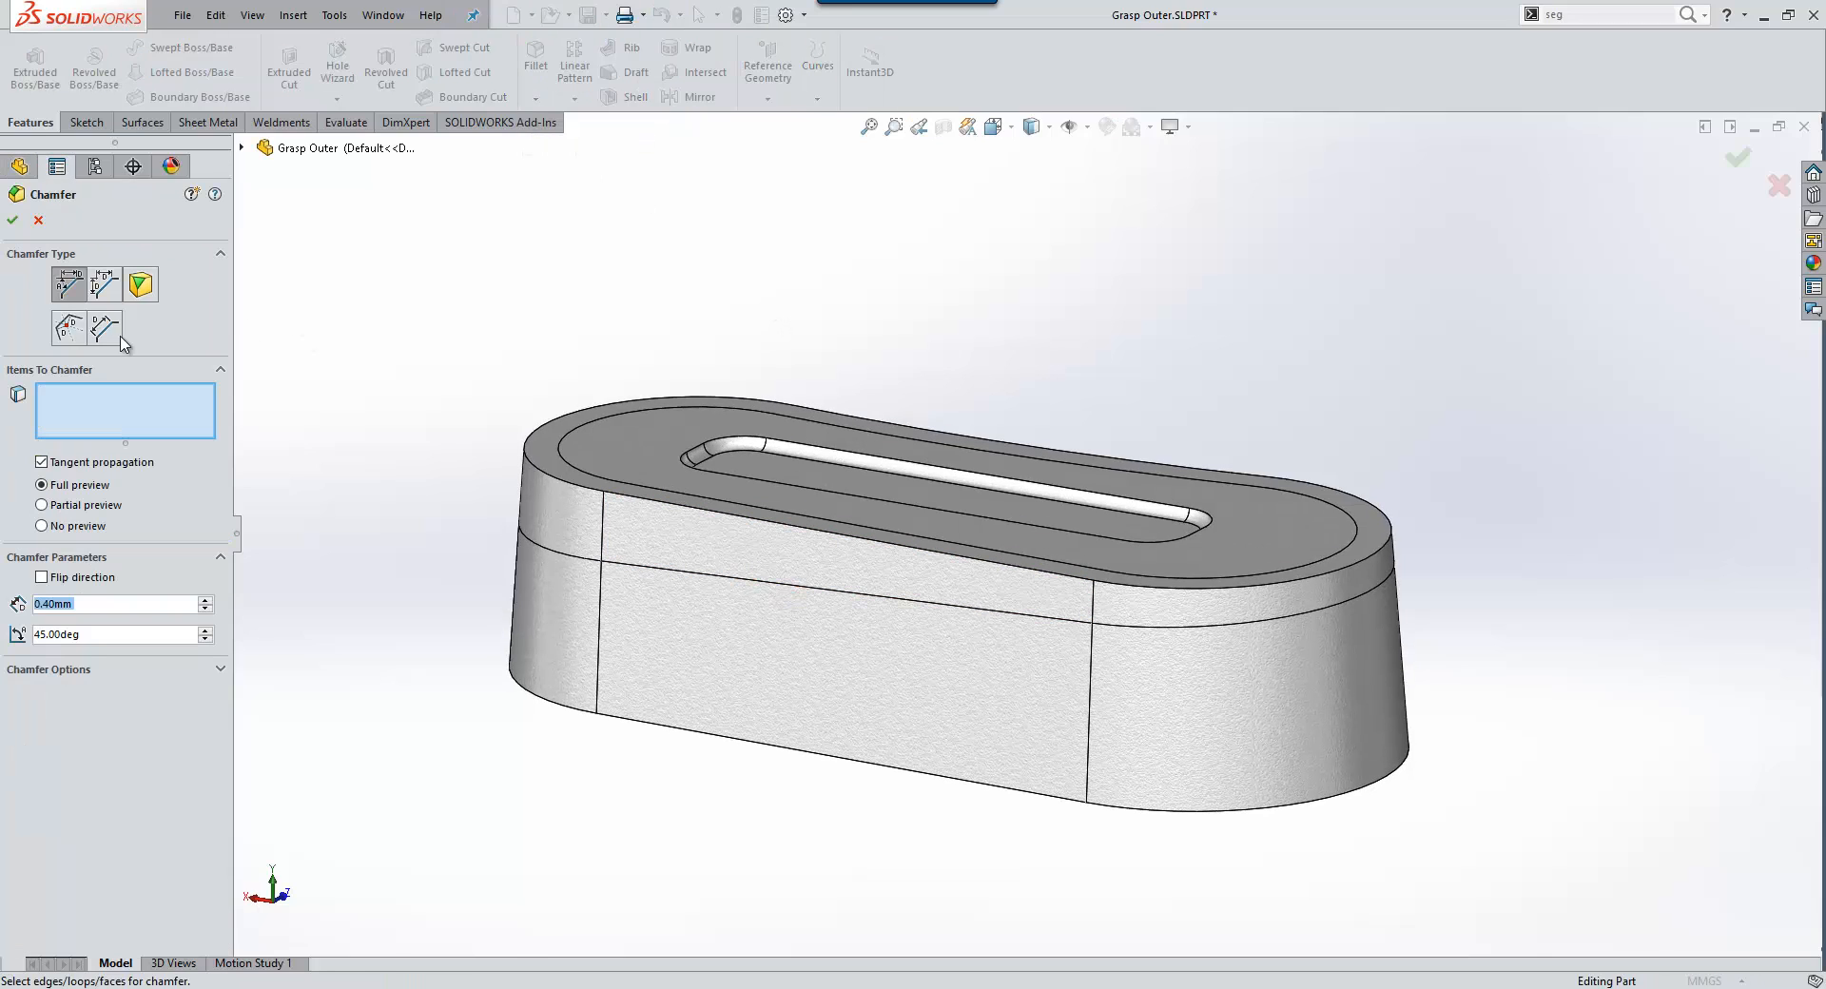
Define a Face-Face chamfer between the top and curved side faces, held by the side split line
{"action": "left_click", "coordinate": [68, 327]}
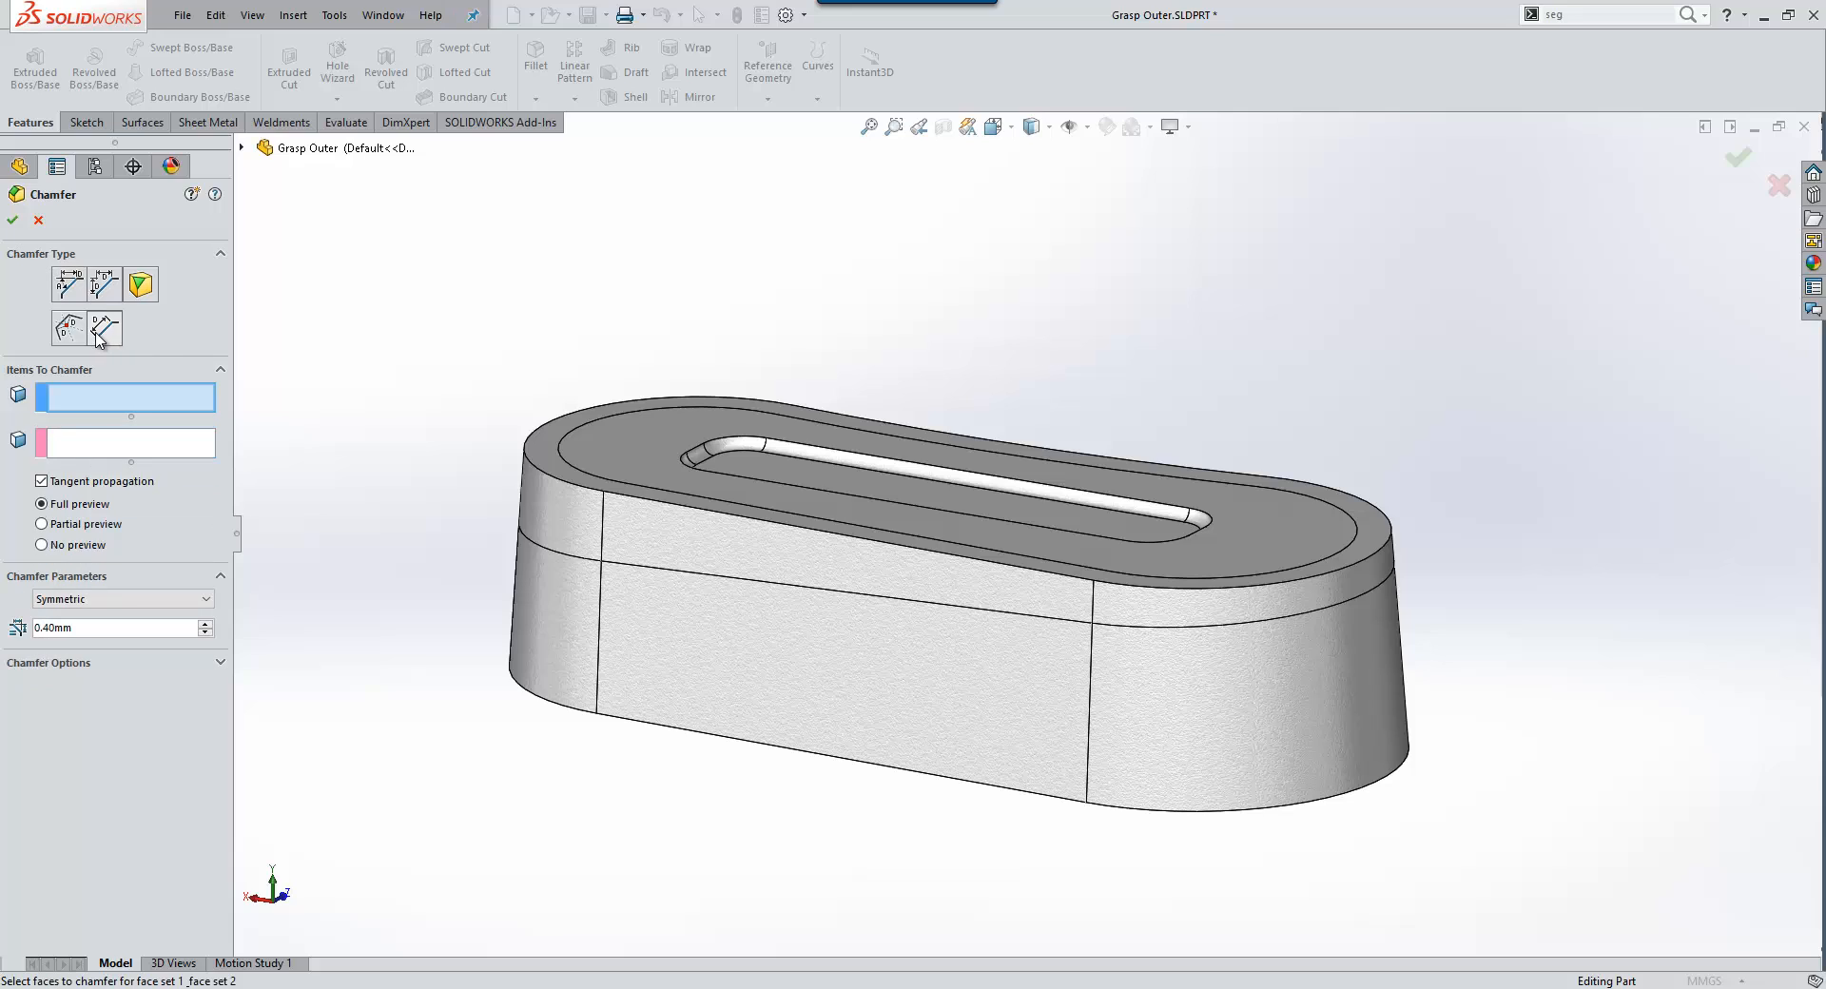
{"action": "mouse_move", "coordinate": [104, 329]}
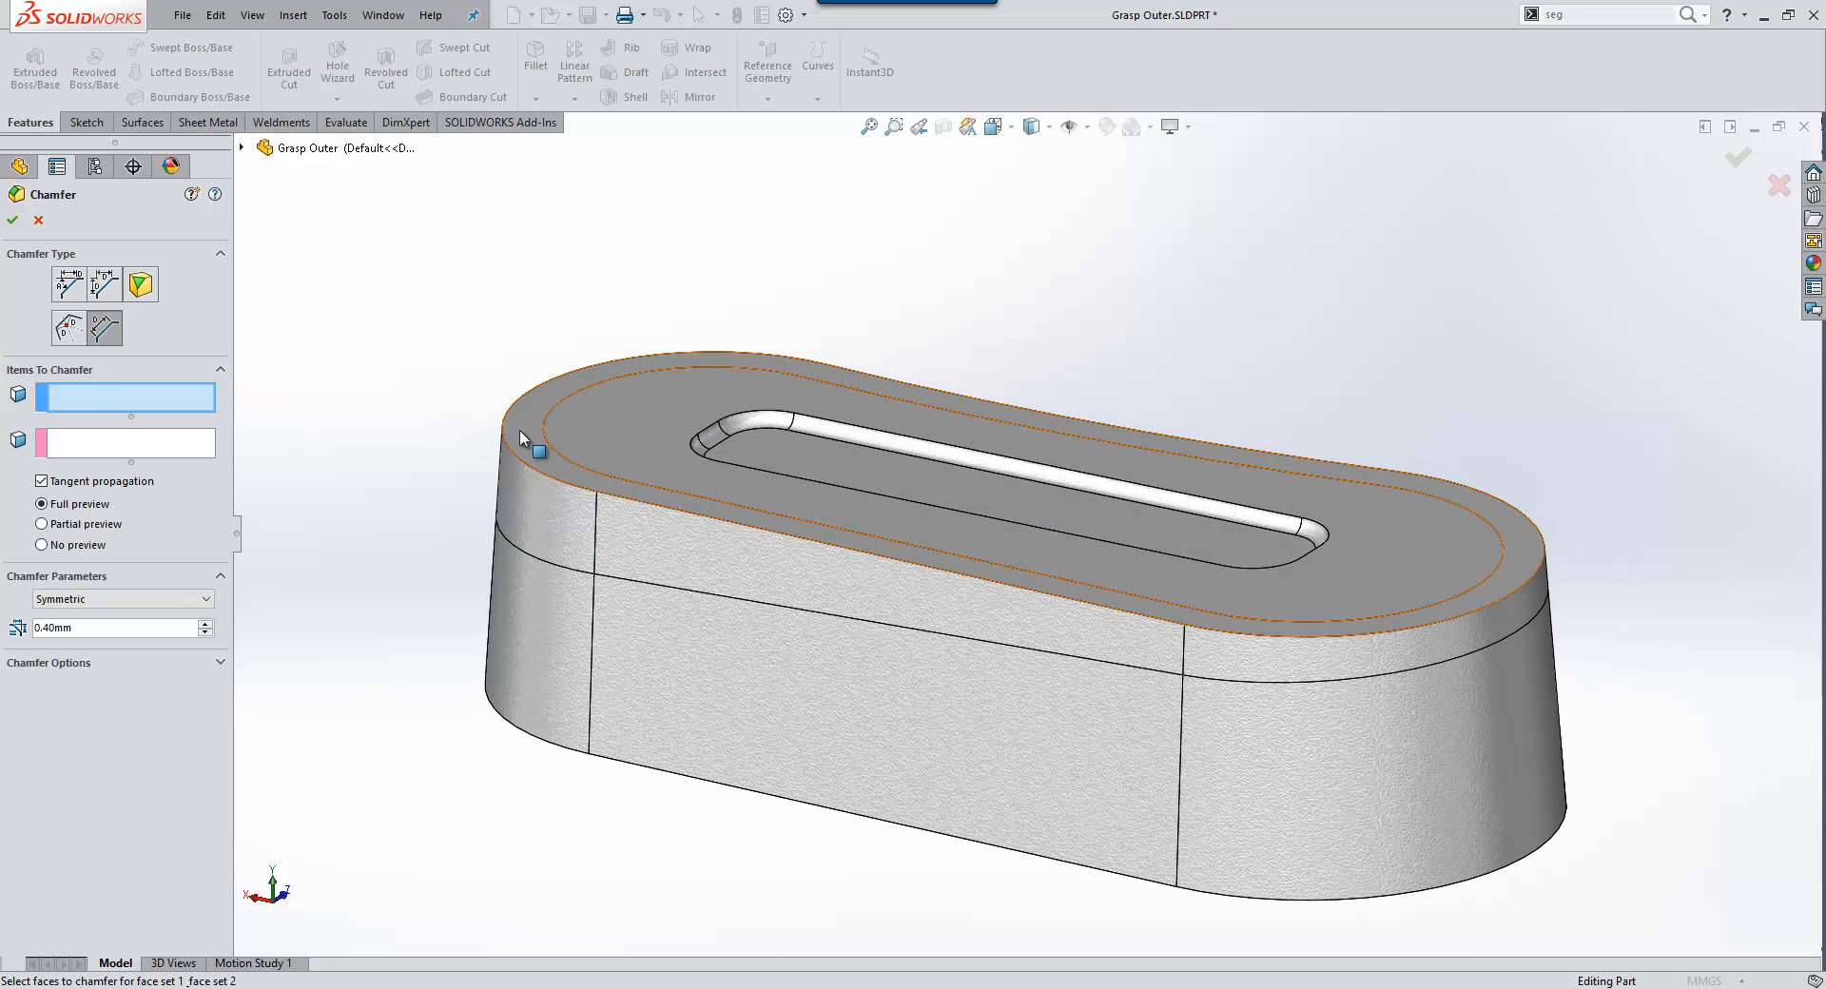
{"action": "left_click", "coordinate": [540, 439]}
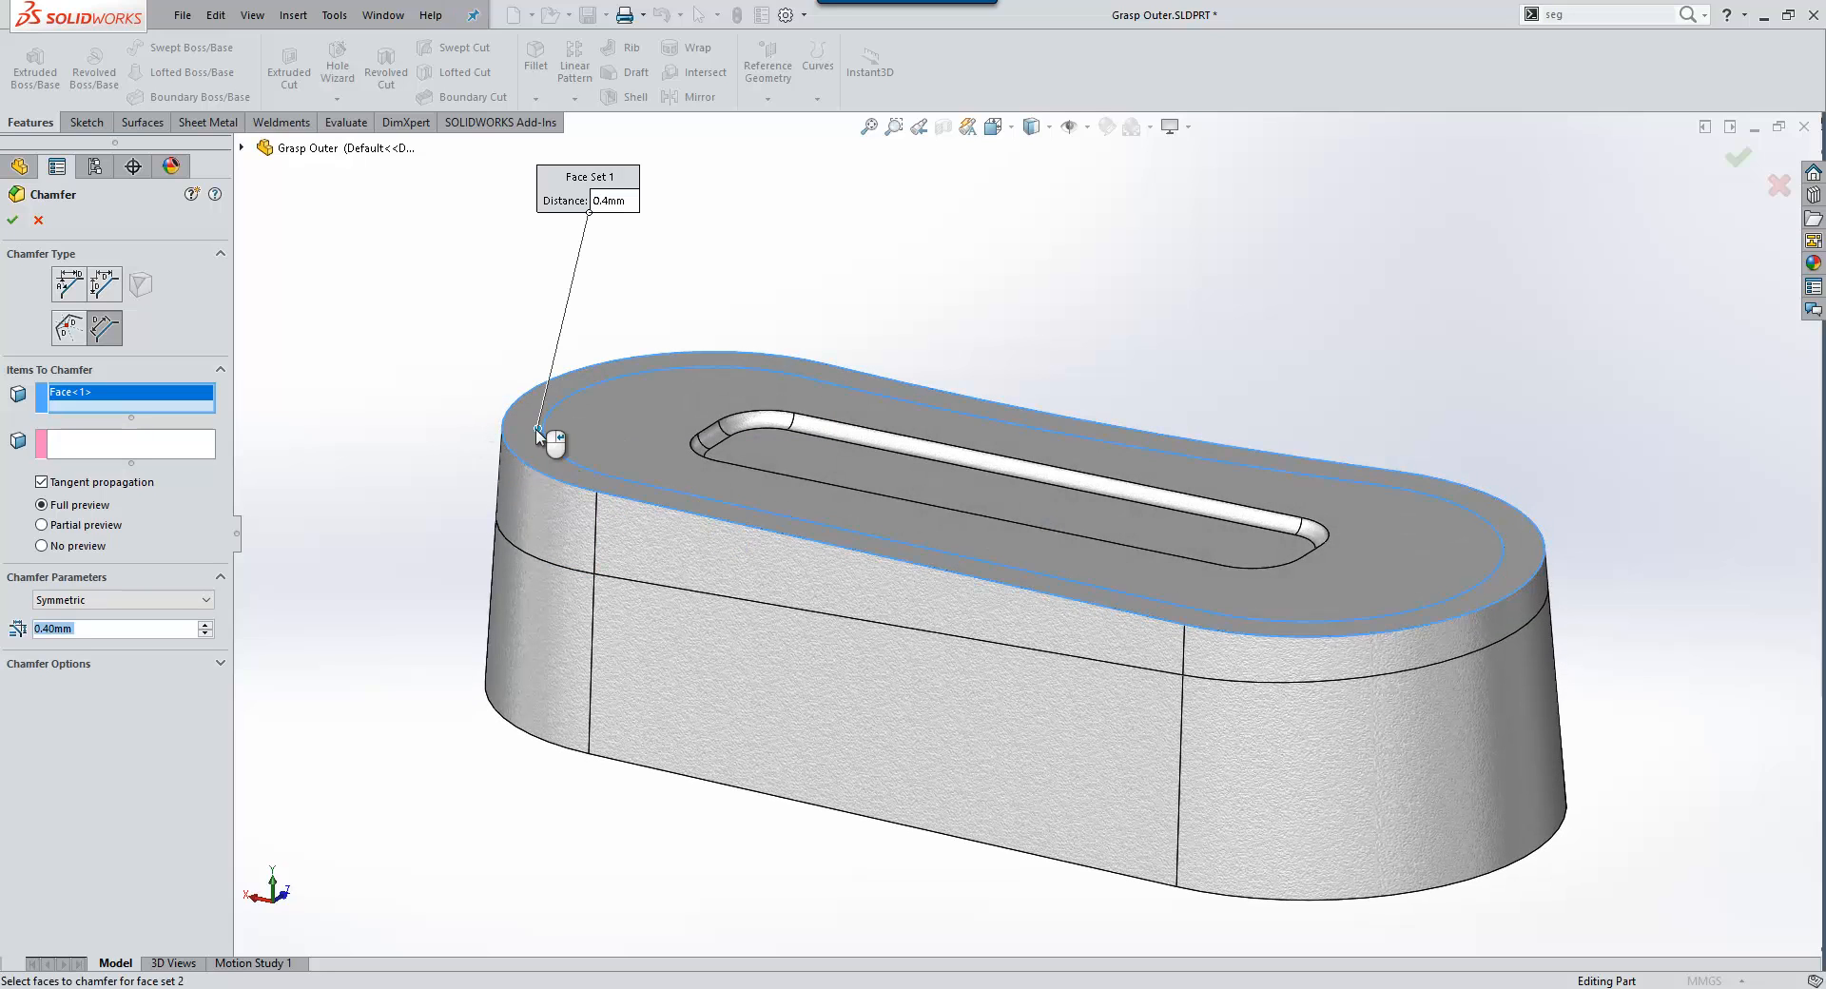
{"action": "left_click", "coordinate": [548, 519]}
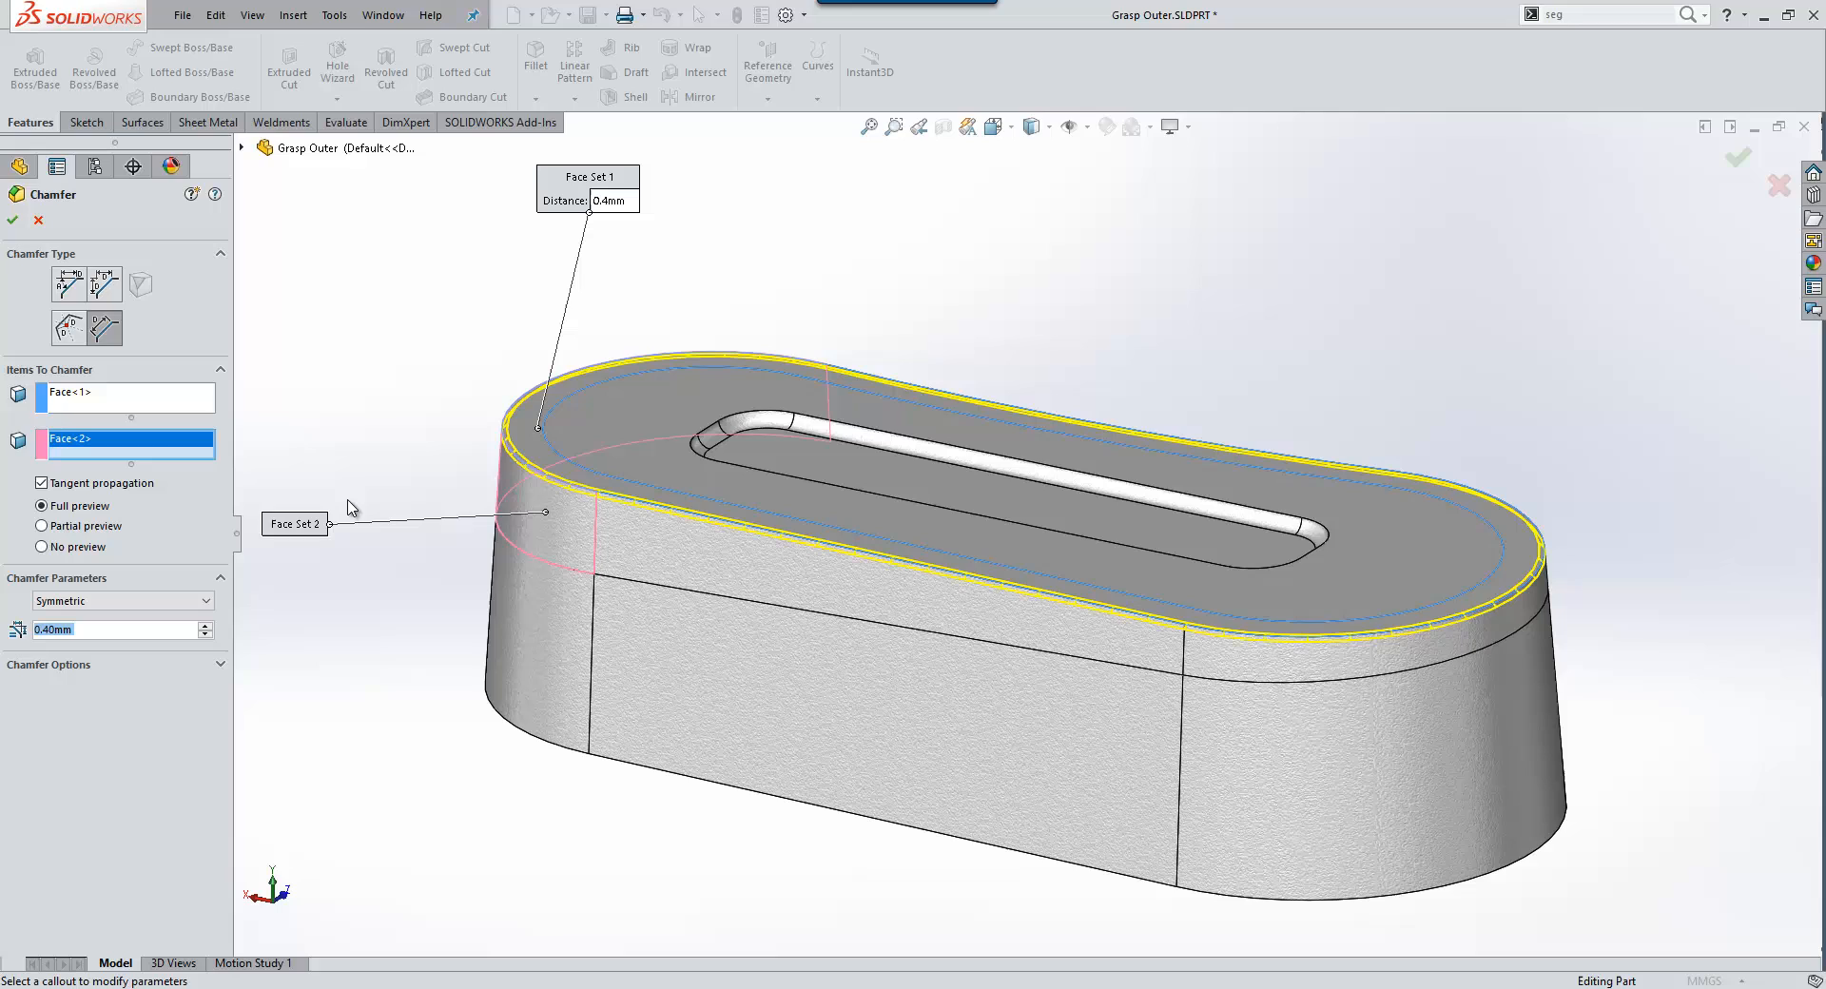
{"action": "mouse_move", "coordinate": [220, 561]}
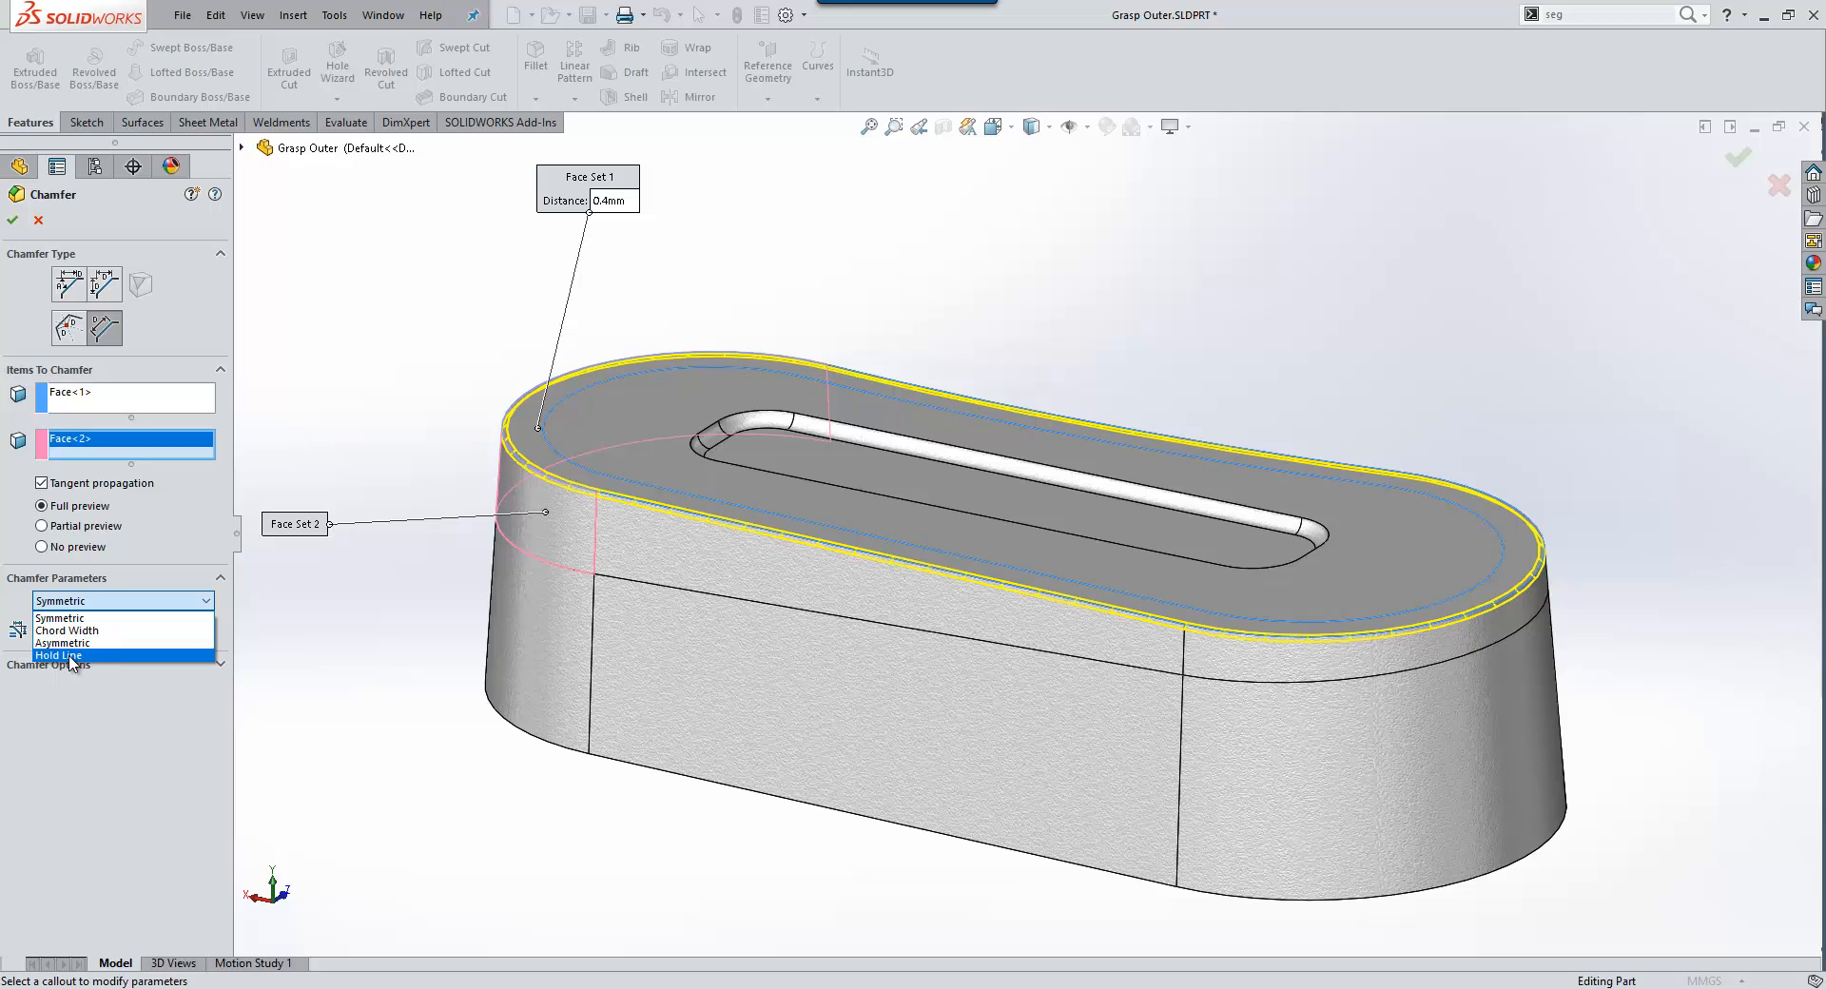
{"action": "left_click", "coordinate": [57, 654]}
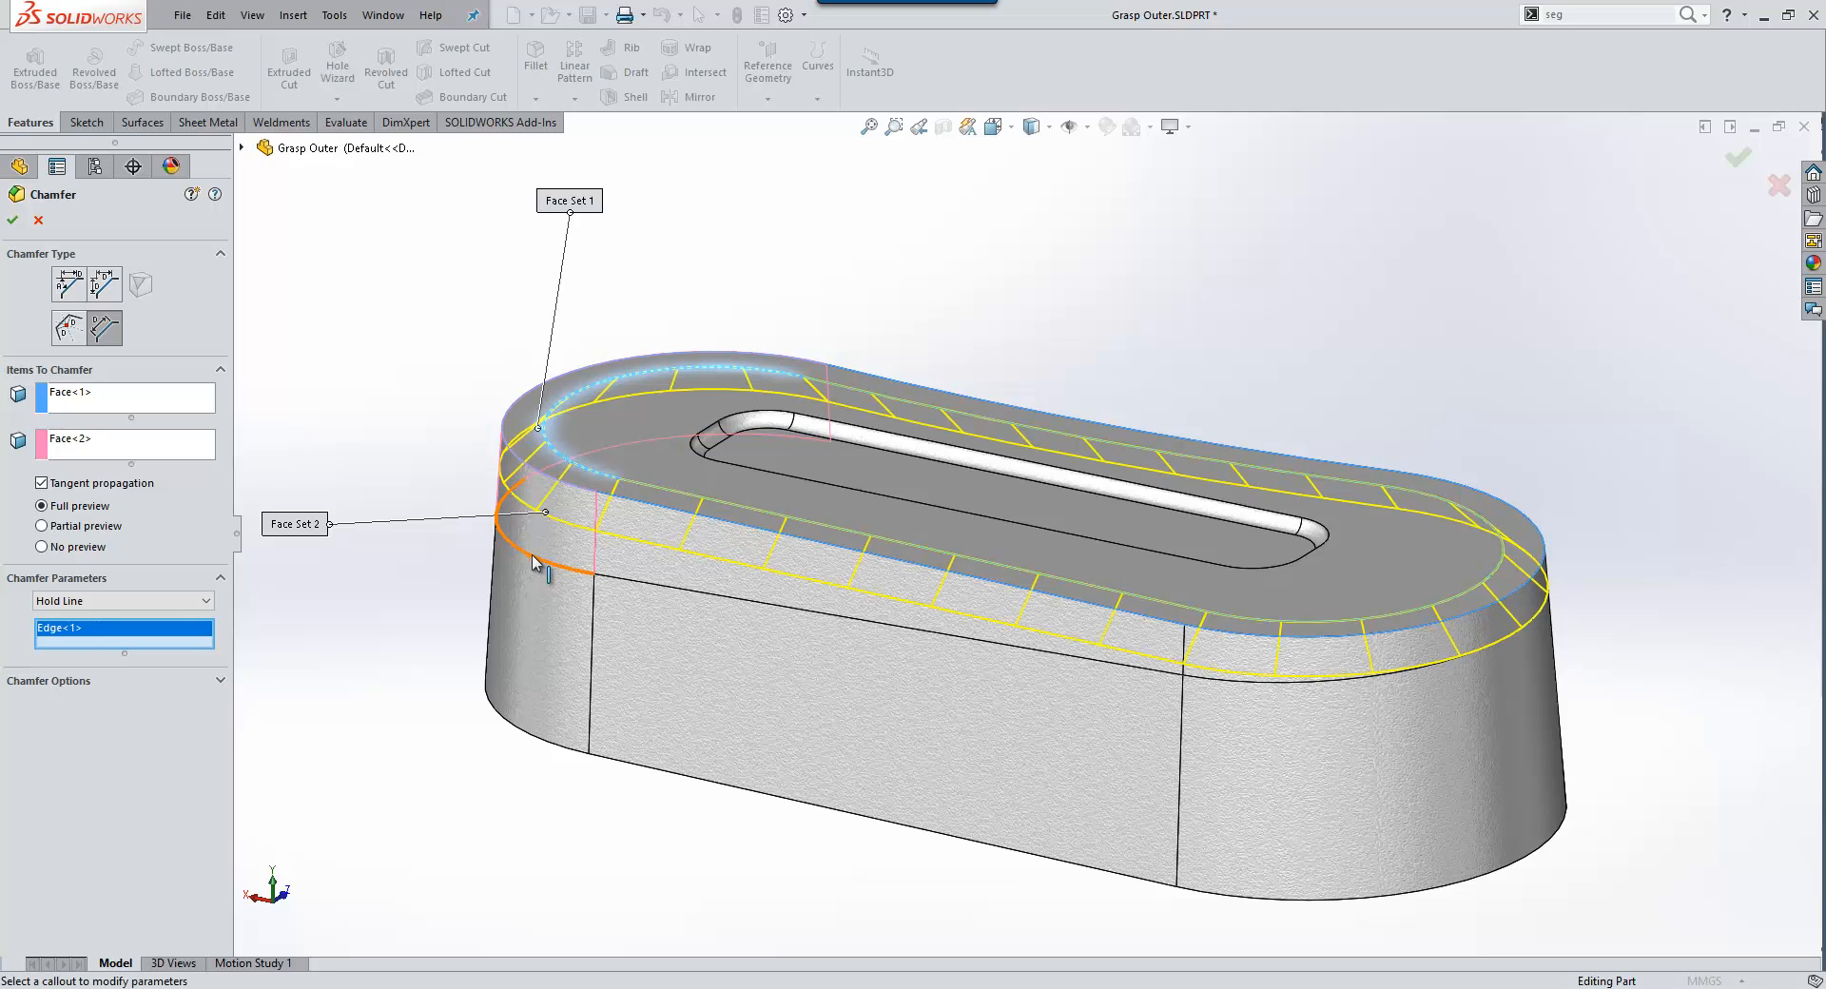
{"action": "left_click", "coordinate": [544, 568]}
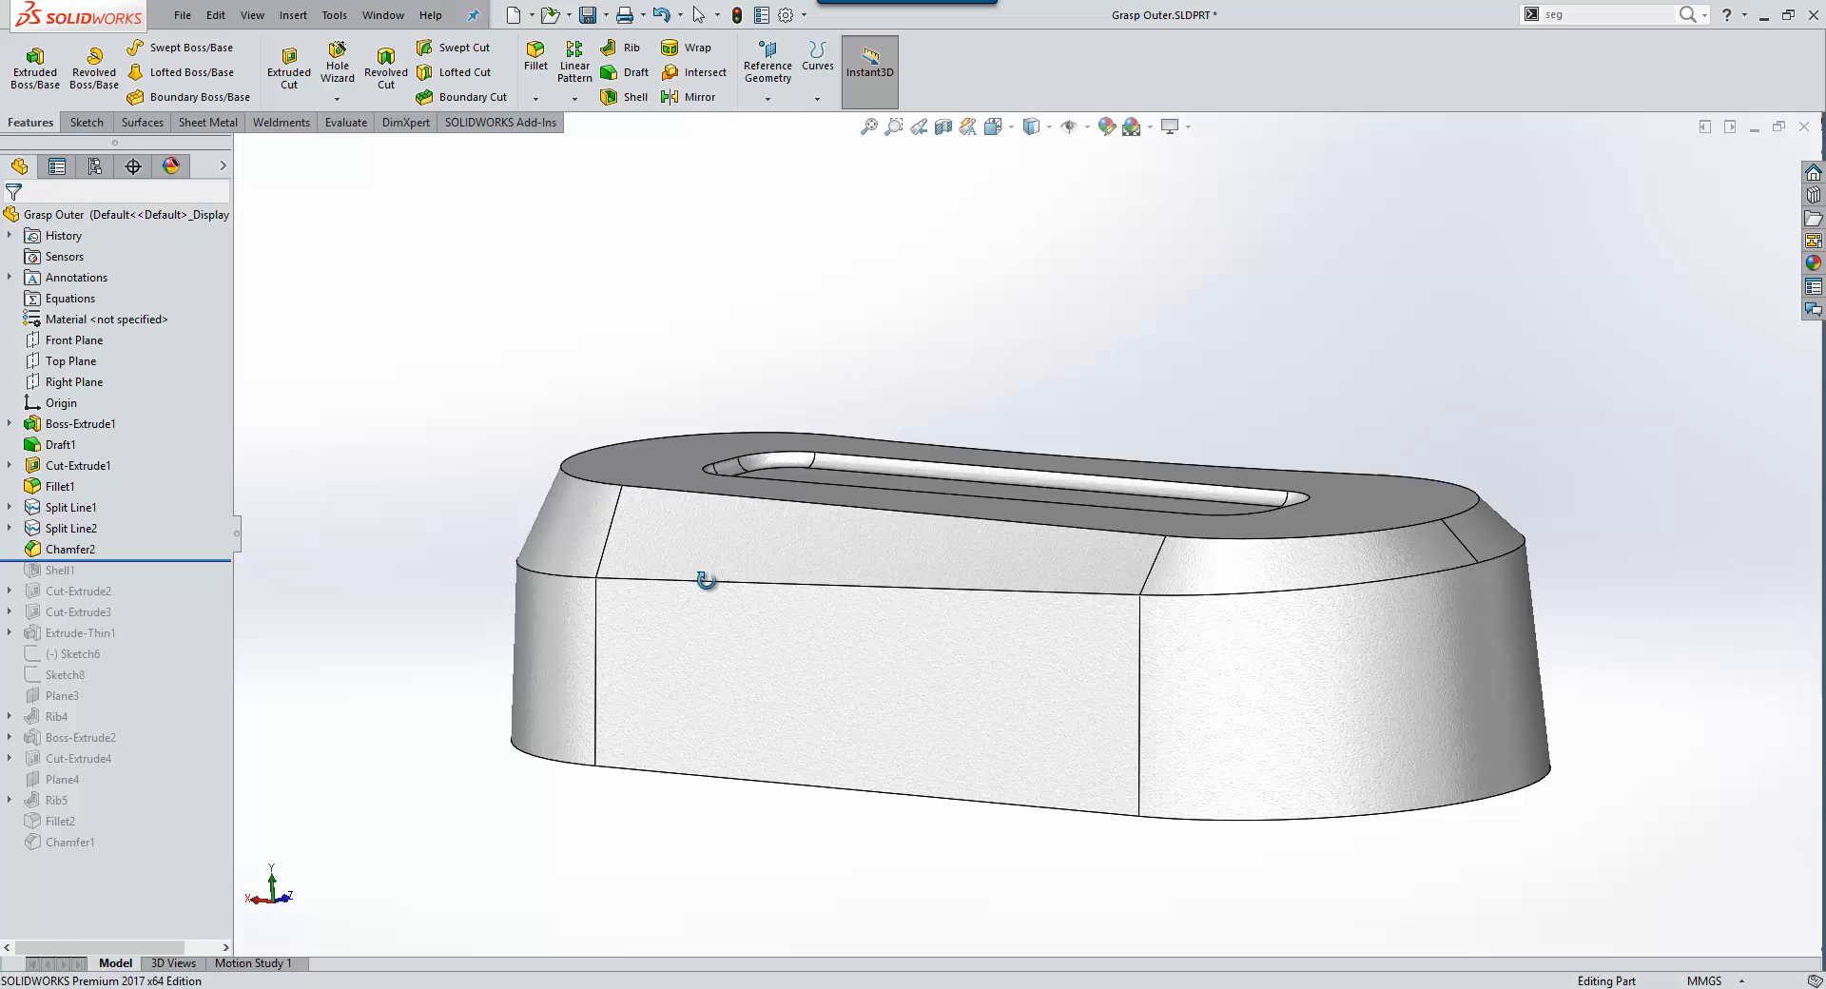
Edit Chamfer2 into a curvature-continuous hold-line fillet and accept it
{"action": "left_click_drag", "start_coordinate": [706, 580], "coordinate": [1153, 601]}
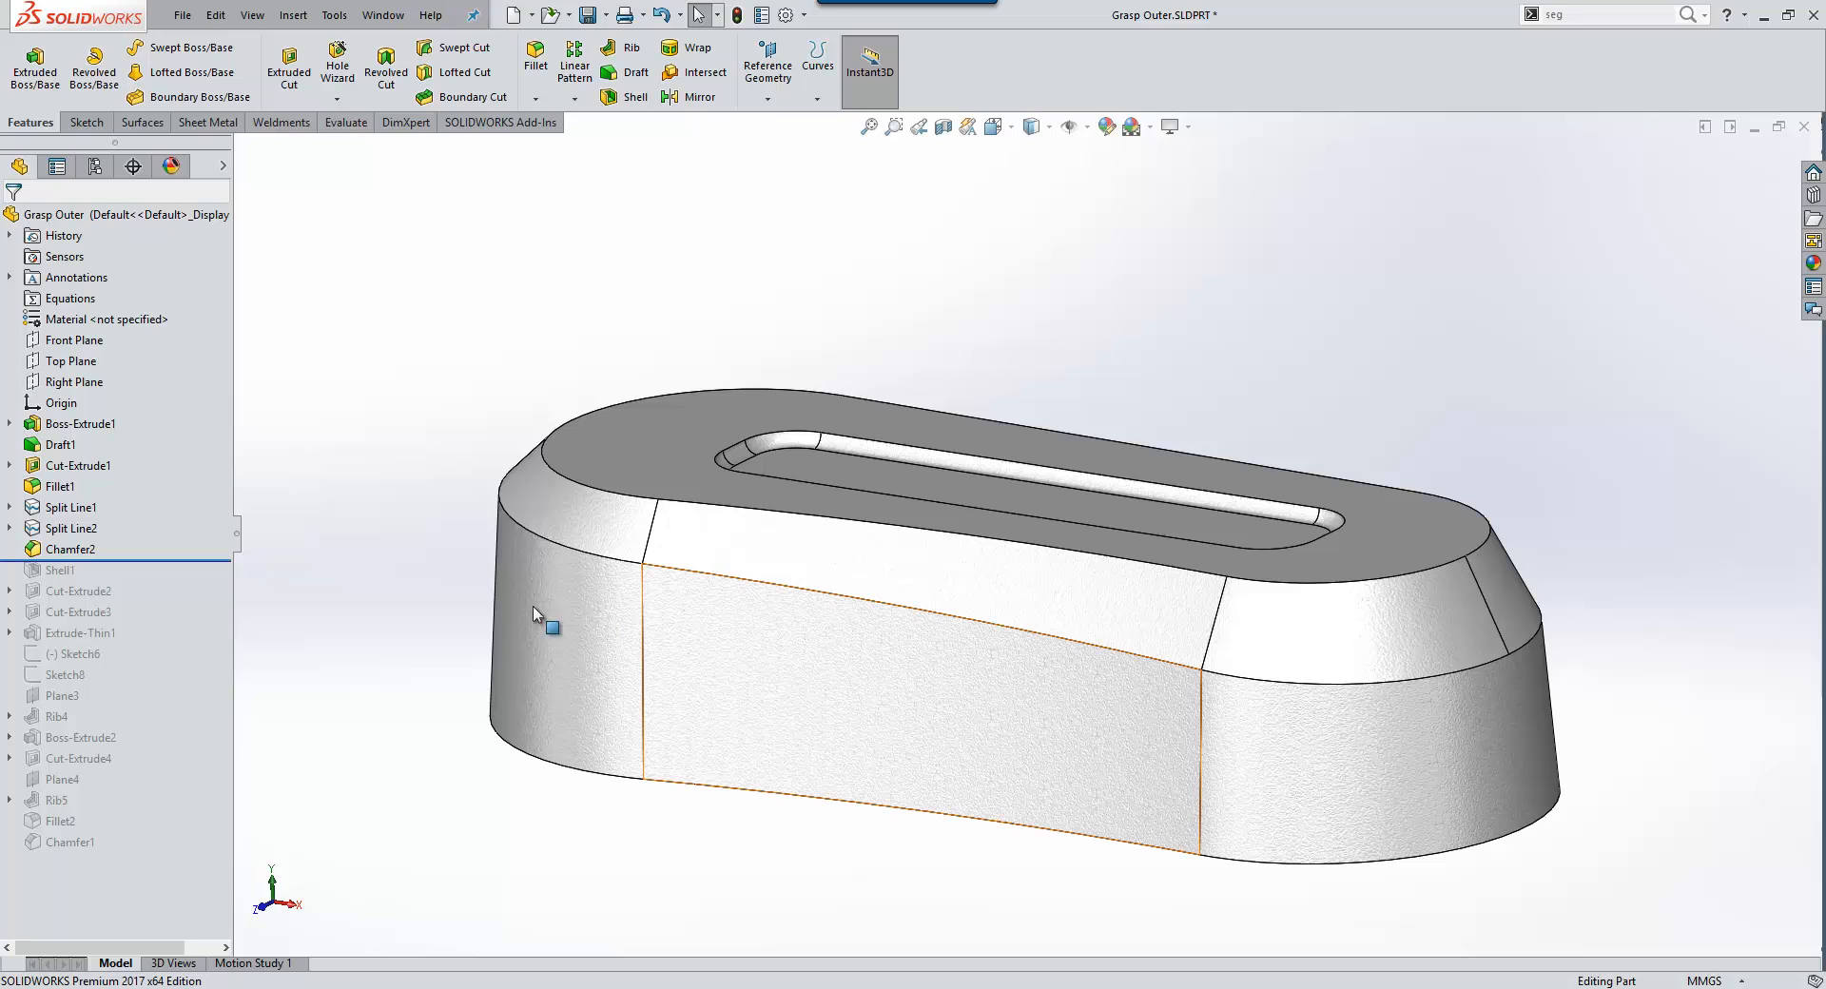
{"action": "left_click", "coordinate": [70, 550]}
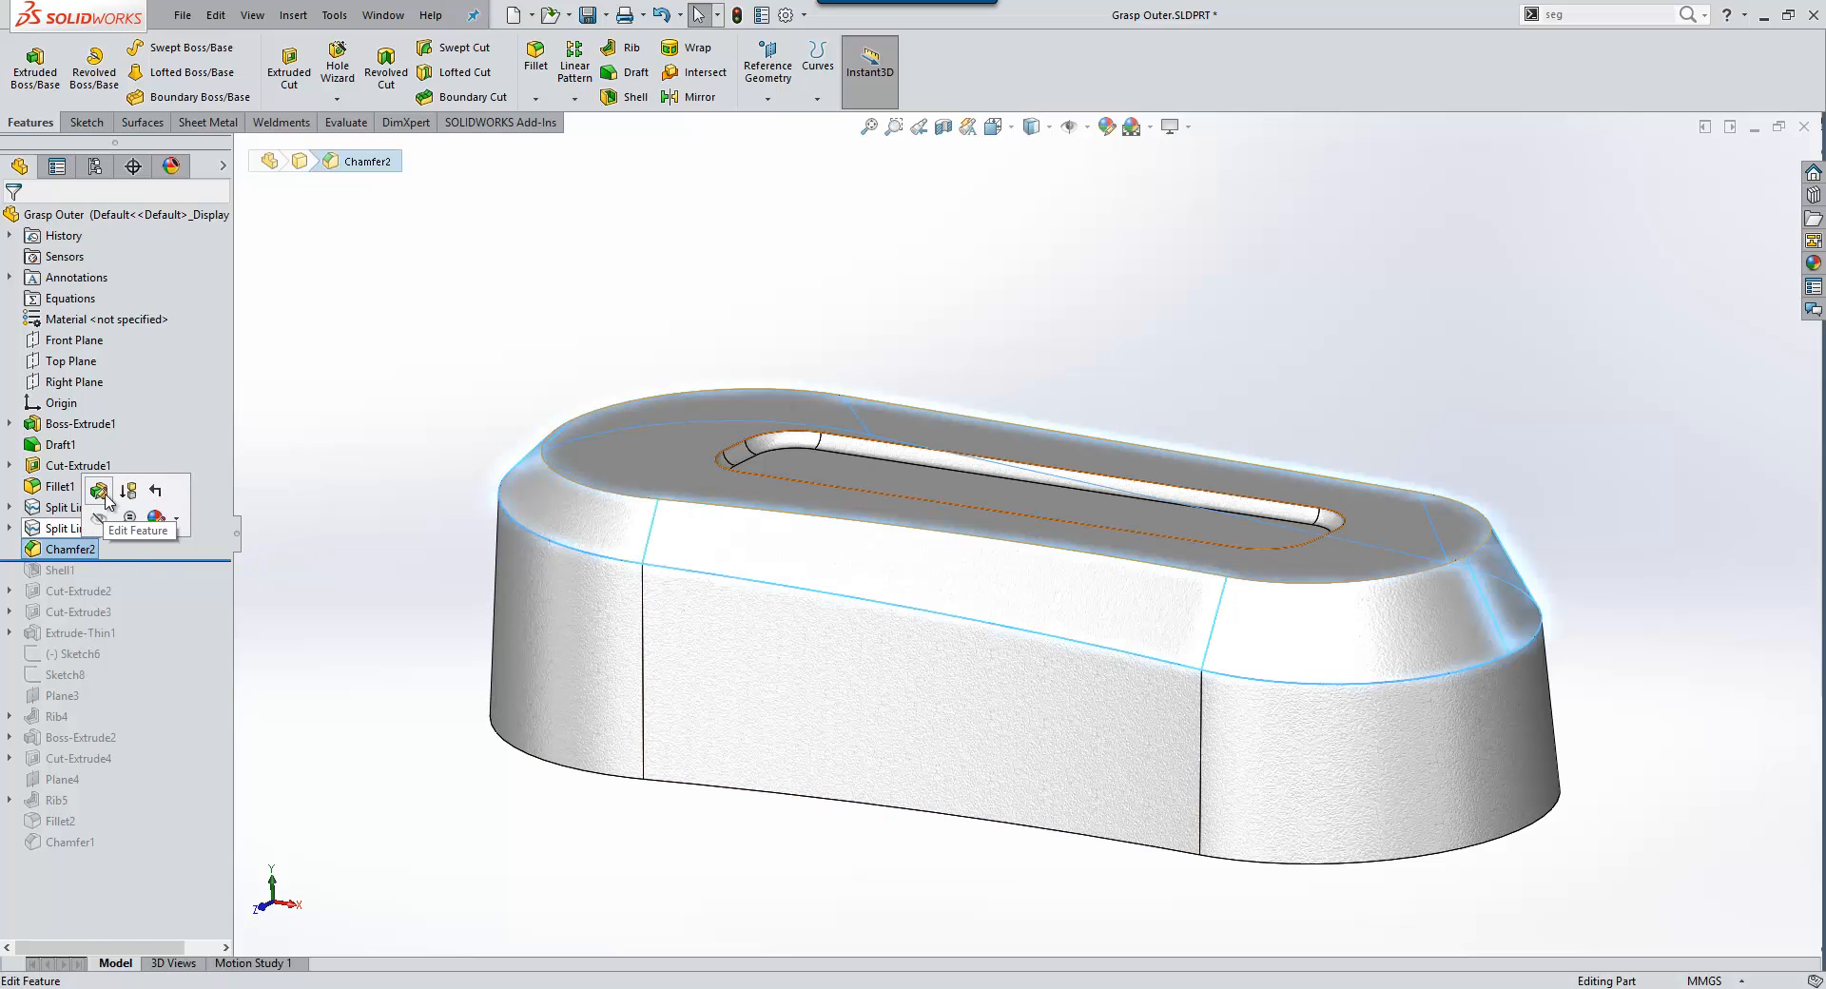
{"action": "left_click", "coordinate": [98, 492]}
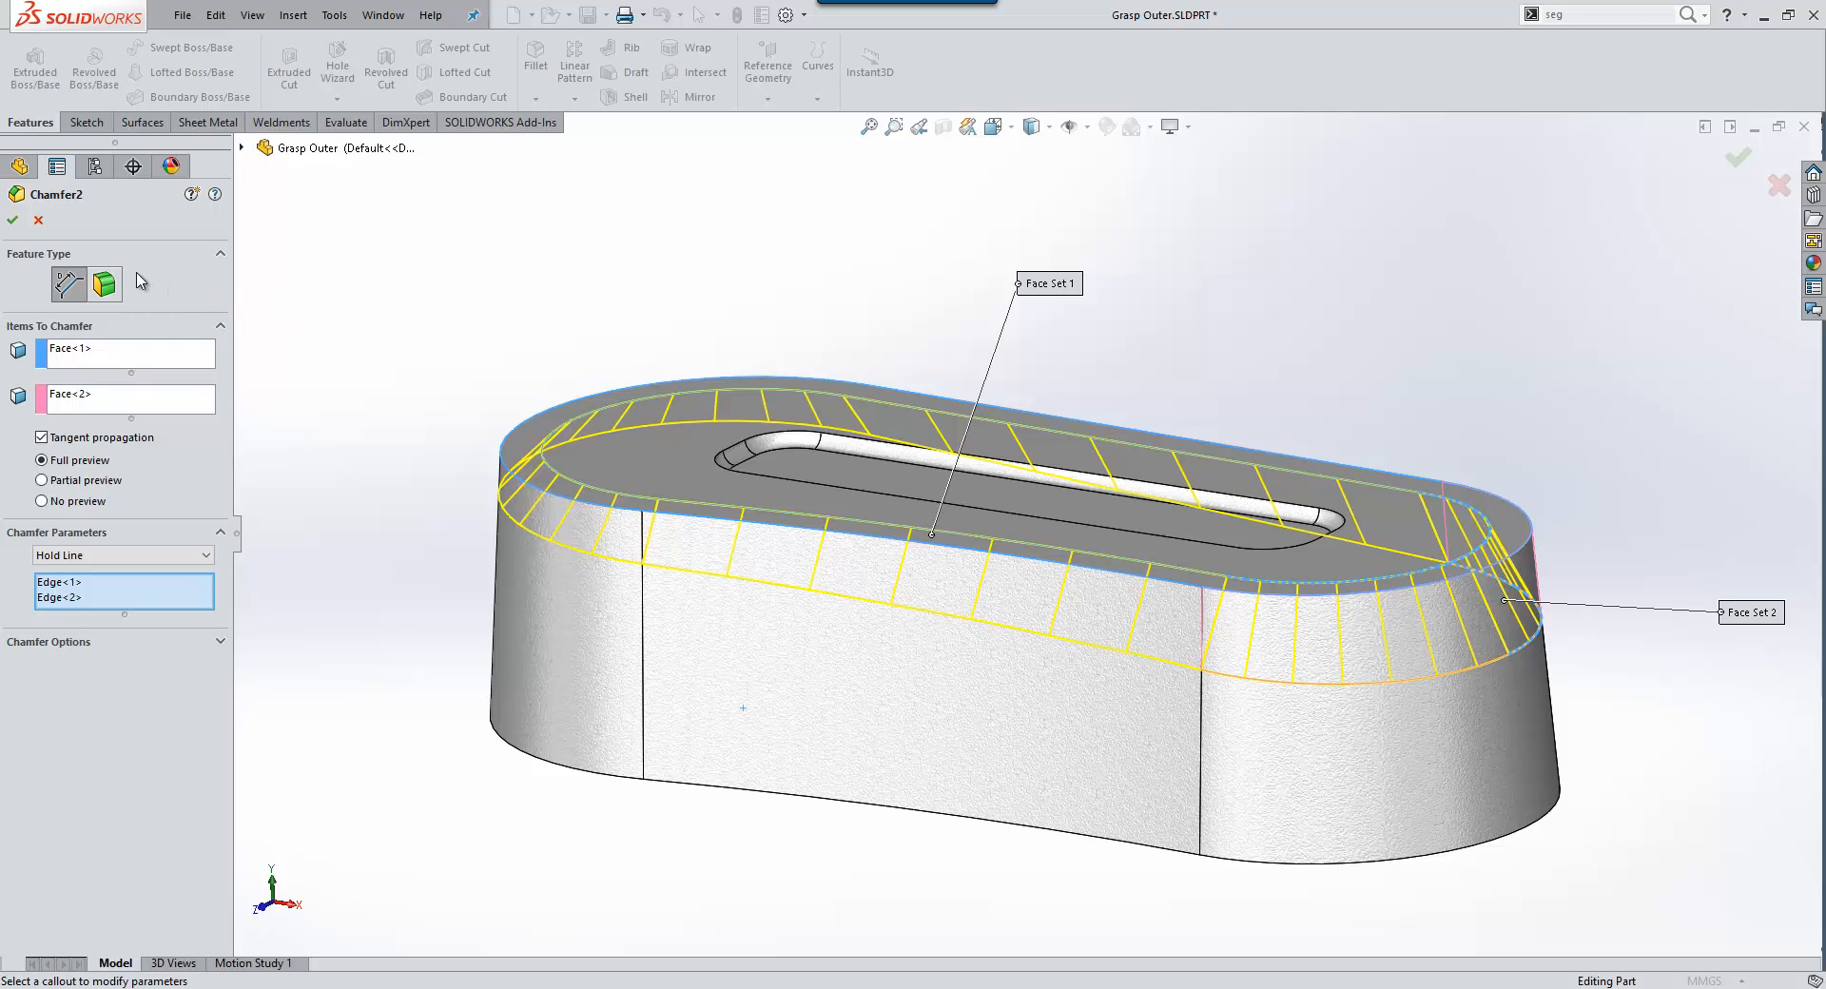
{"action": "mouse_move", "coordinate": [146, 264]}
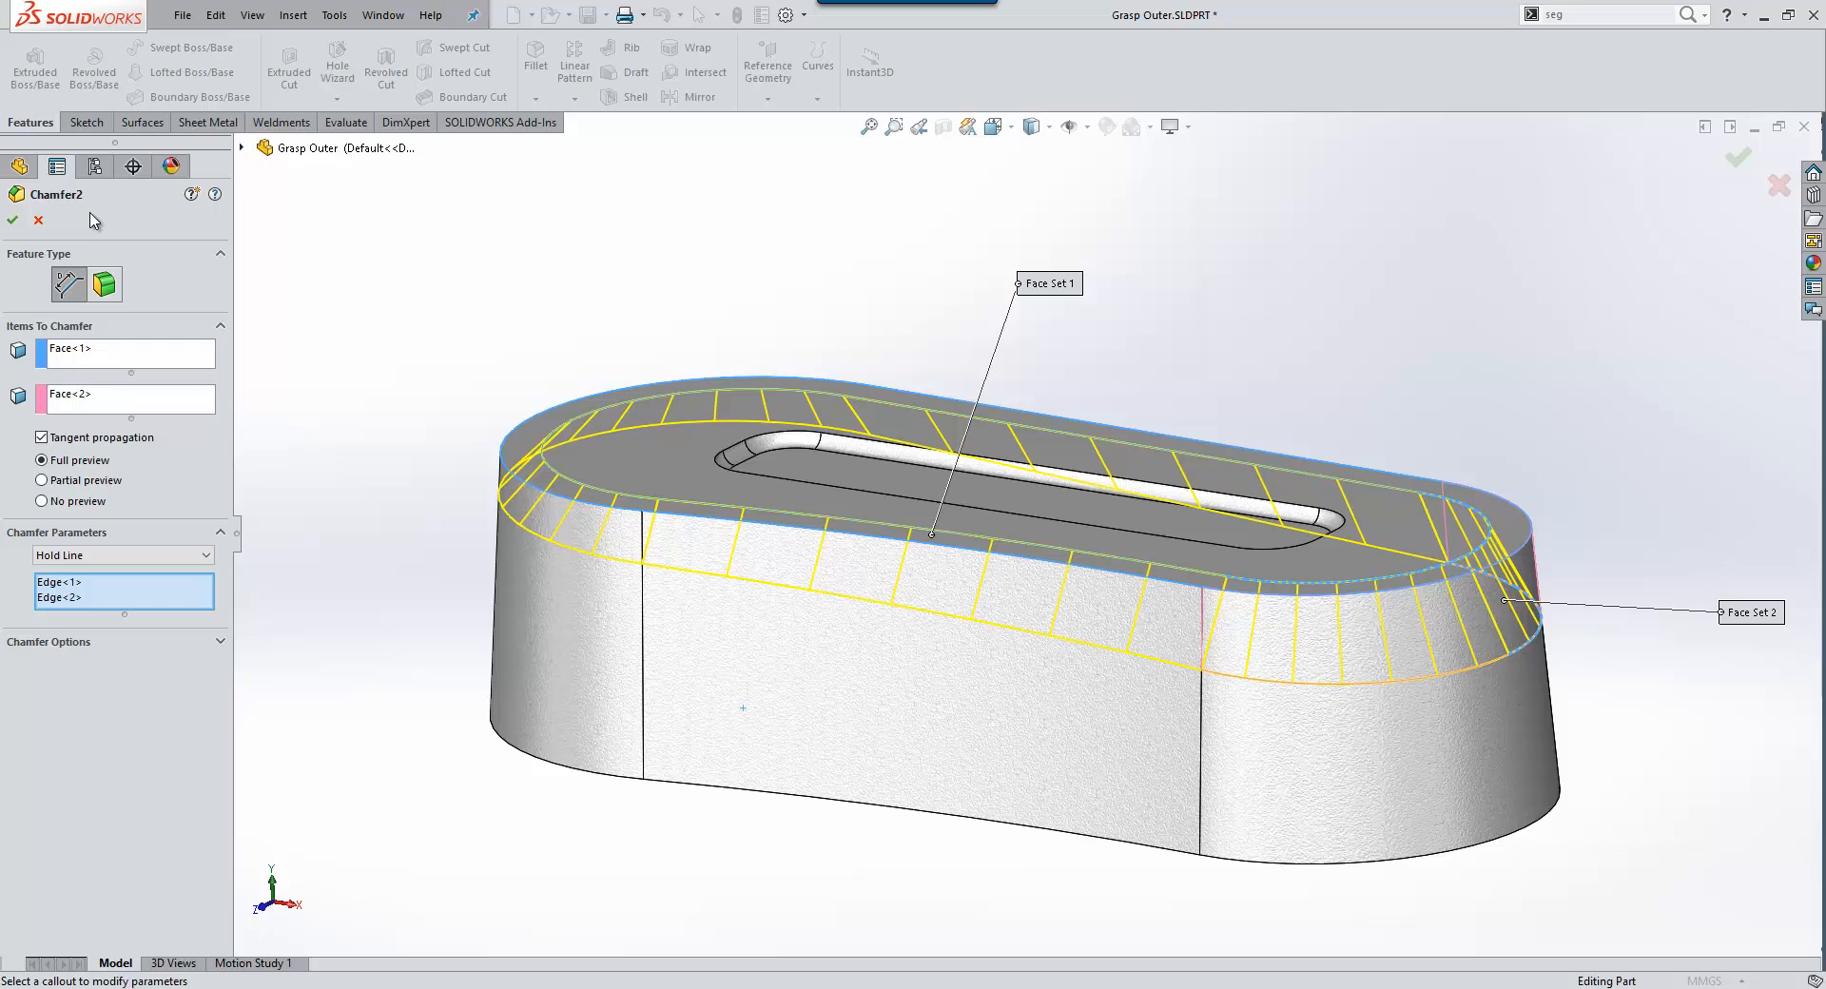
{"action": "mouse_move", "coordinate": [105, 286]}
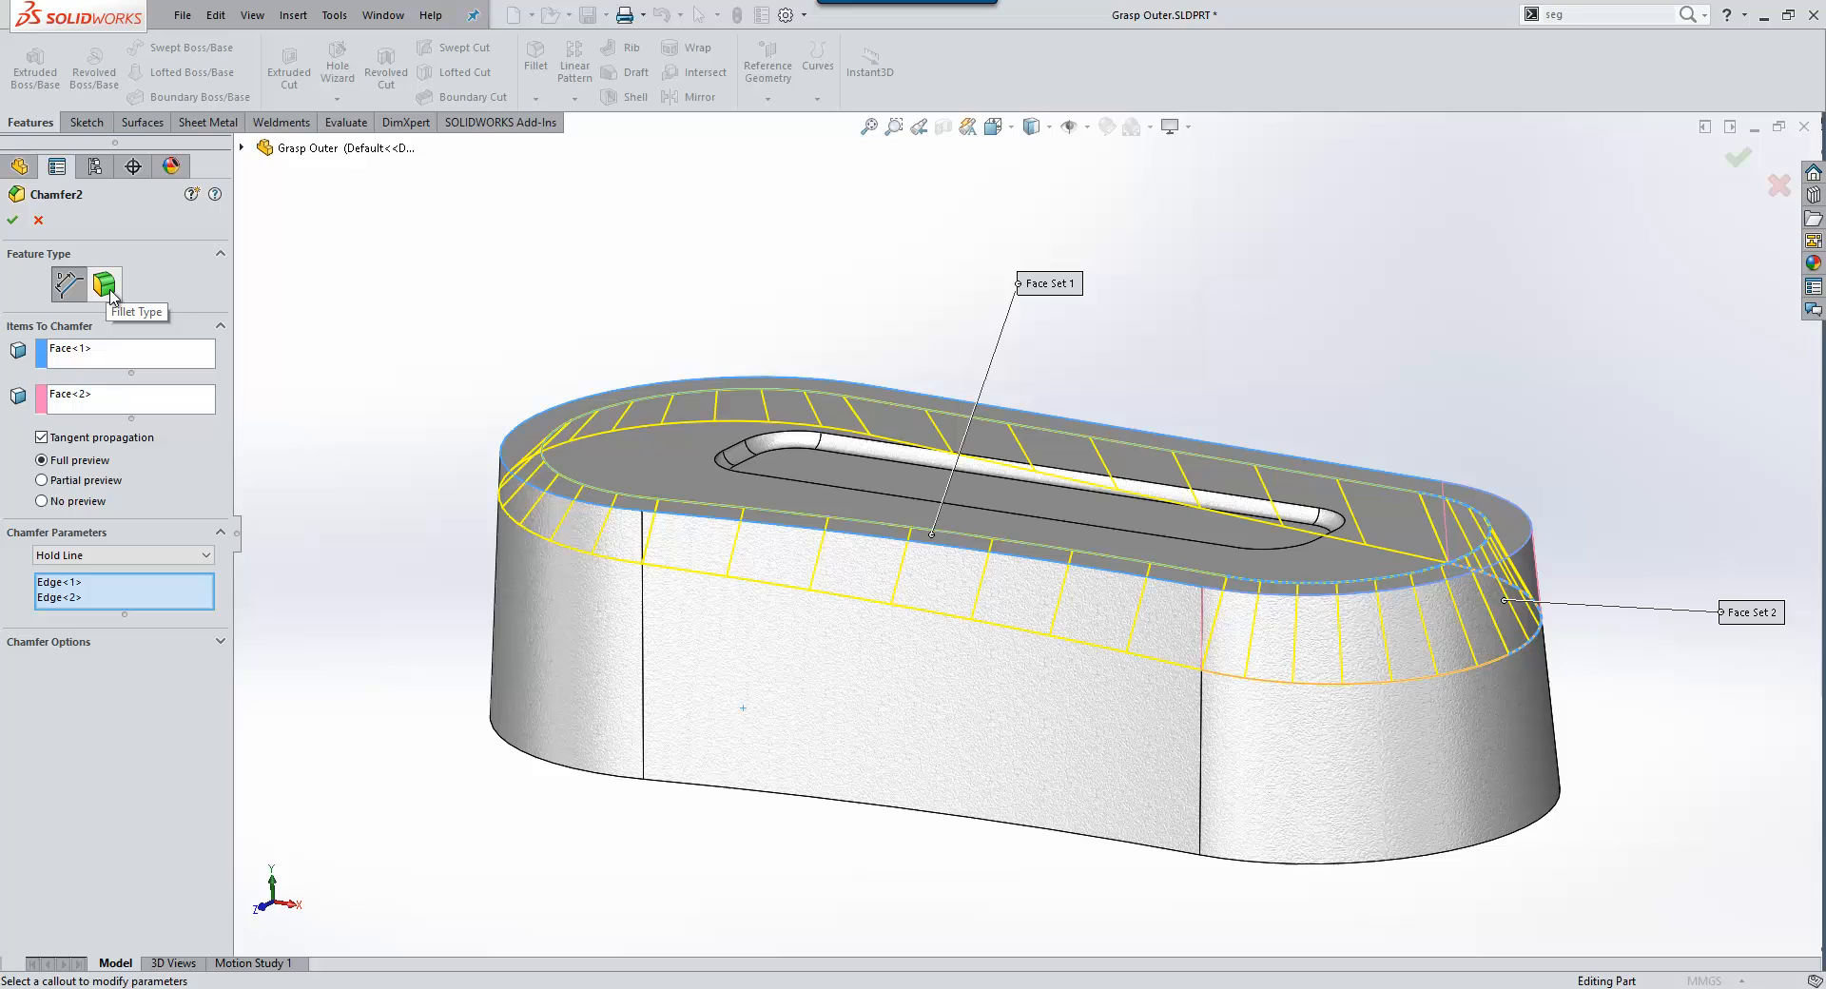
{"action": "left_click", "coordinate": [103, 283]}
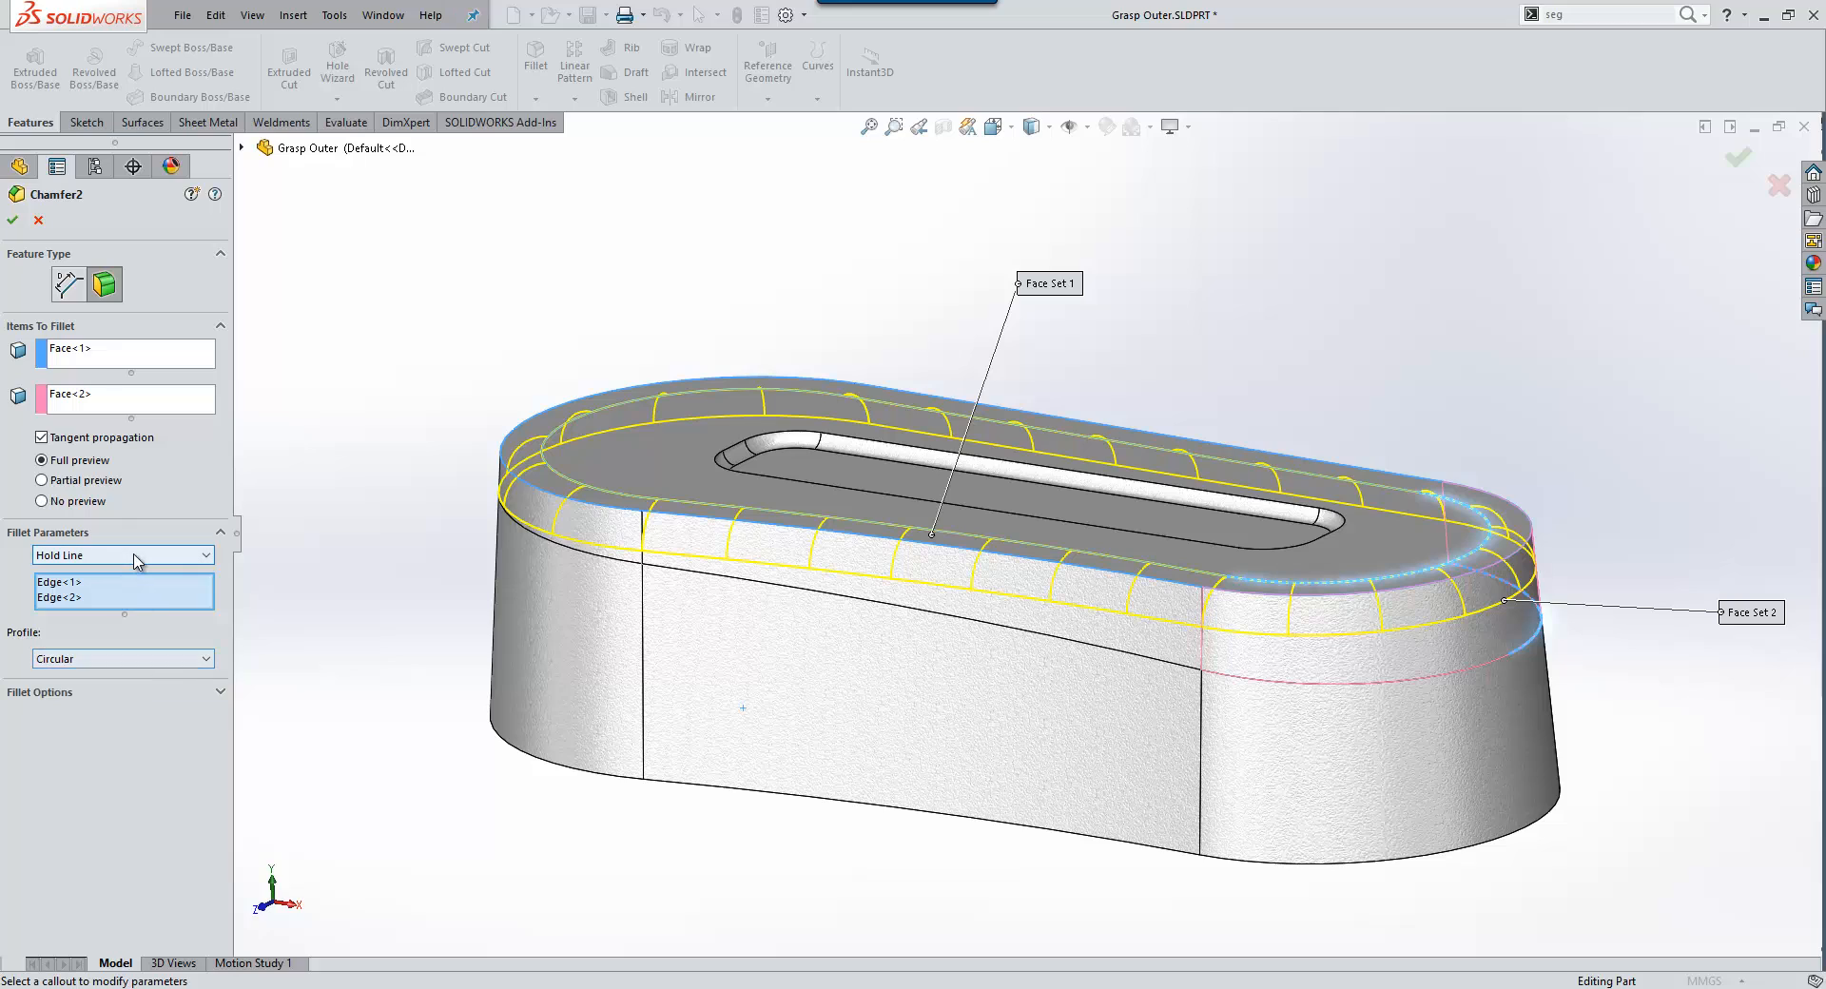
{"action": "left_click", "coordinate": [122, 659]}
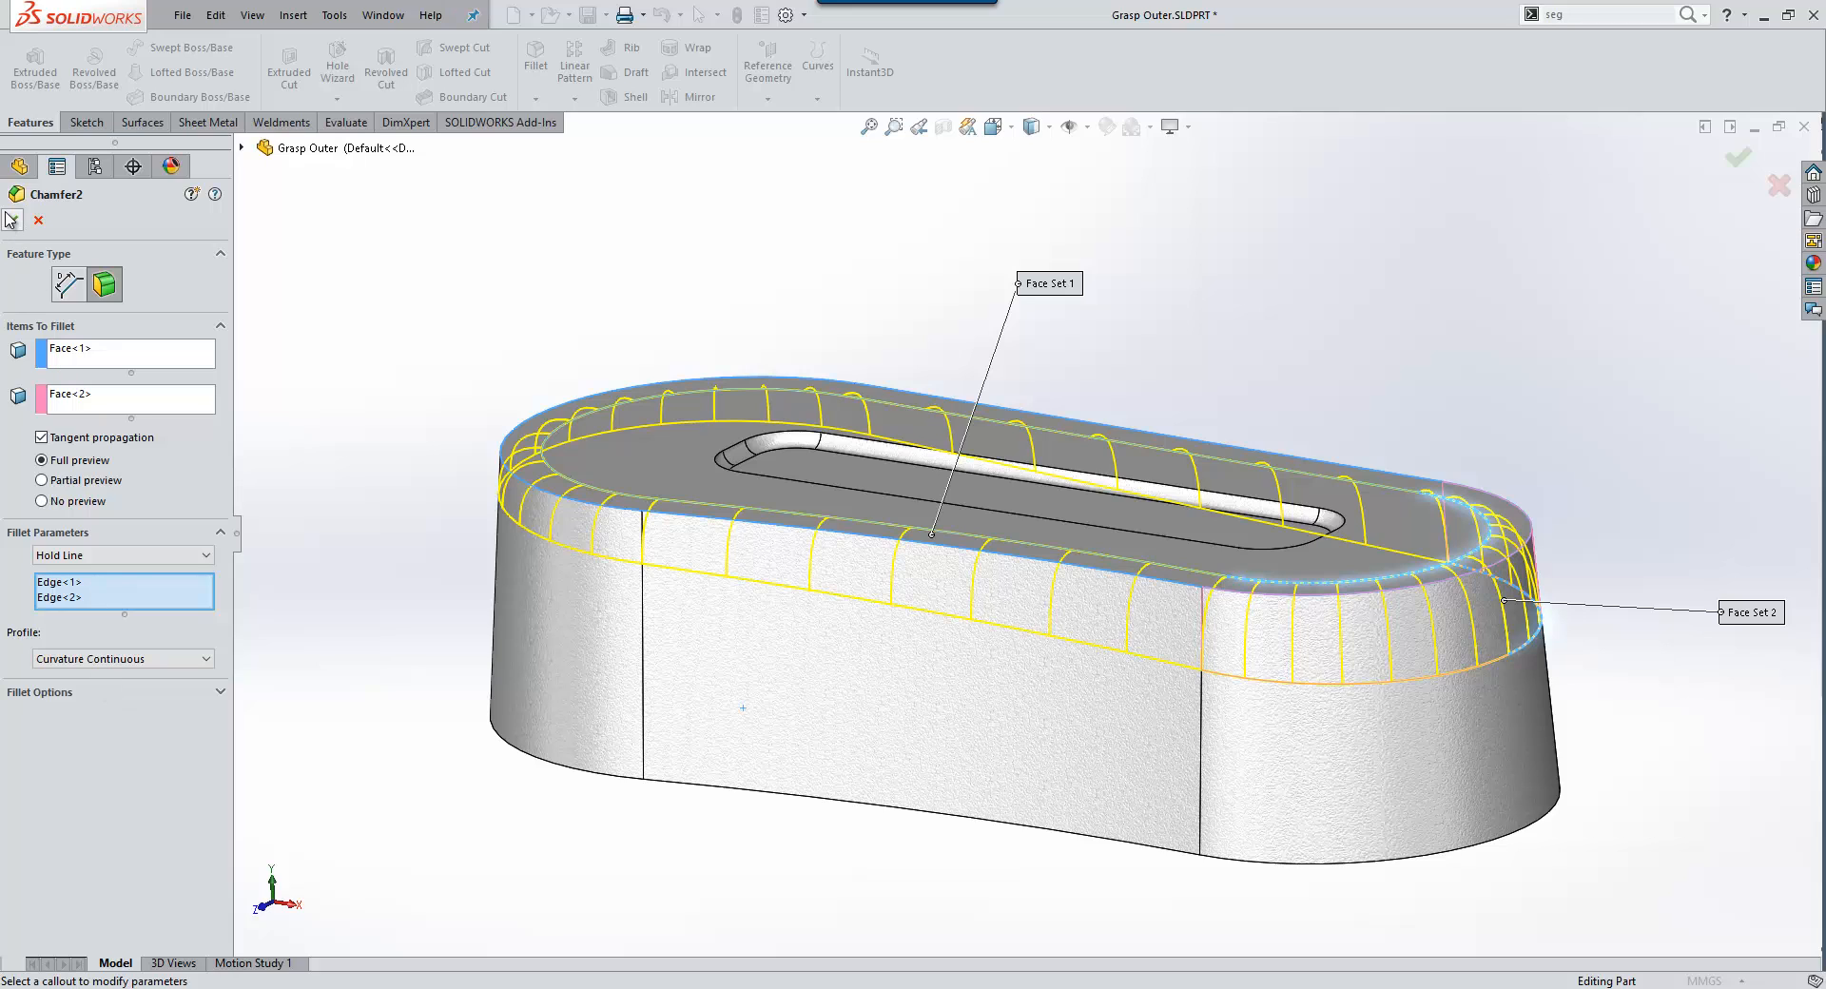
{"action": "left_click", "coordinate": [1732, 161]}
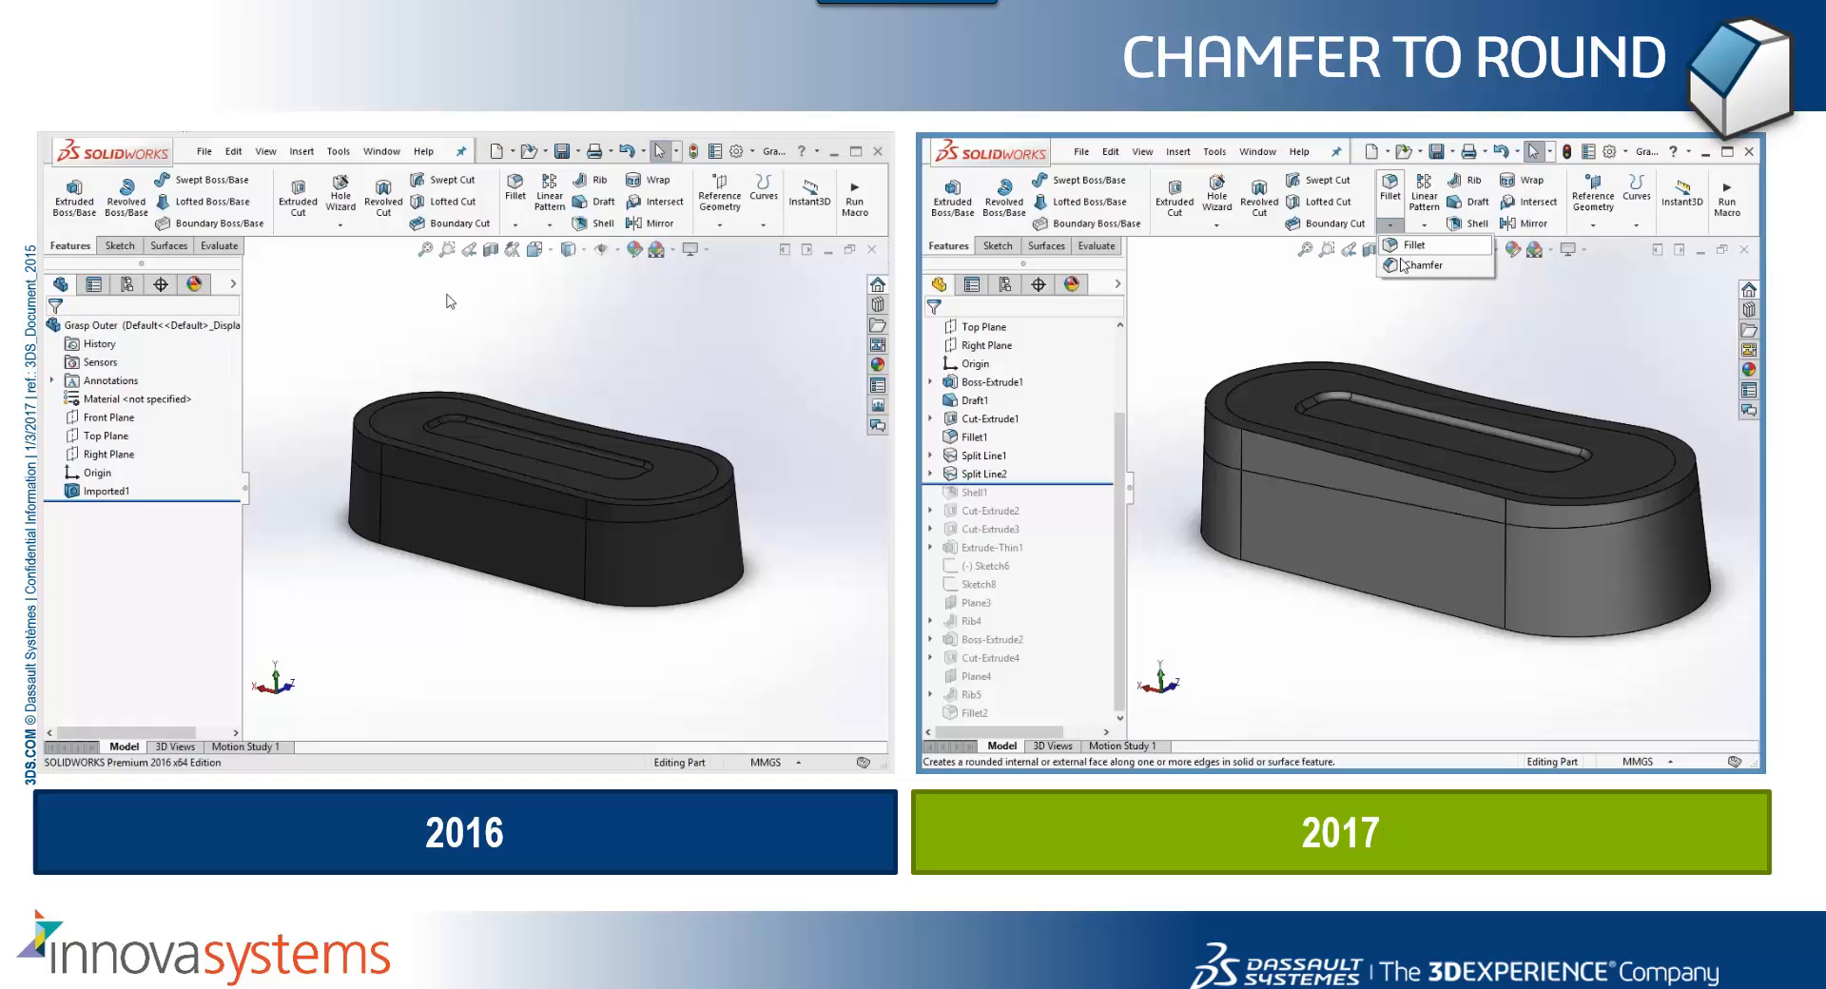
Start the 2016 boundary surface across the two top edge loops and add a connector between them
{"action": "left_click", "coordinate": [1426, 264]}
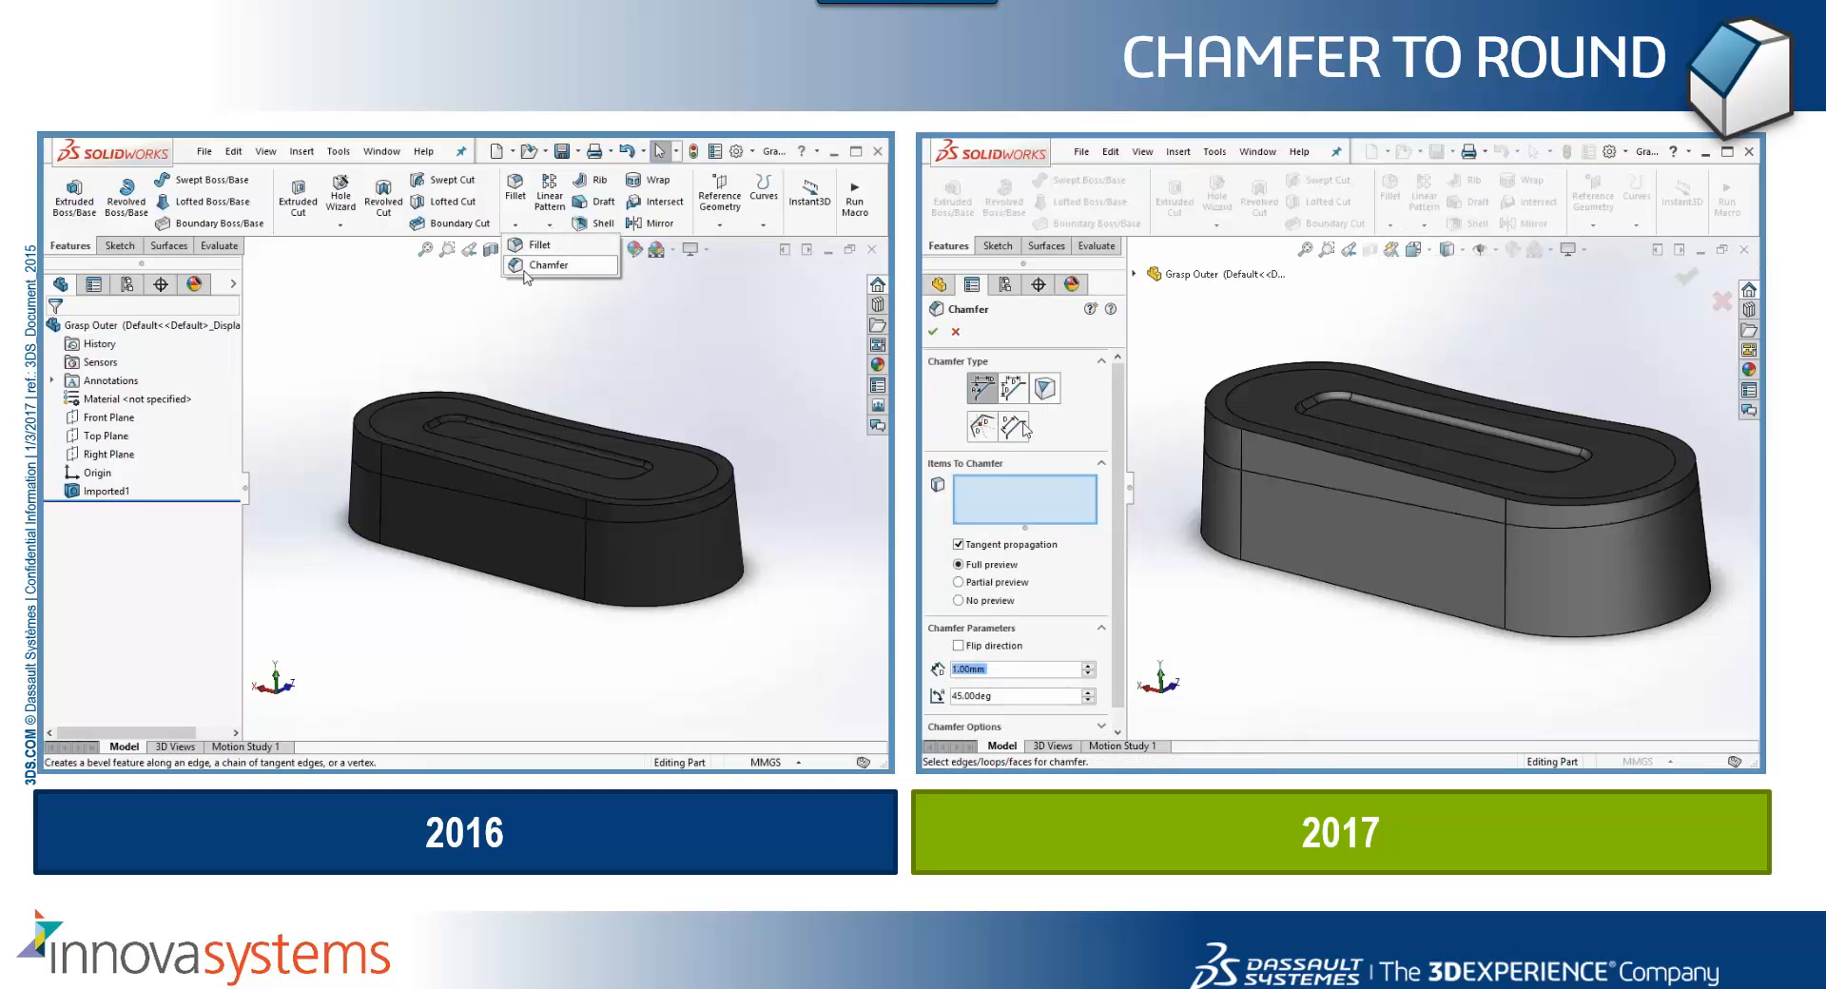
{"action": "left_click", "coordinate": [548, 264]}
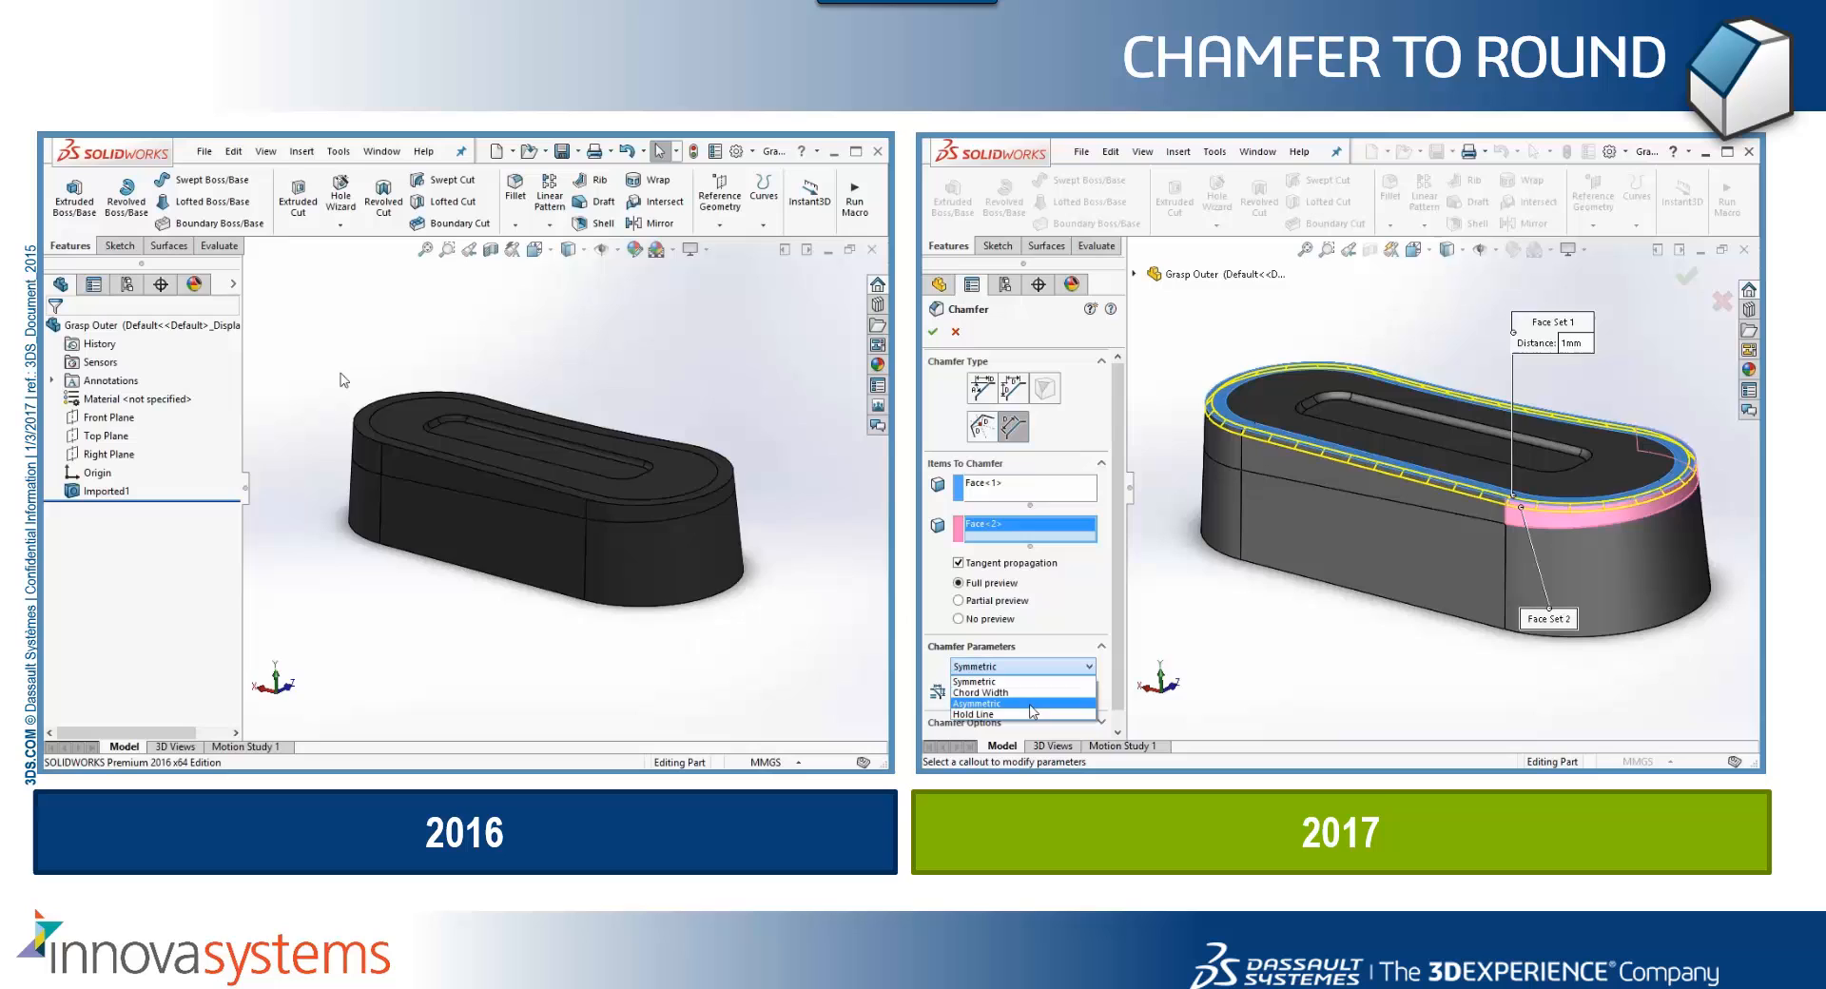
{"action": "left_click", "coordinate": [974, 713]}
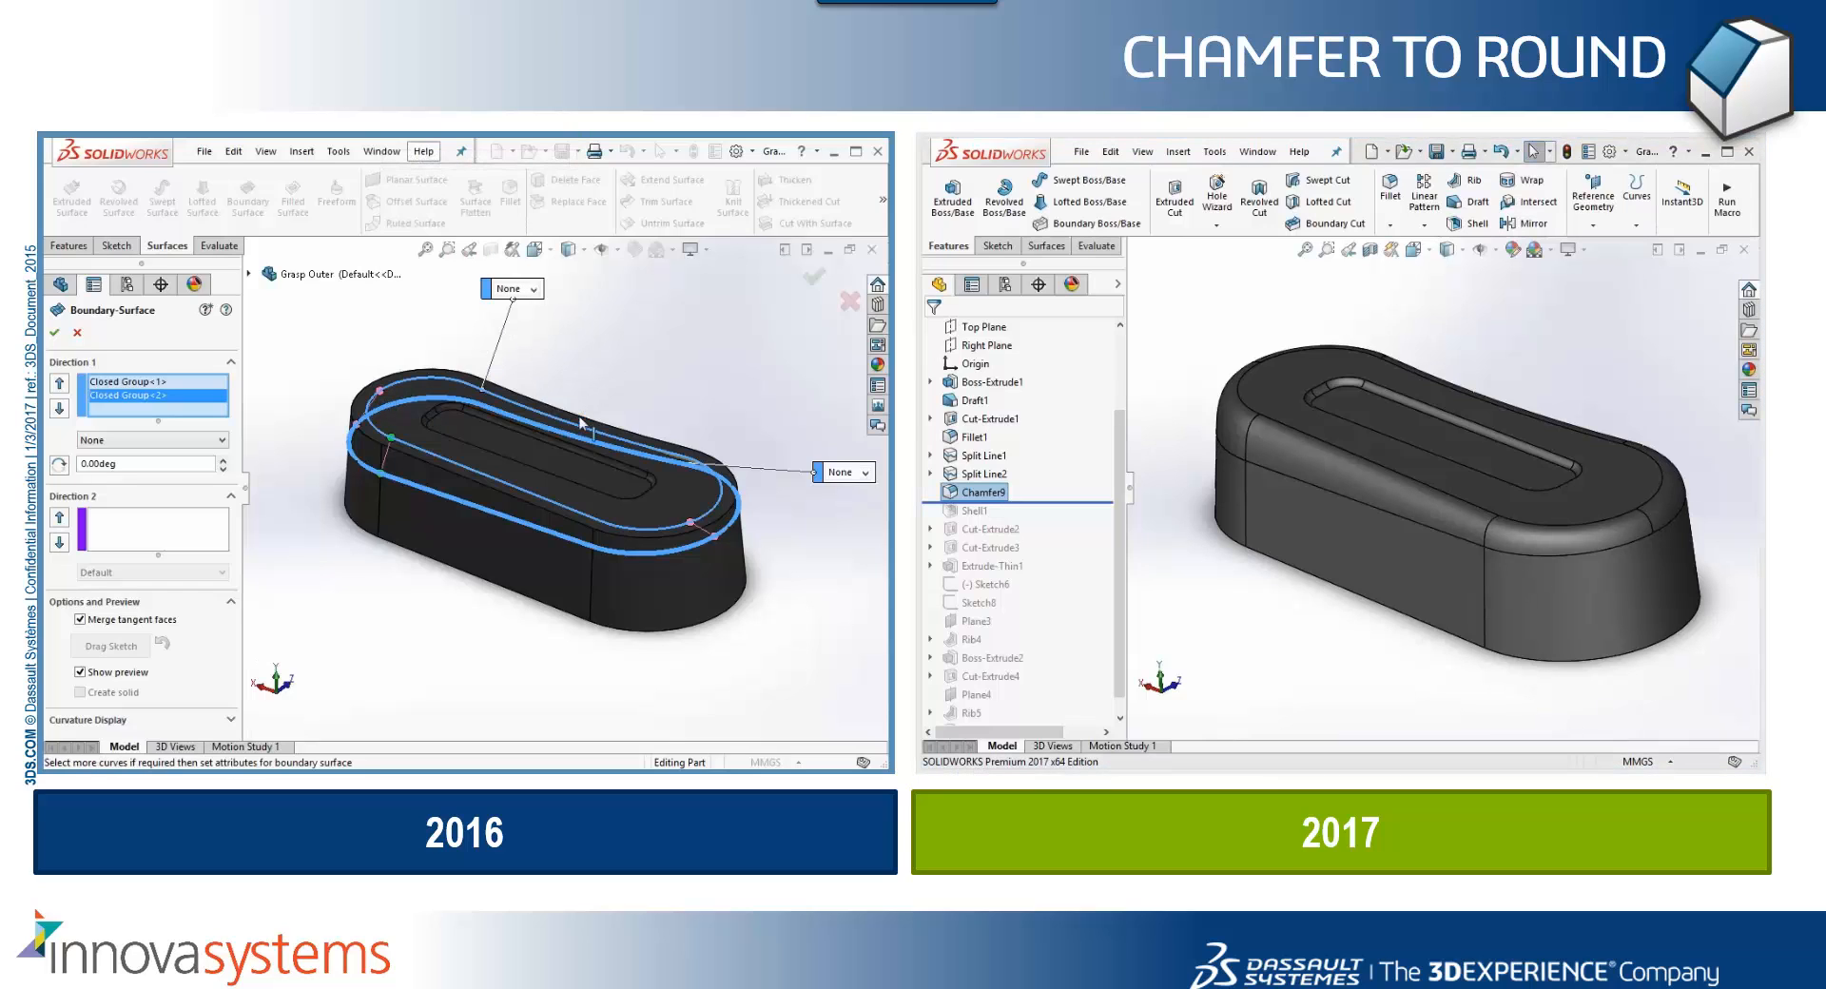
{"action": "right_click", "coordinate": [582, 424]}
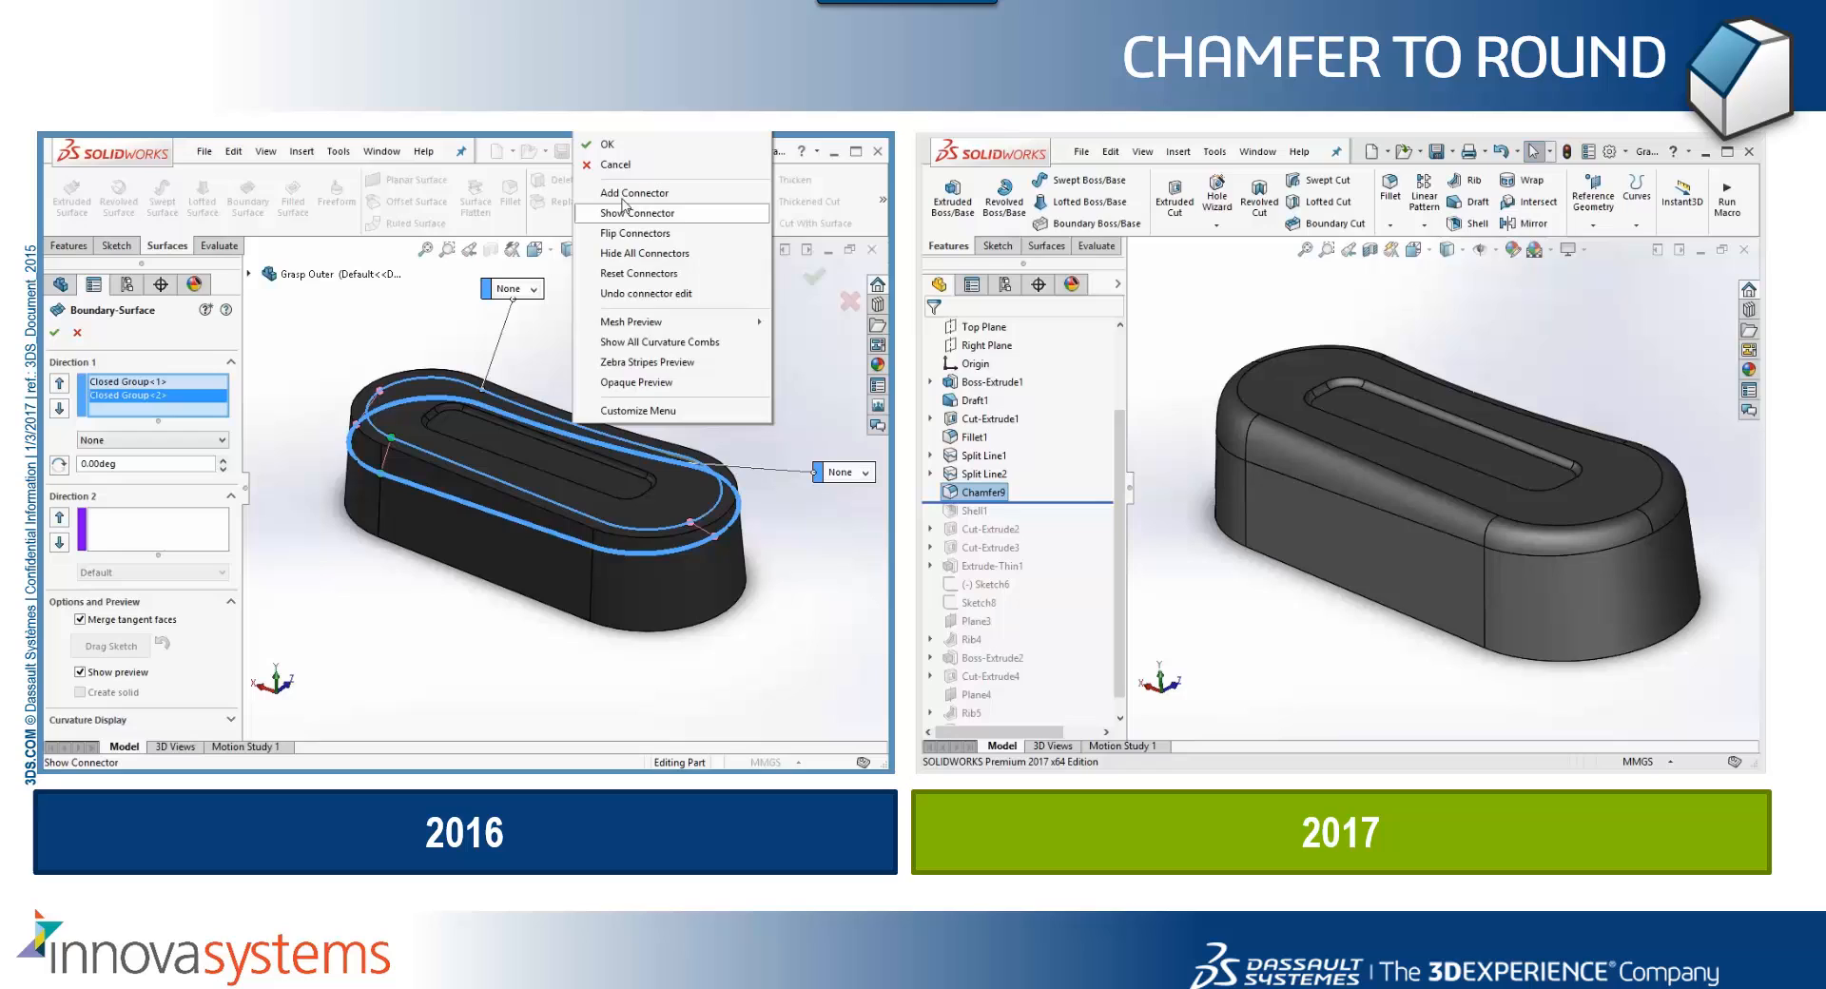
{"action": "left_click", "coordinate": [709, 548]}
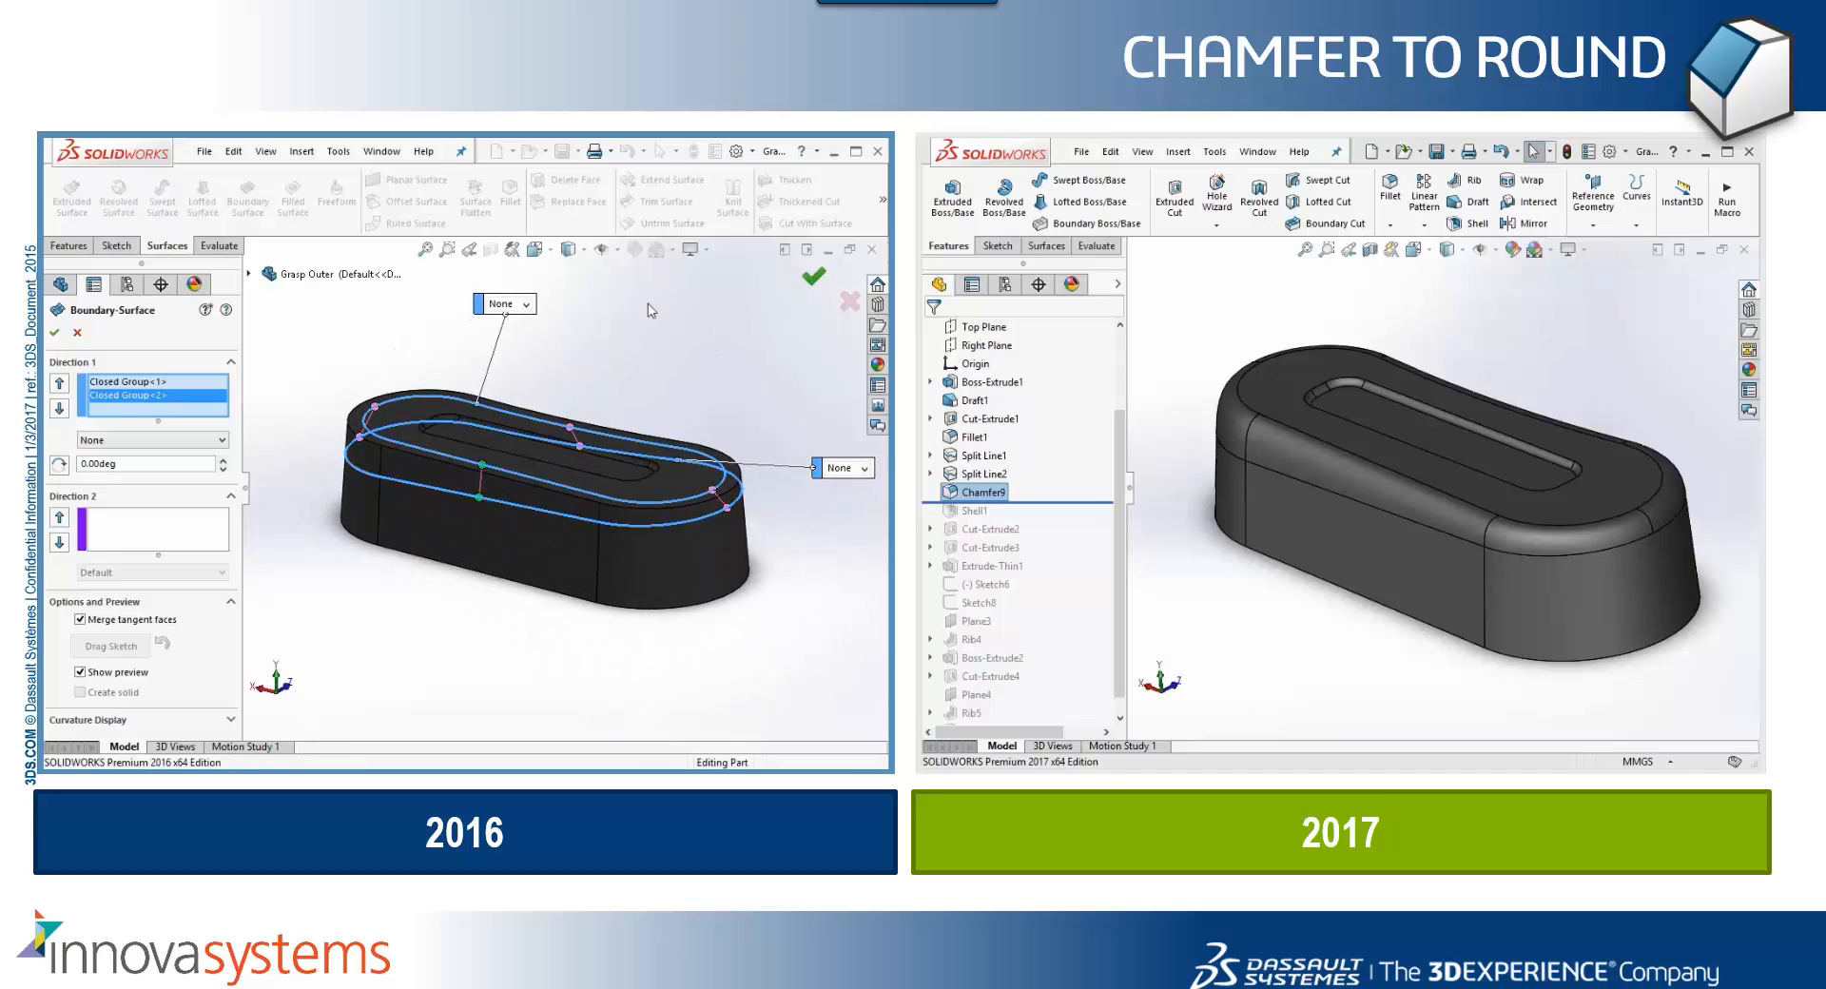
Accept the boundary surface, extend it, and begin a Cut With Surface using the extended surface
{"action": "left_click", "coordinate": [814, 277]}
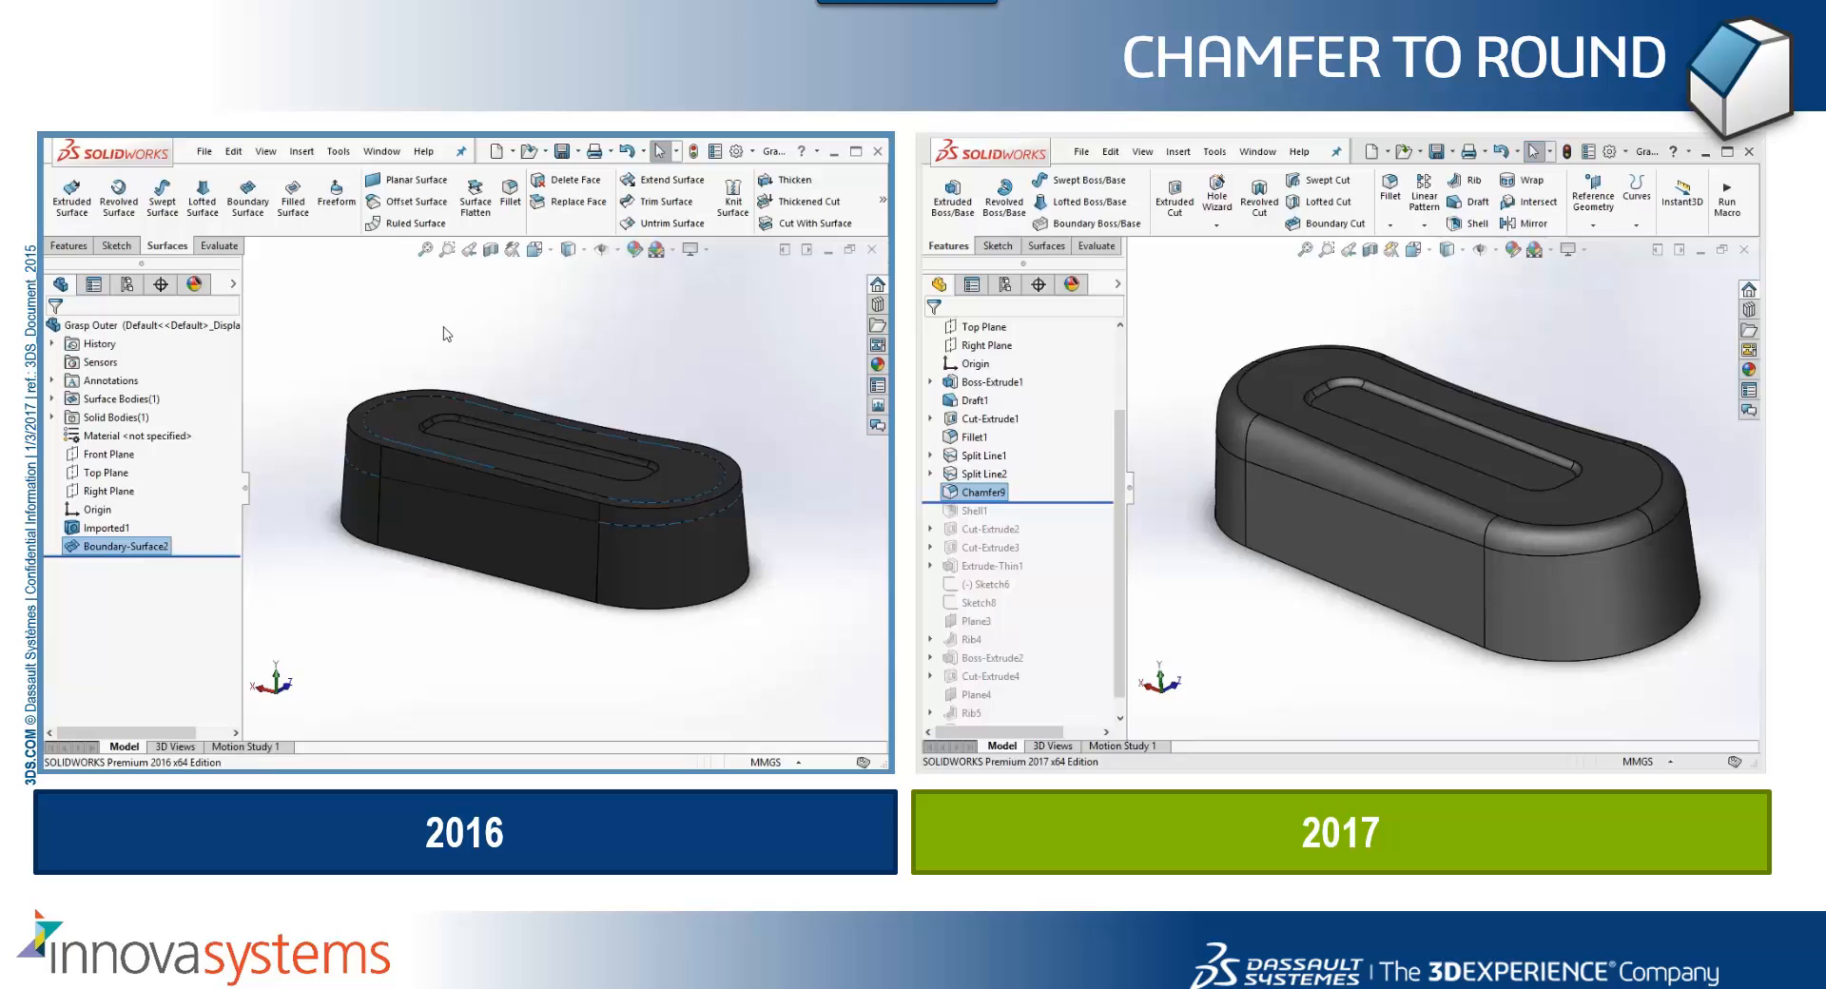
{"action": "mouse_move", "coordinate": [664, 224]}
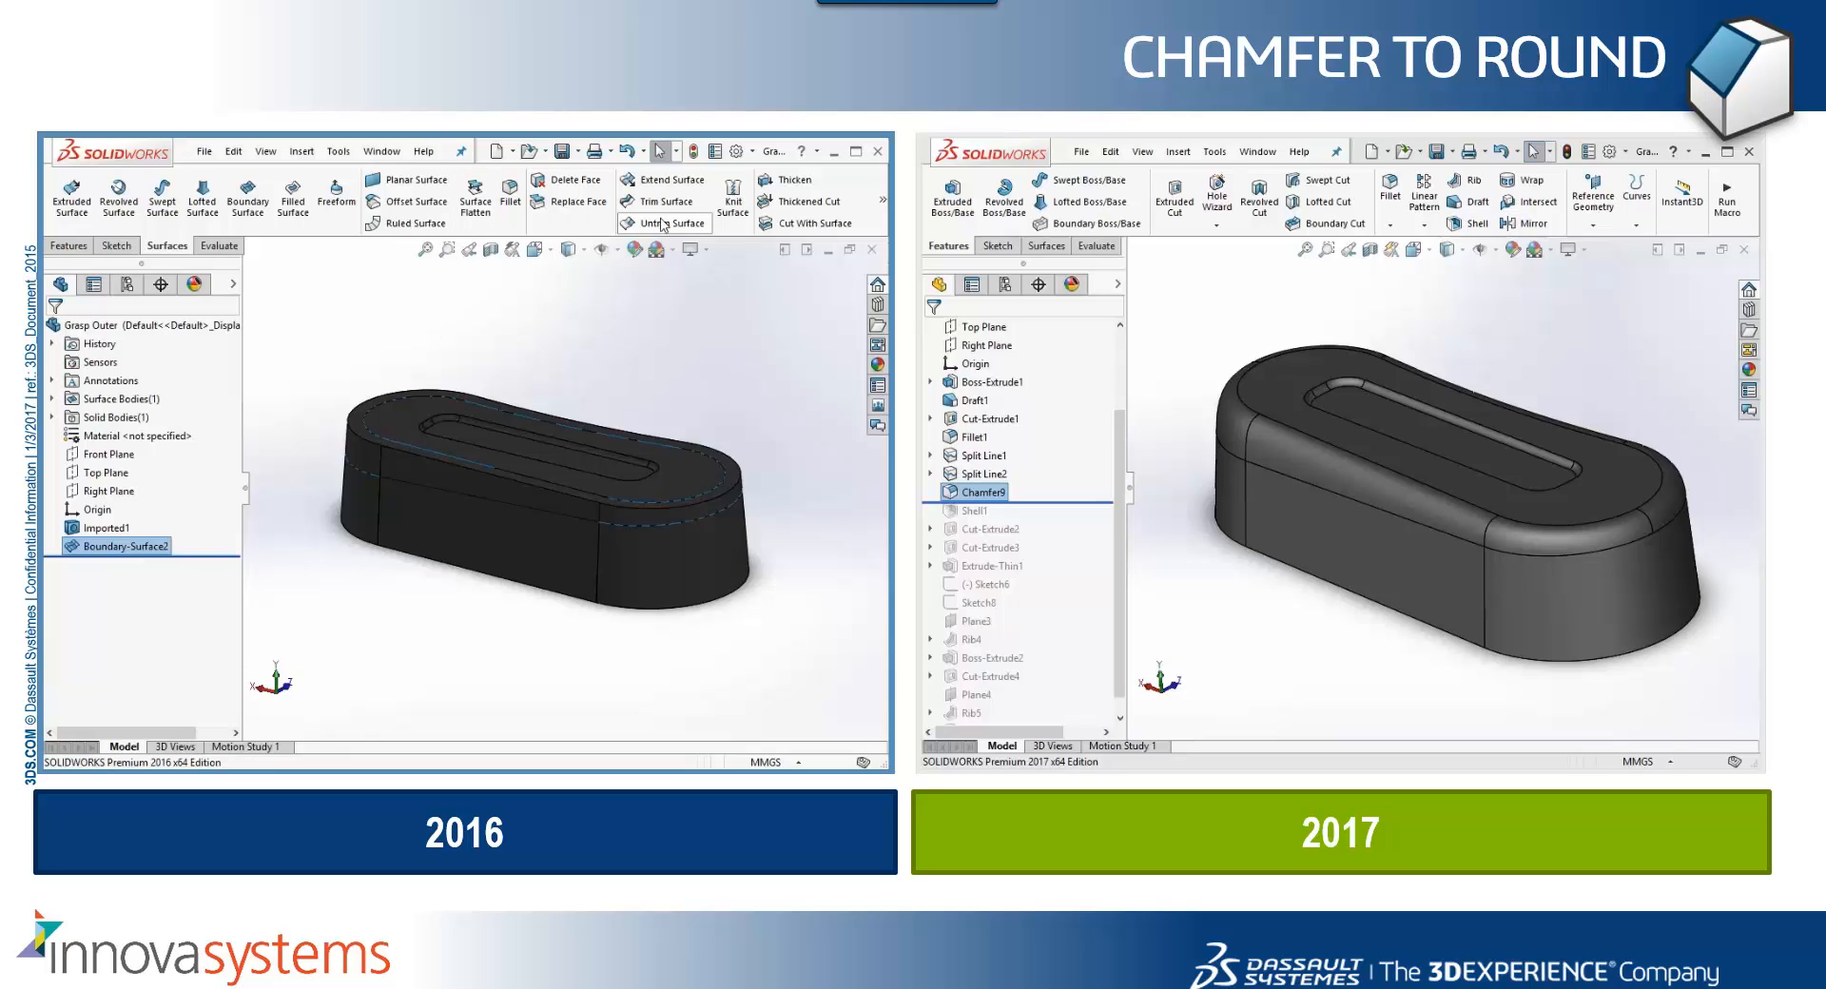
{"action": "left_click", "coordinate": [672, 181]}
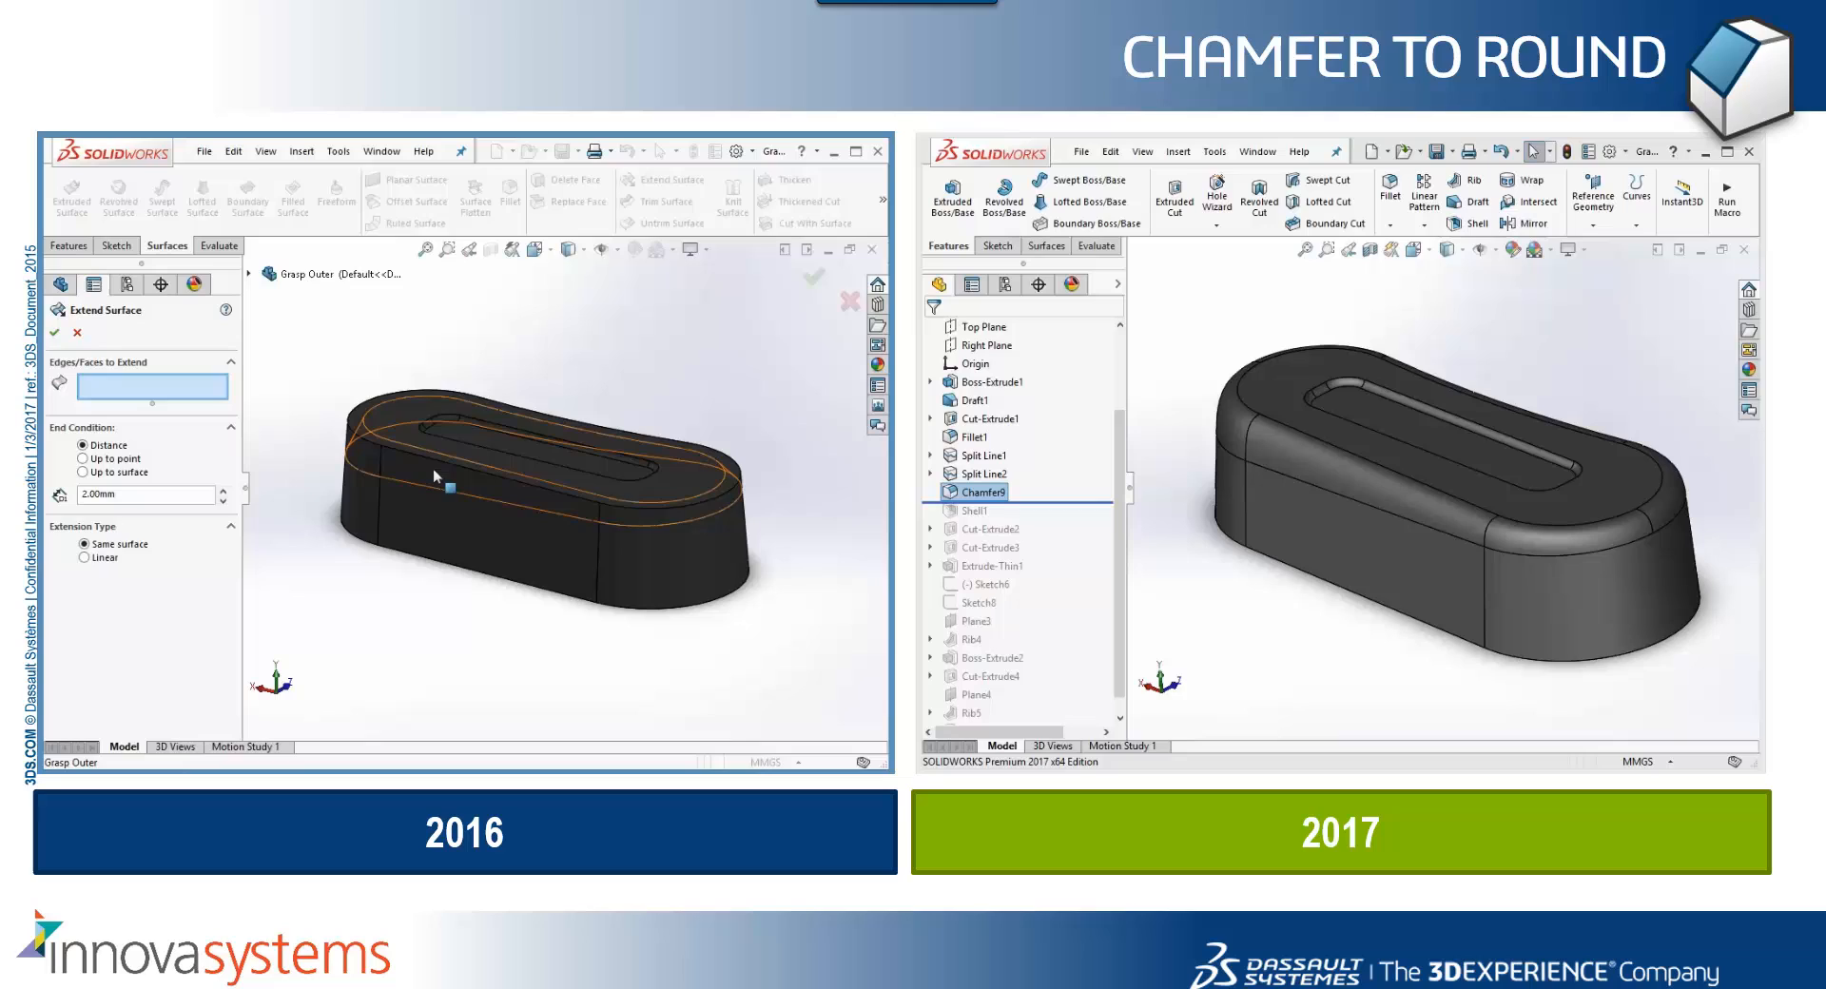
{"action": "left_click", "coordinate": [429, 478]}
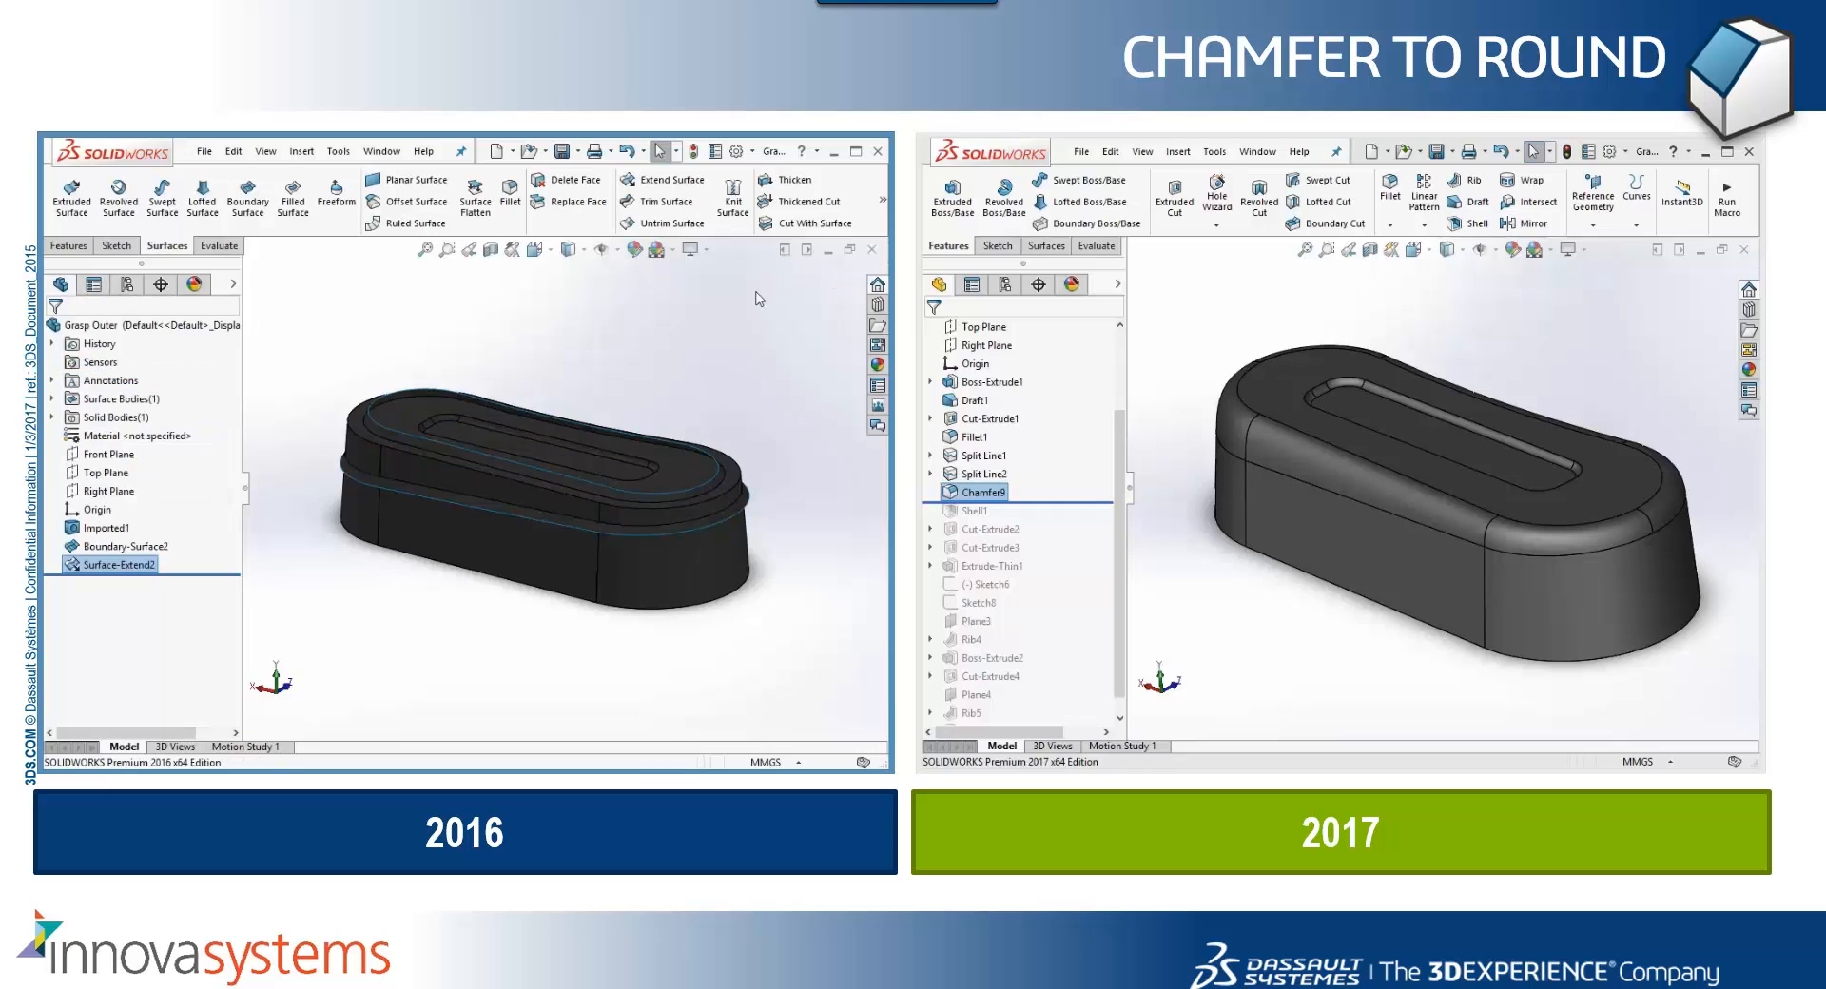
{"action": "mouse_move", "coordinate": [715, 372]}
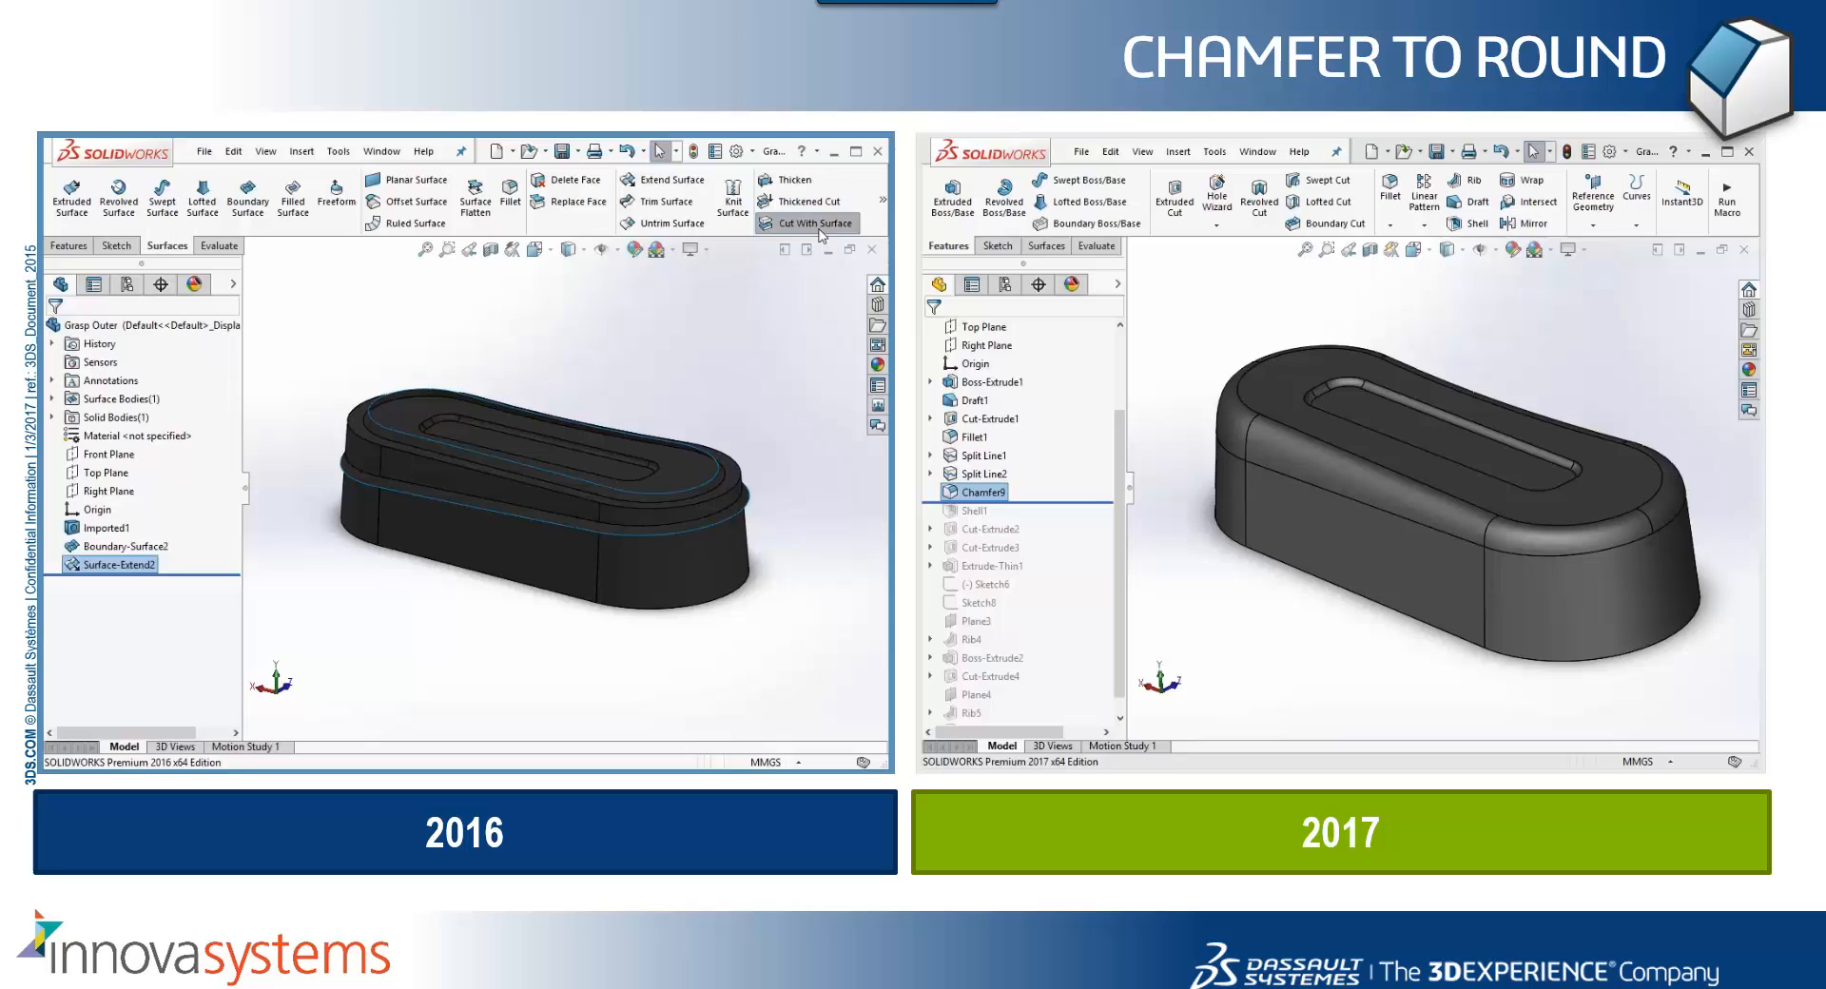
{"action": "left_click", "coordinate": [806, 225]}
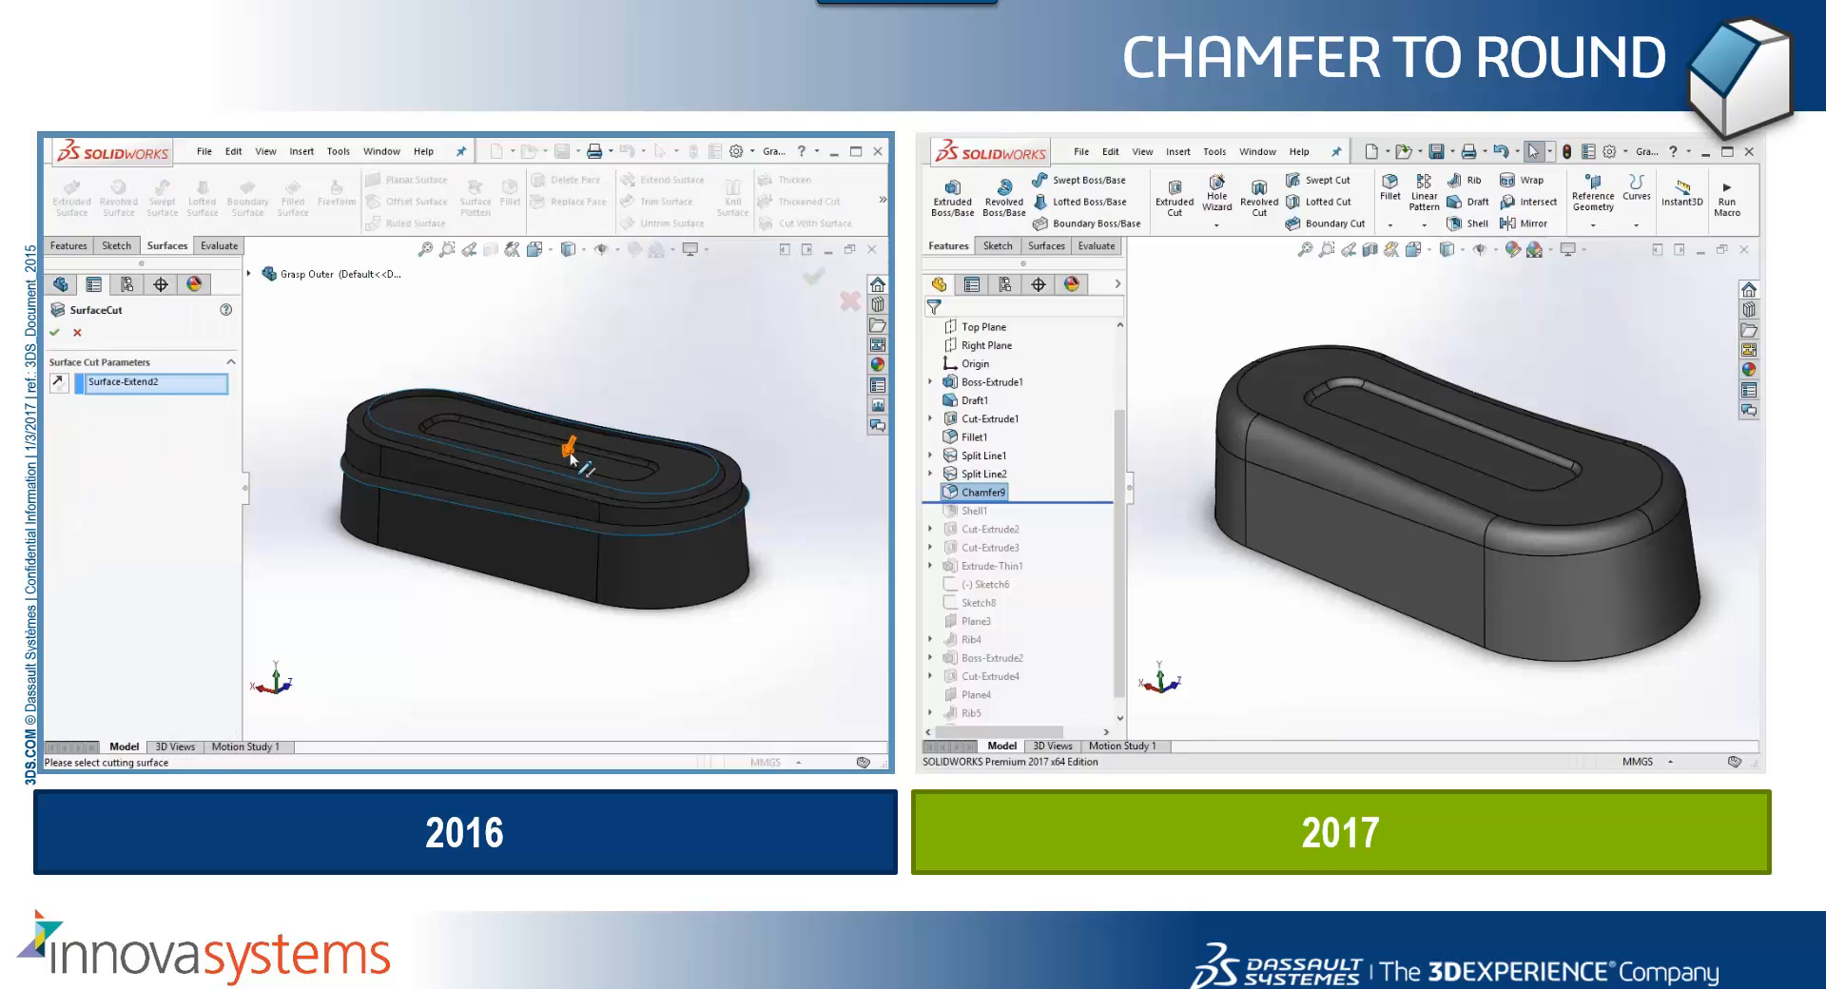